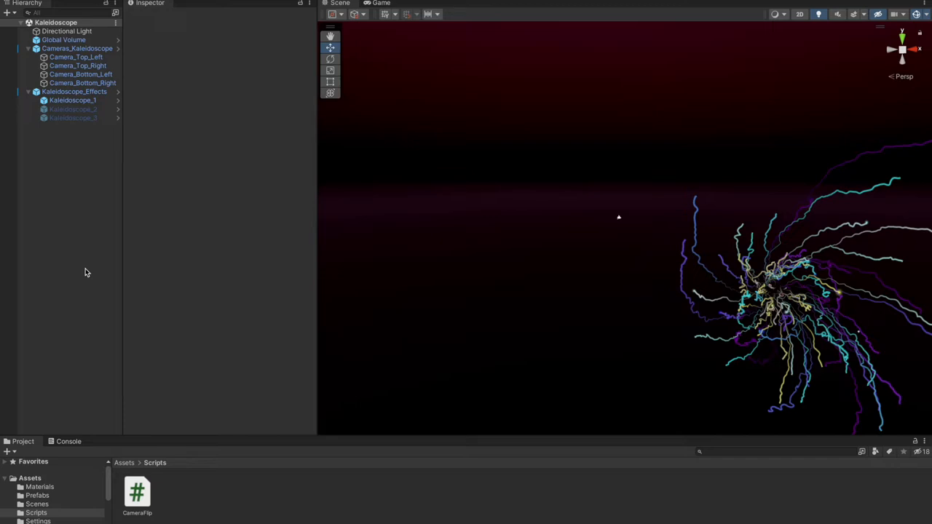
pyautogui.moveTo(260, 58)
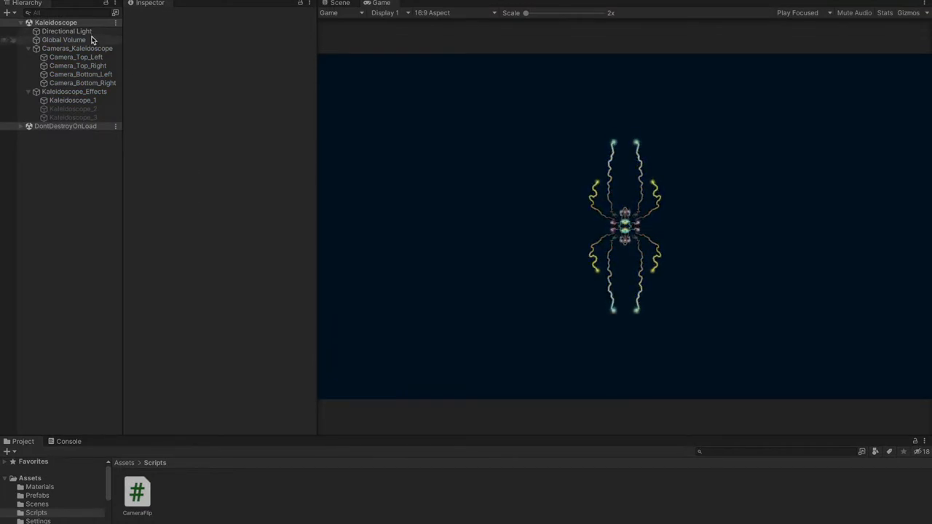
# - Select the Global Volume in the Hierarchy to view its Bloom settings
pyautogui.click(64, 40)
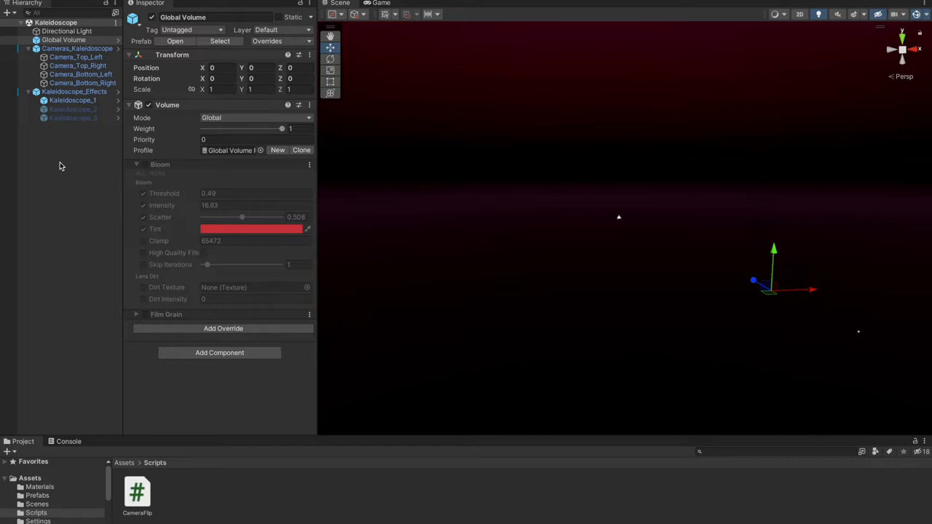
pyautogui.moveTo(95, 28)
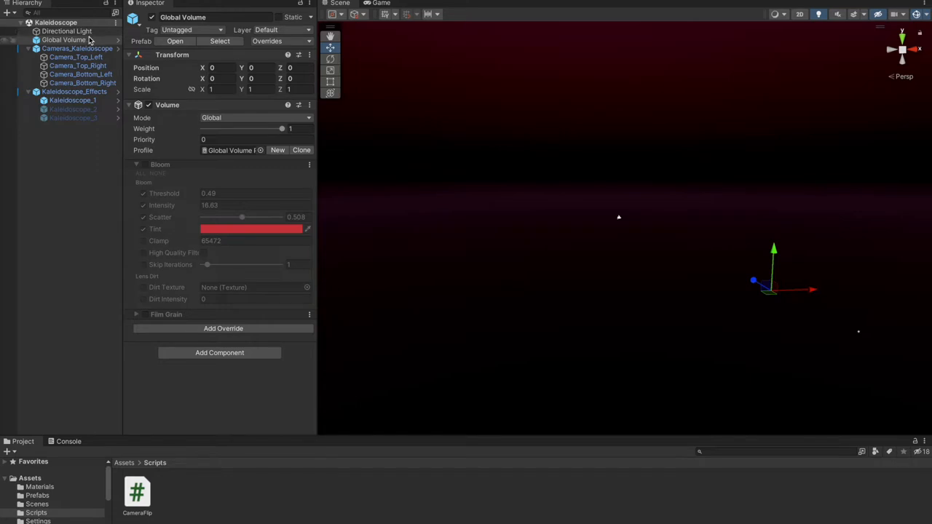
pyautogui.rightClick(79, 146)
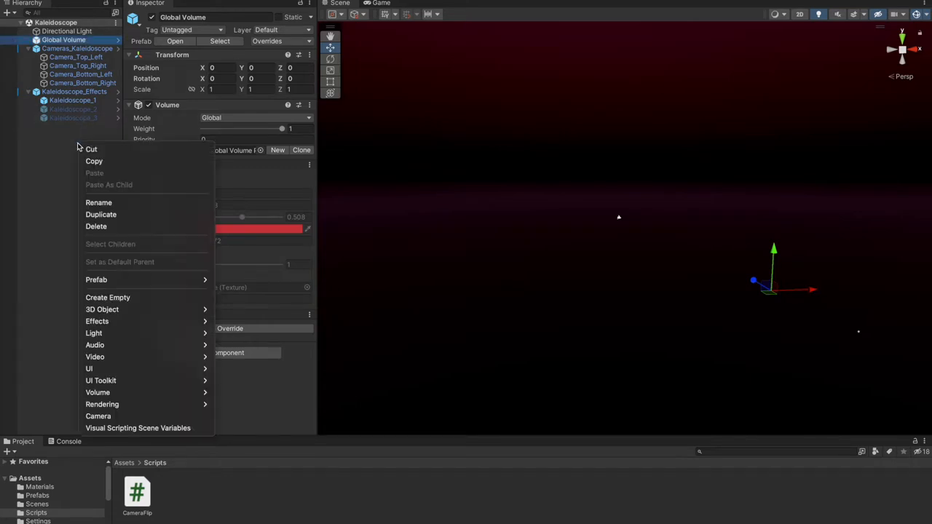
pyautogui.moveTo(97, 392)
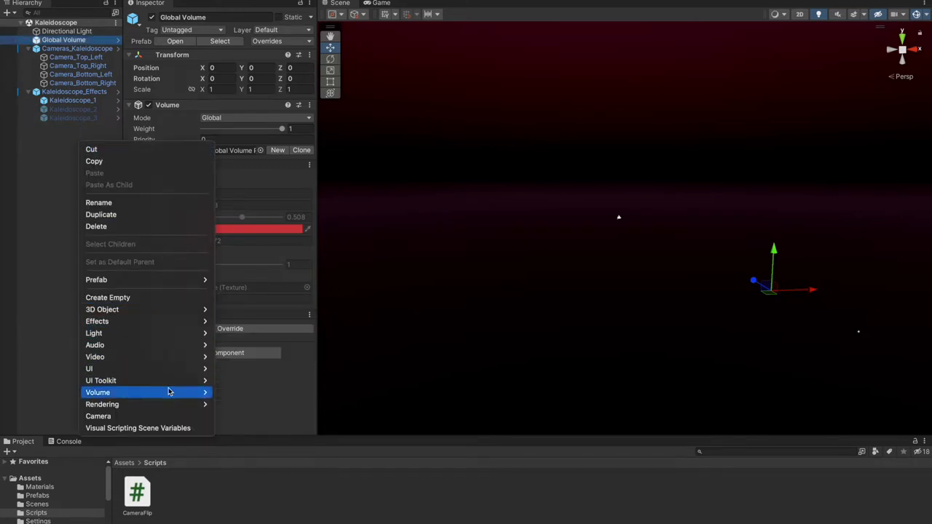
pyautogui.moveTo(151, 234)
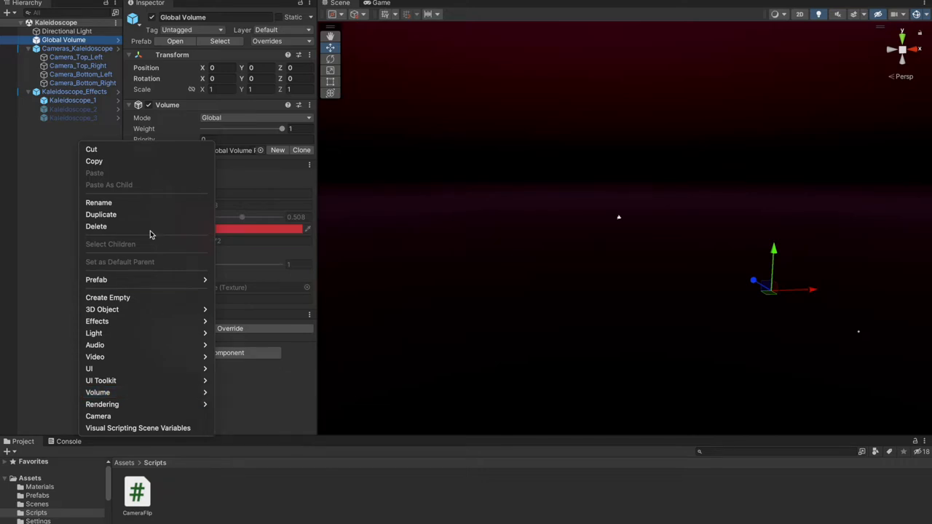
pyautogui.click(64, 40)
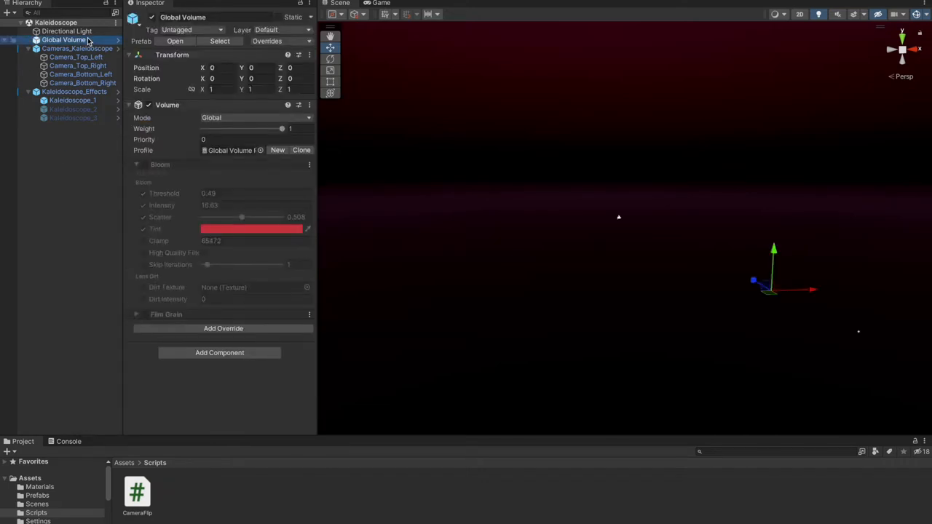
pyautogui.moveTo(190, 170)
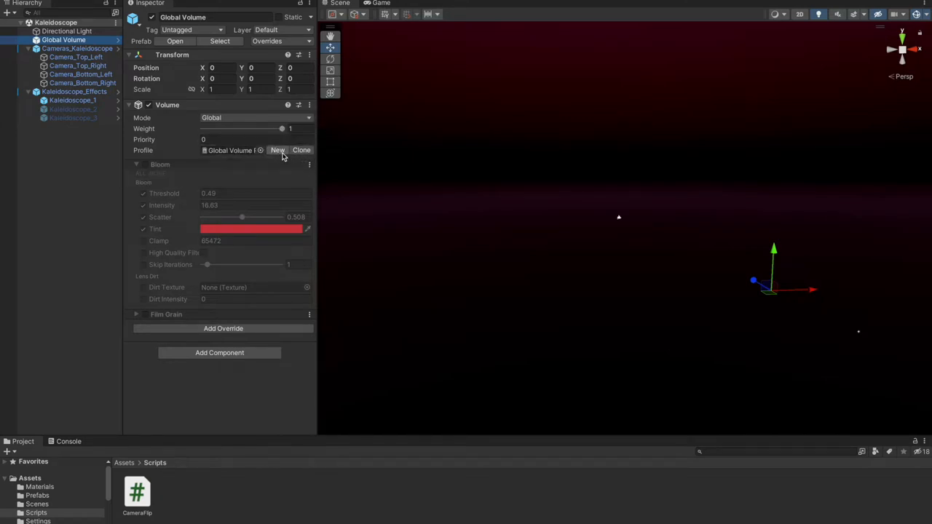
pyautogui.moveTo(277, 150)
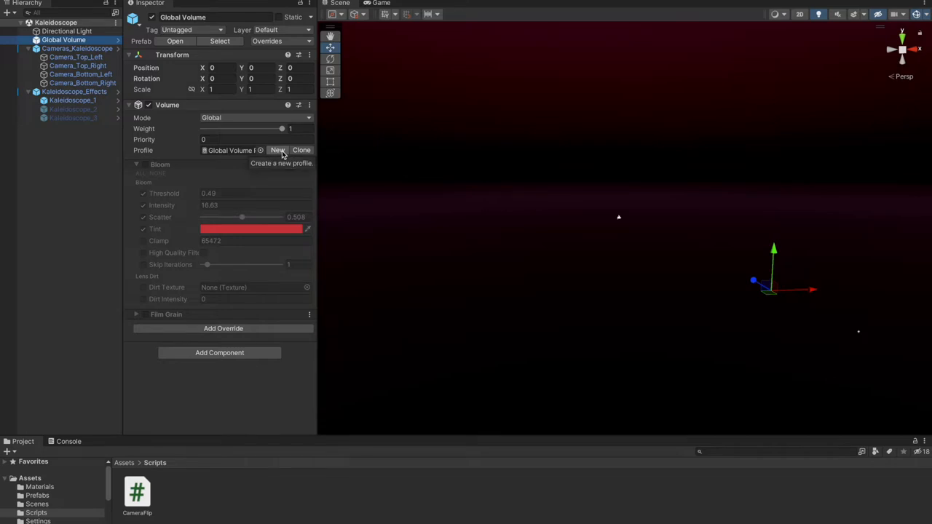
# - Ping the volume profile asset, re-expand Bloom, and show Add Override > Post-processing effects
pyautogui.click(36, 504)
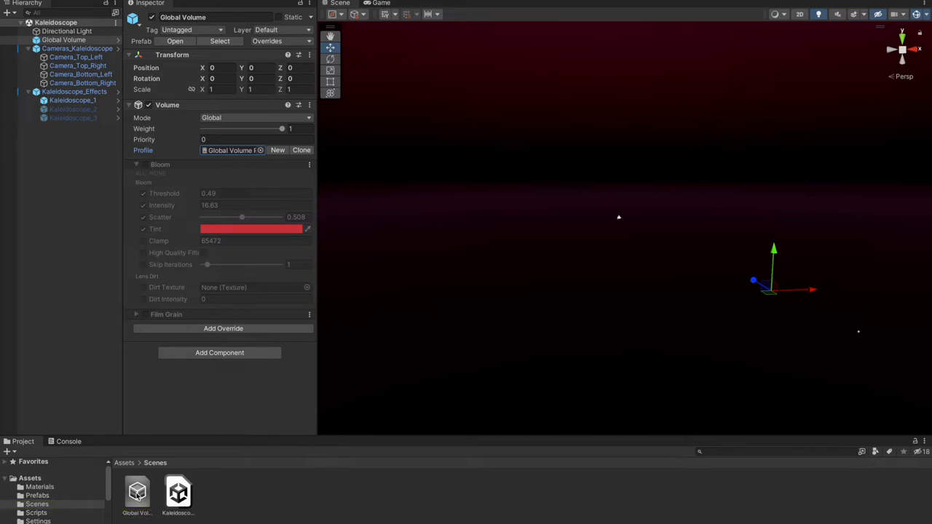
pyautogui.moveTo(197, 217)
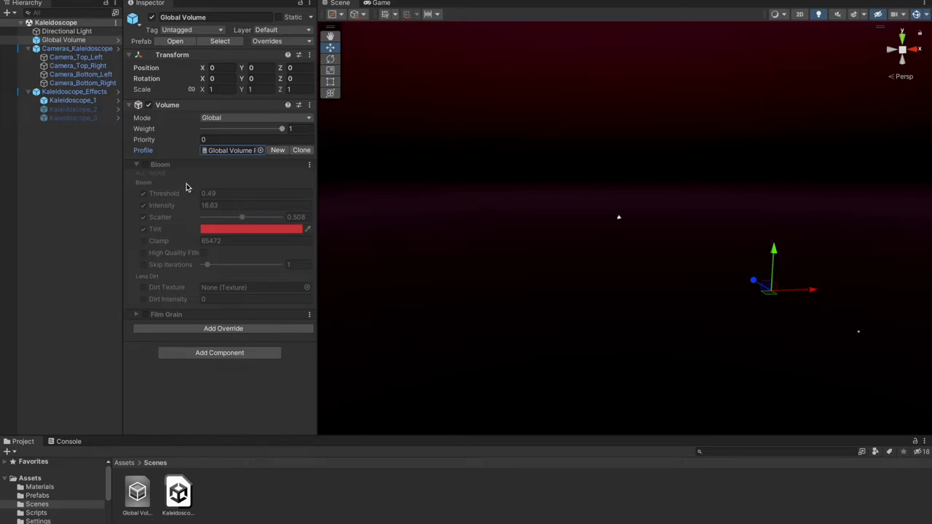
pyautogui.click(136, 164)
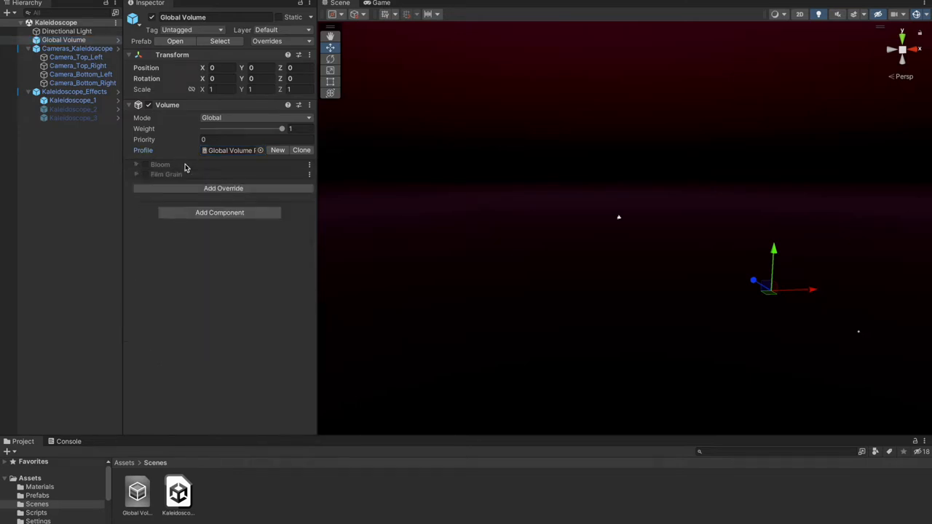
pyautogui.click(136, 164)
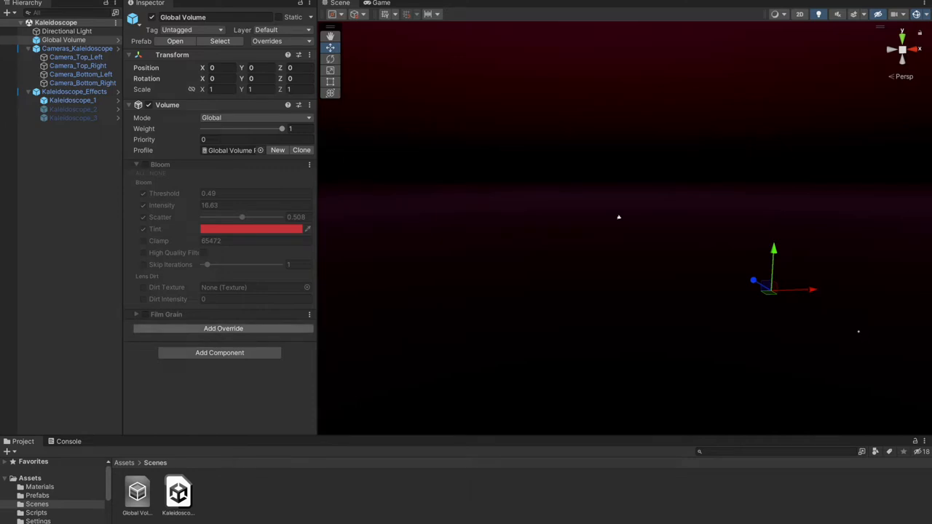
pyautogui.click(223, 328)
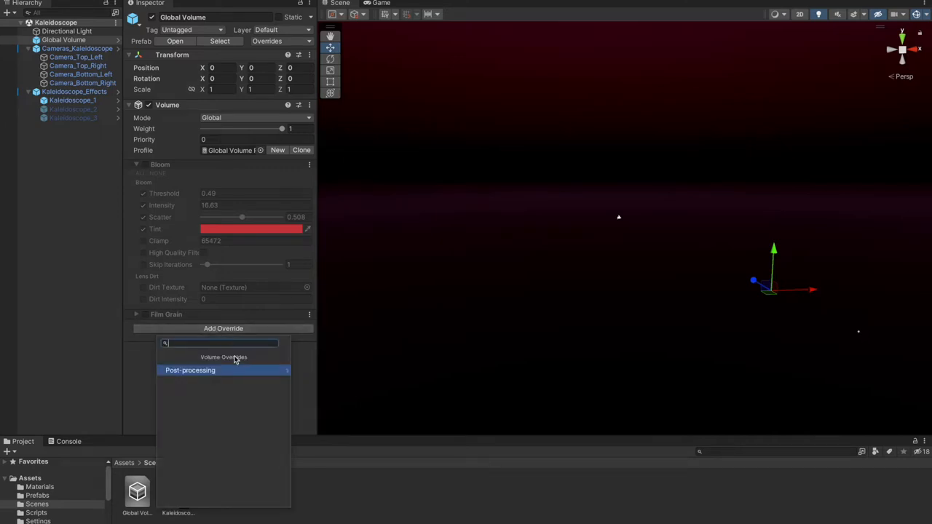
pyautogui.click(190, 370)
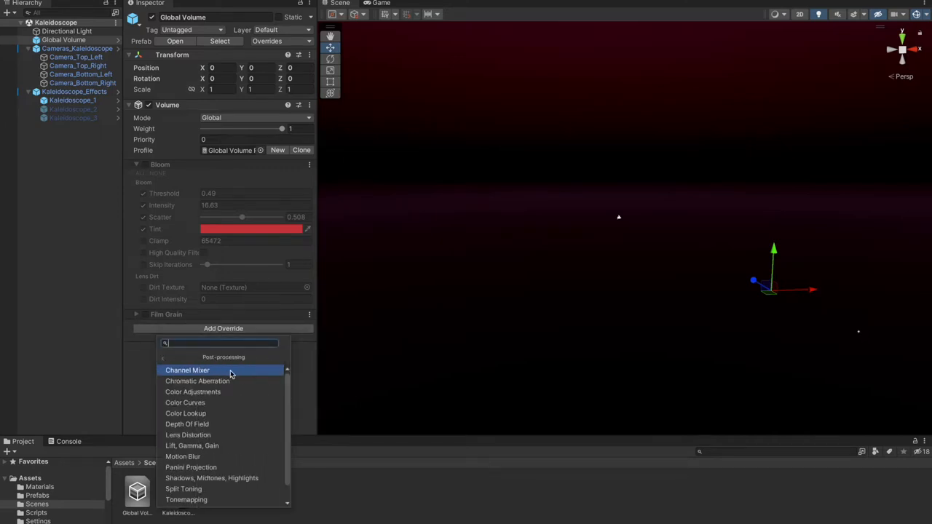
pyautogui.moveTo(228, 456)
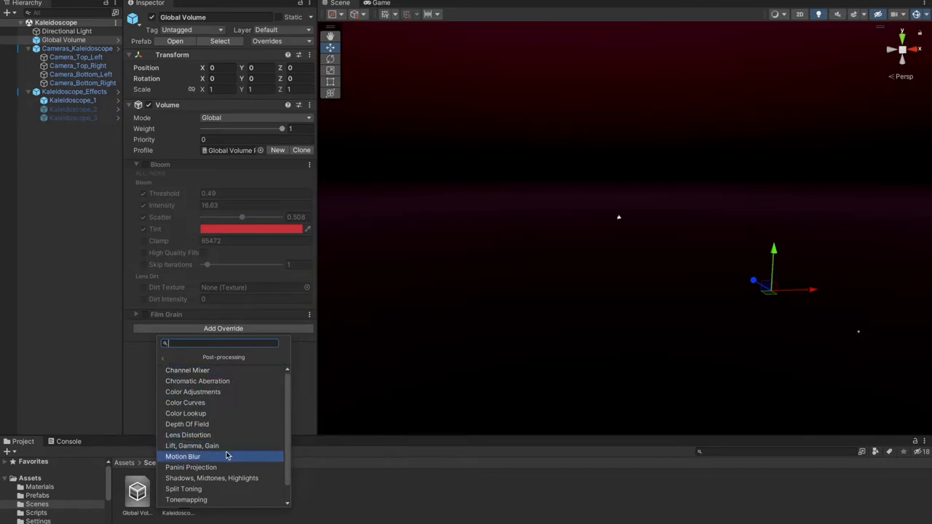
pyautogui.moveTo(237, 381)
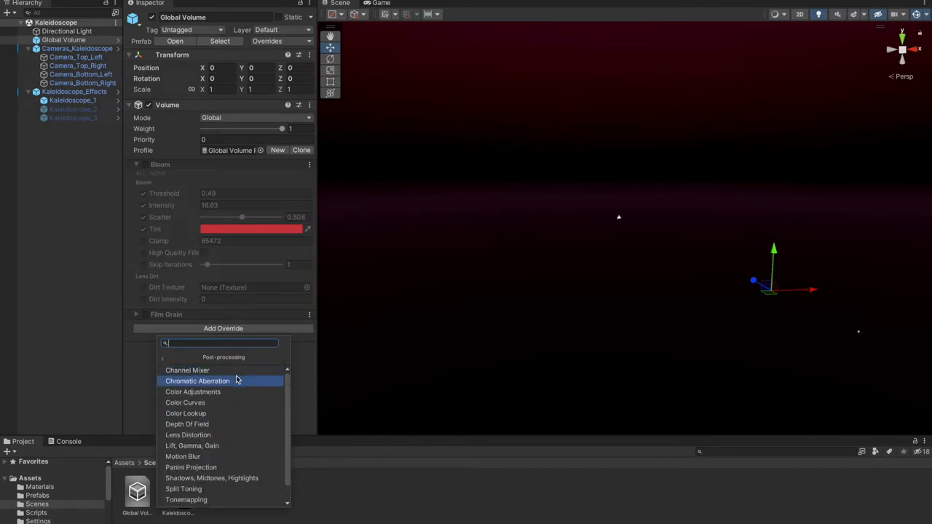
pyautogui.moveTo(187, 370)
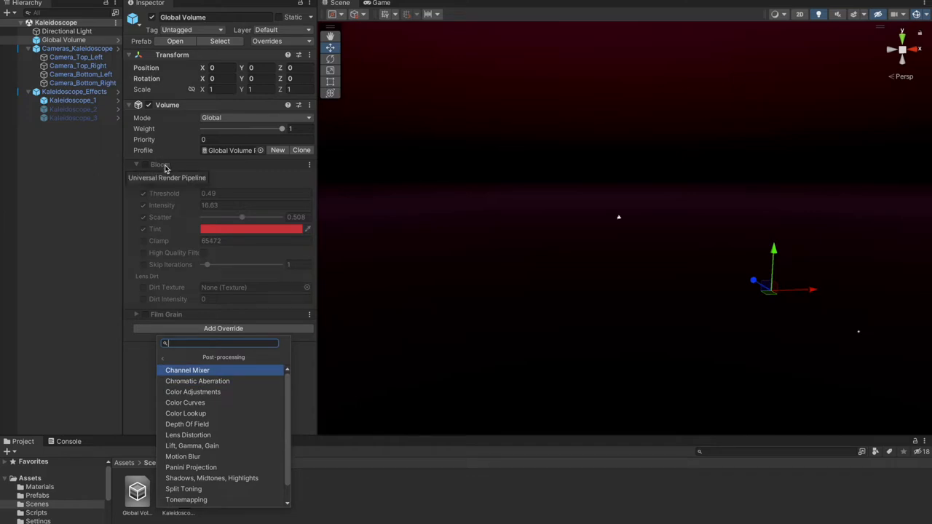
# - Collapse the Hierarchy groups, review Cameras_Kaleidoscope's Transform, and end on Kaleidoscope_Effects at origin
pyautogui.click(64, 106)
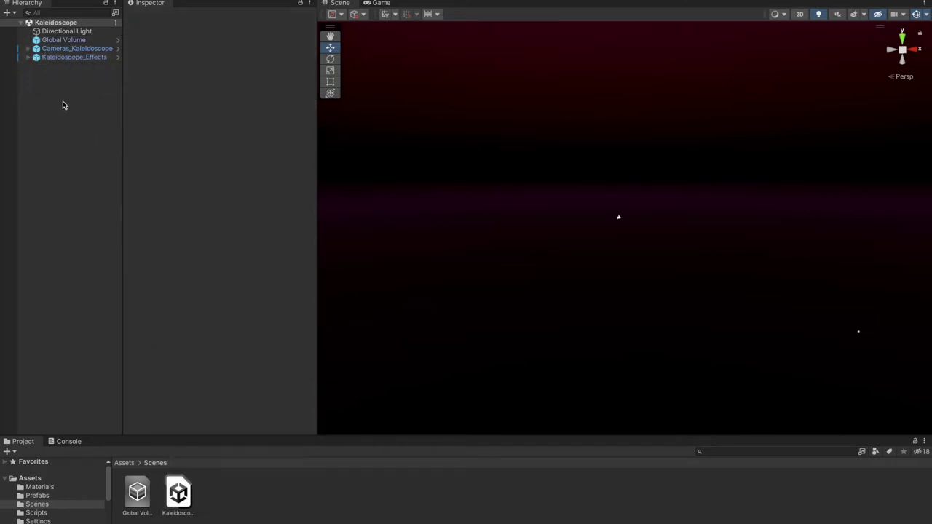
pyautogui.rightClick(63, 104)
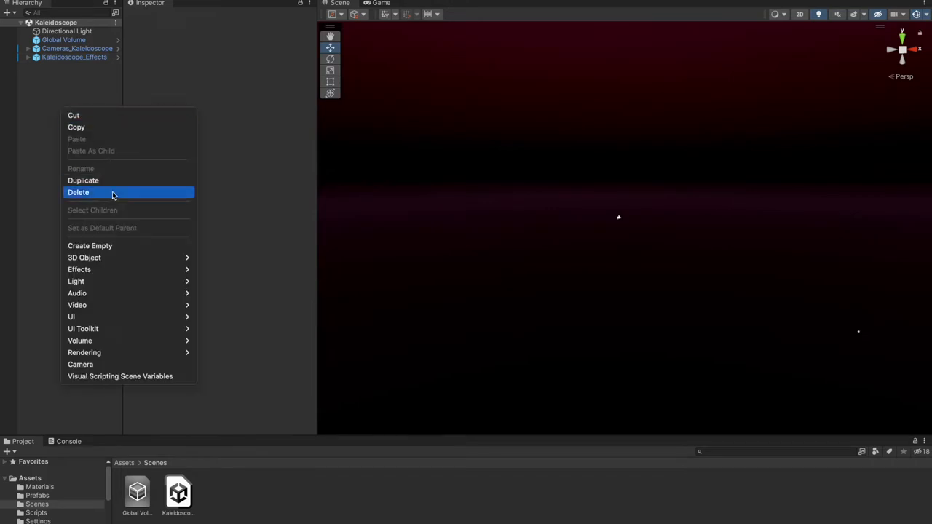
pyautogui.moveTo(118, 251)
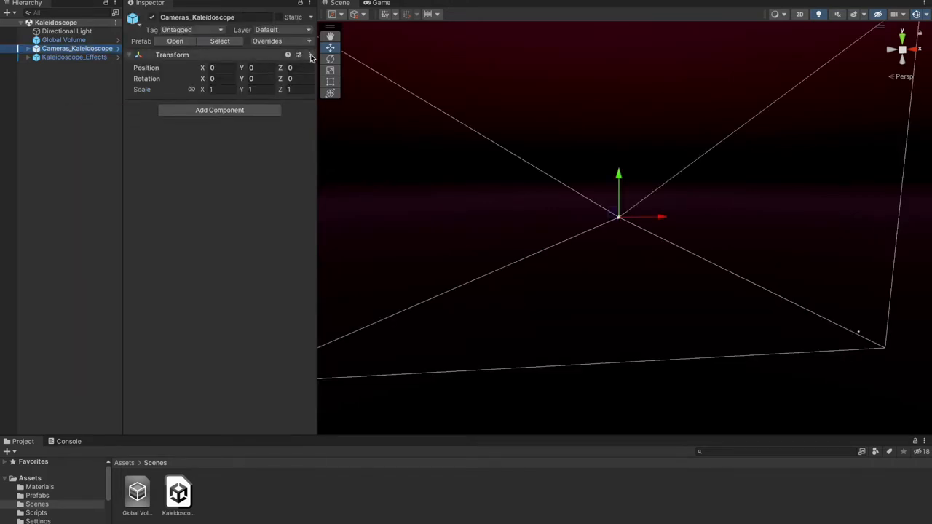
pyautogui.click(298, 54)
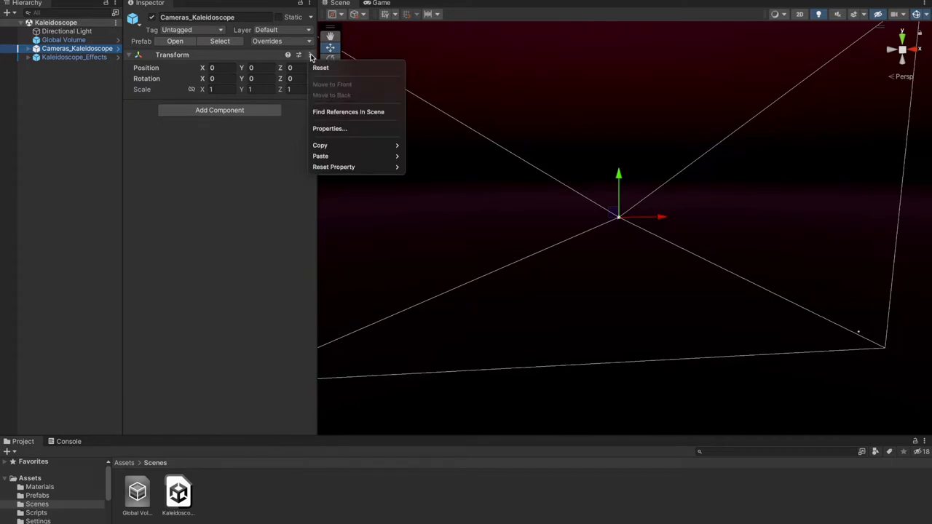
pyautogui.moveTo(342, 67)
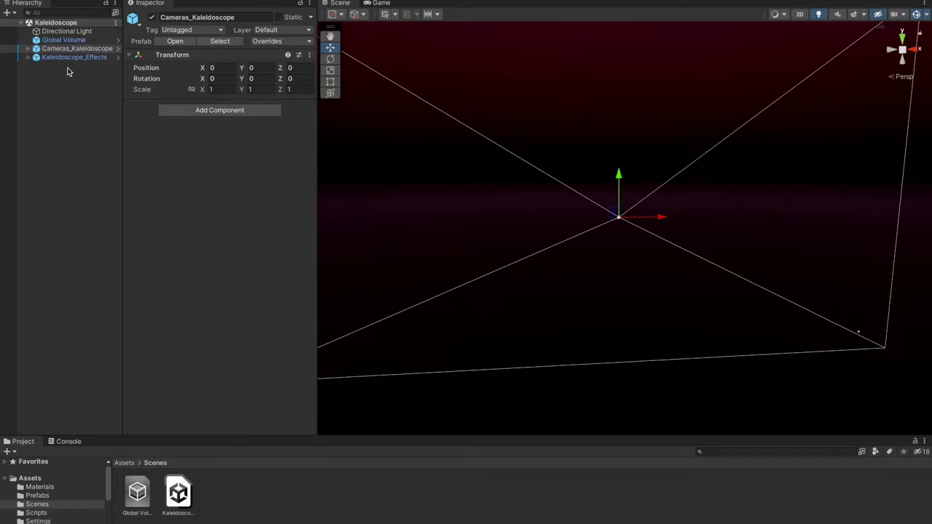
pyautogui.click(73, 57)
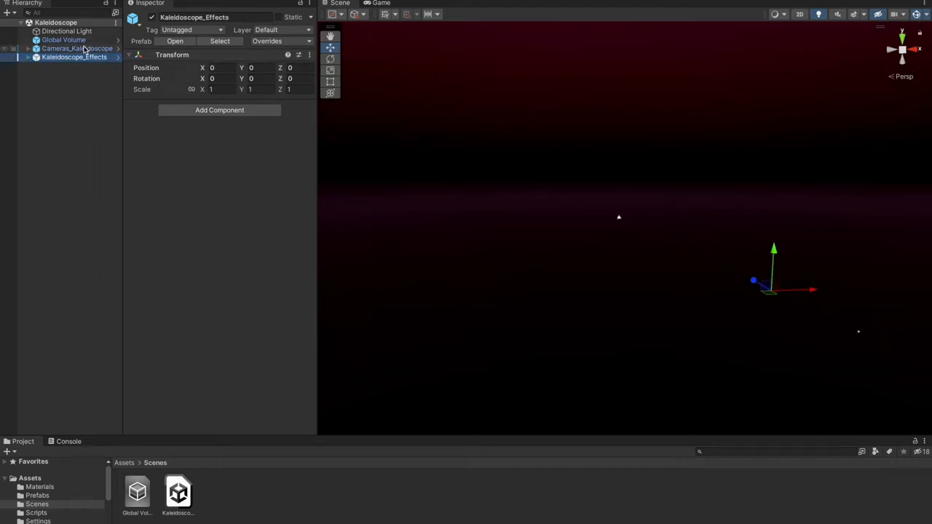
pyautogui.click(77, 48)
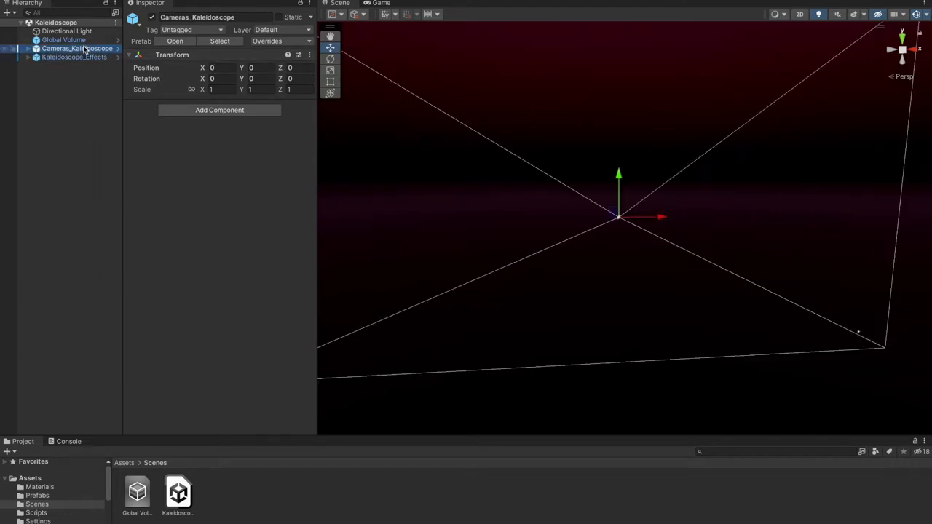
pyautogui.click(74, 56)
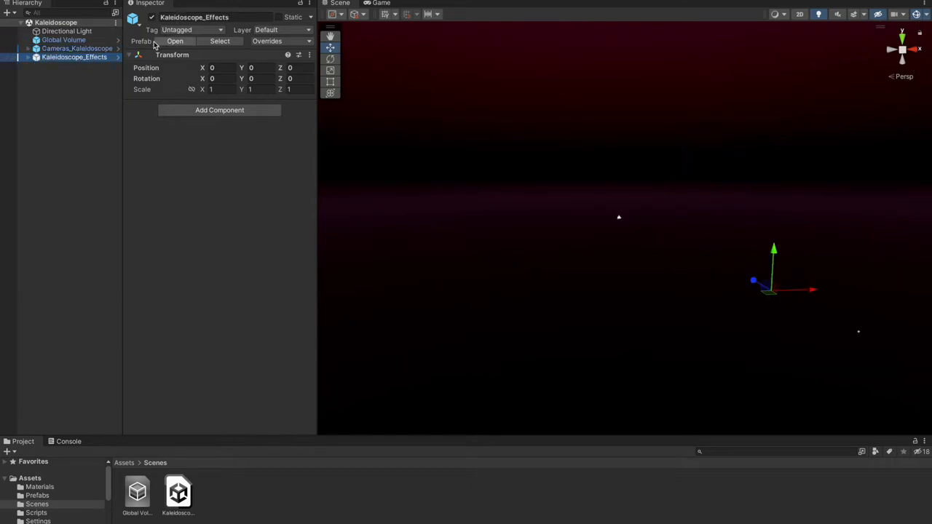
# - Expand the camera group to show four cameras and inspect Camera_Top_Left
pyautogui.click(27, 48)
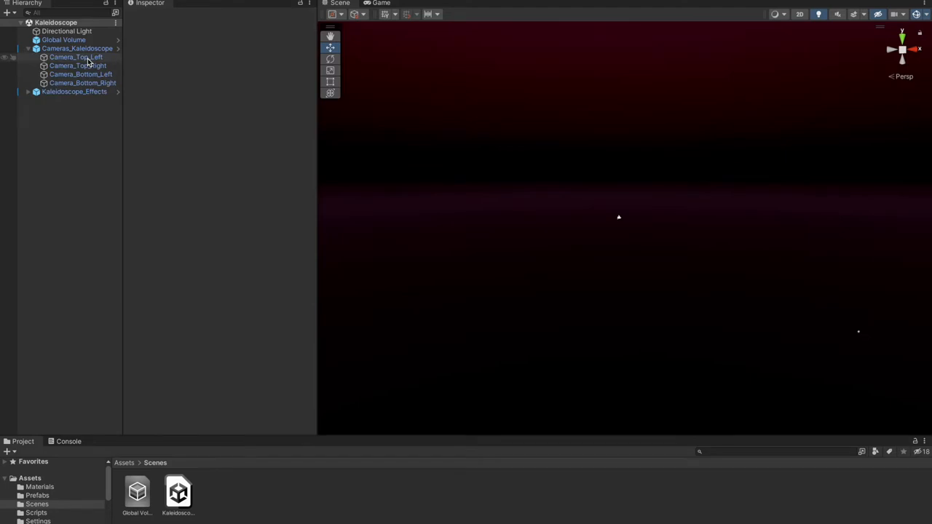
pyautogui.click(75, 57)
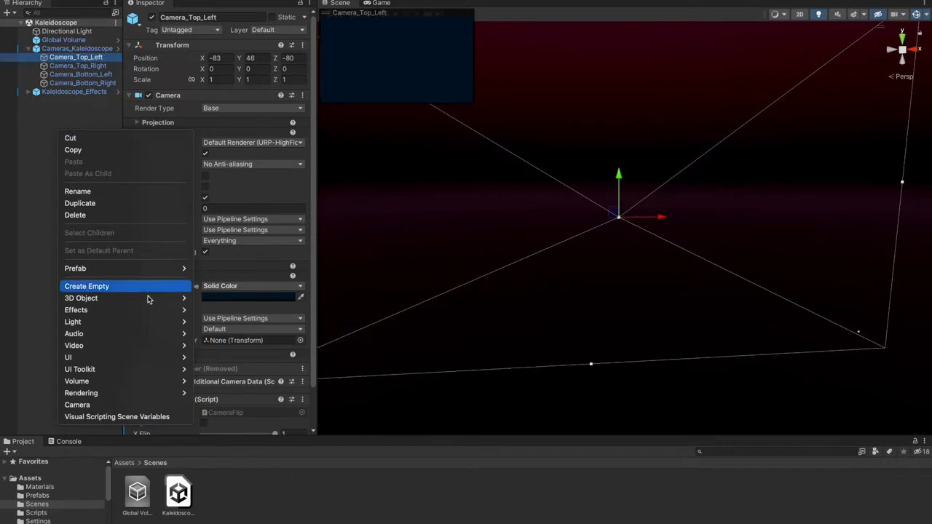
pyautogui.moveTo(77, 404)
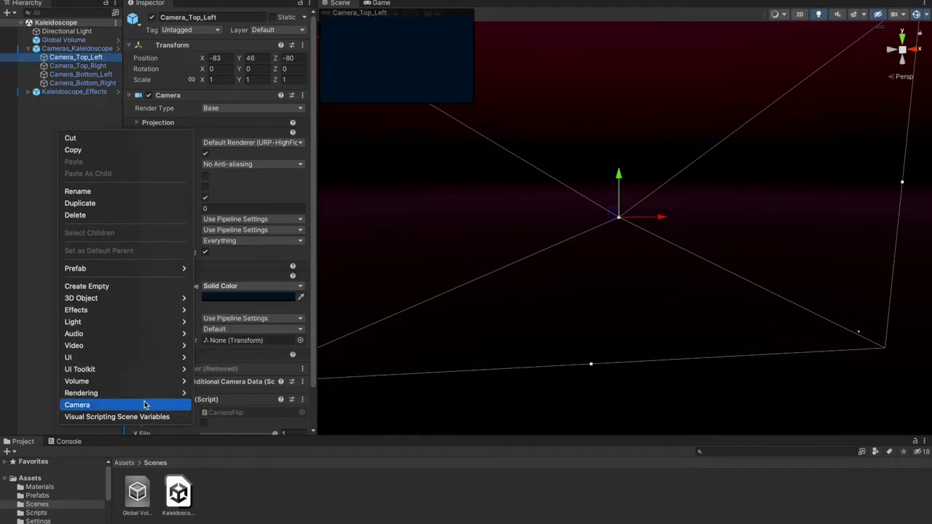
pyautogui.moveTo(61, 131)
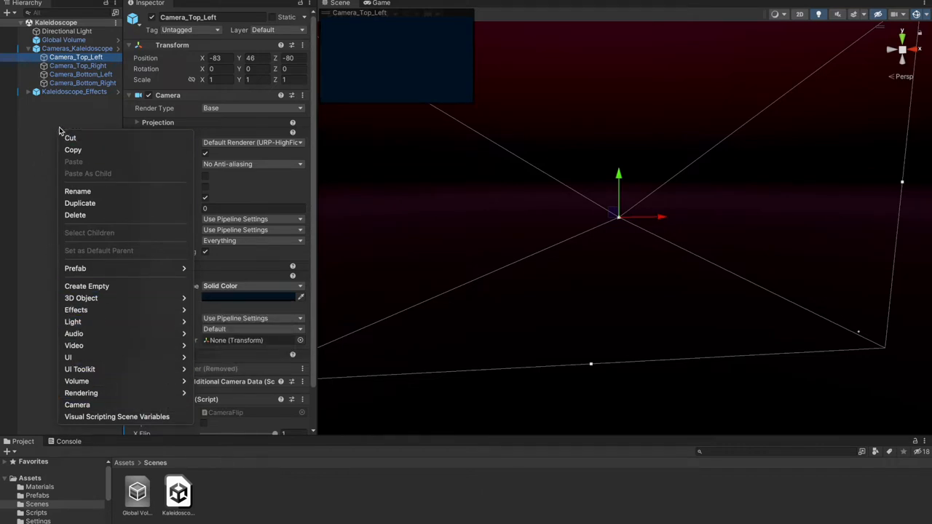
pyautogui.click(77, 48)
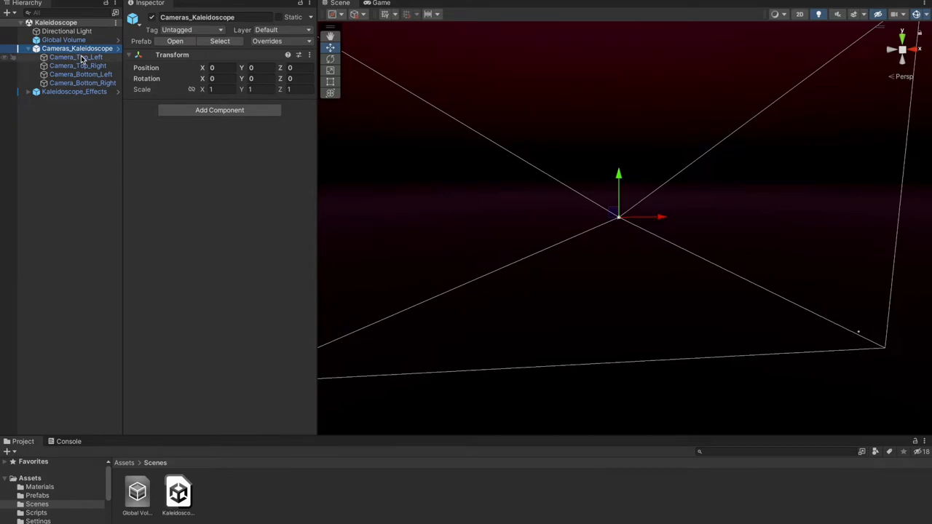
pyautogui.click(76, 57)
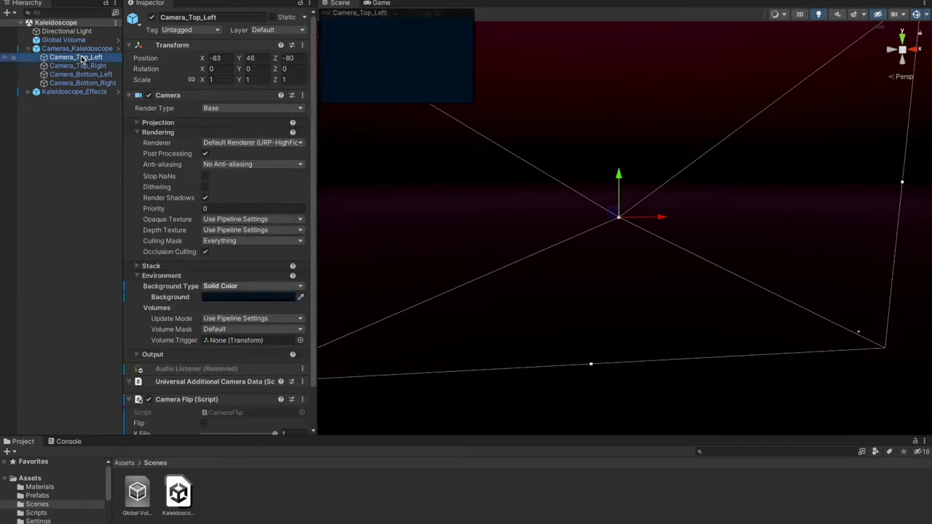
# - Preview Kaleidoscope_1's particle trails, then return to Camera_Top_Left at (-83, 46, -80)
pyautogui.click(74, 91)
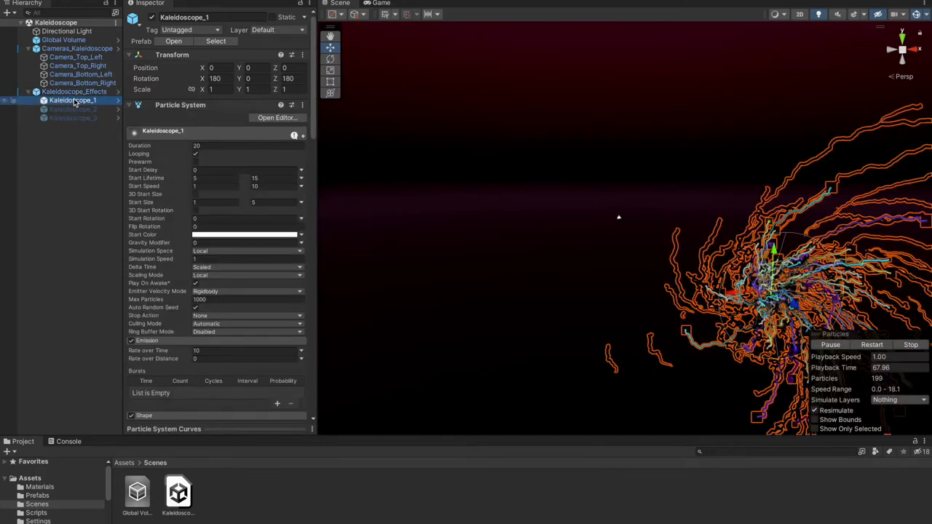
pyautogui.click(76, 57)
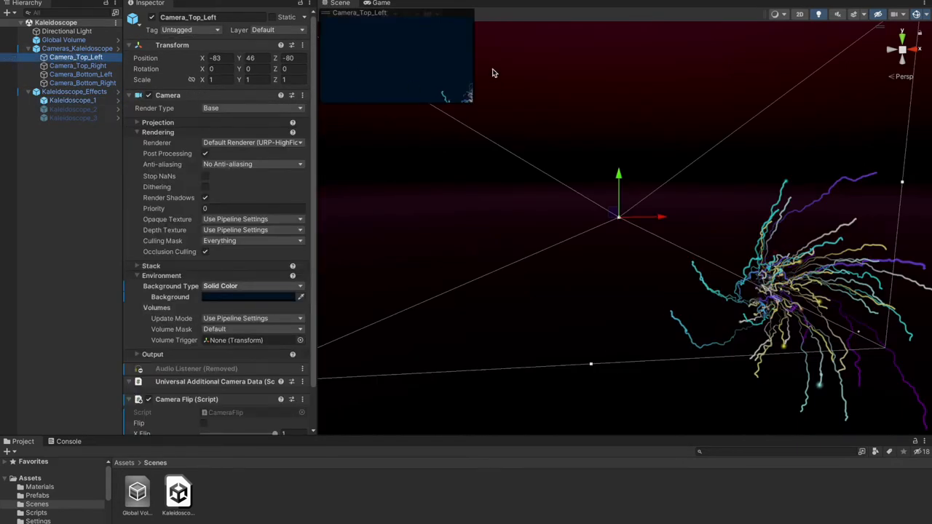
pyautogui.moveTo(472, 106)
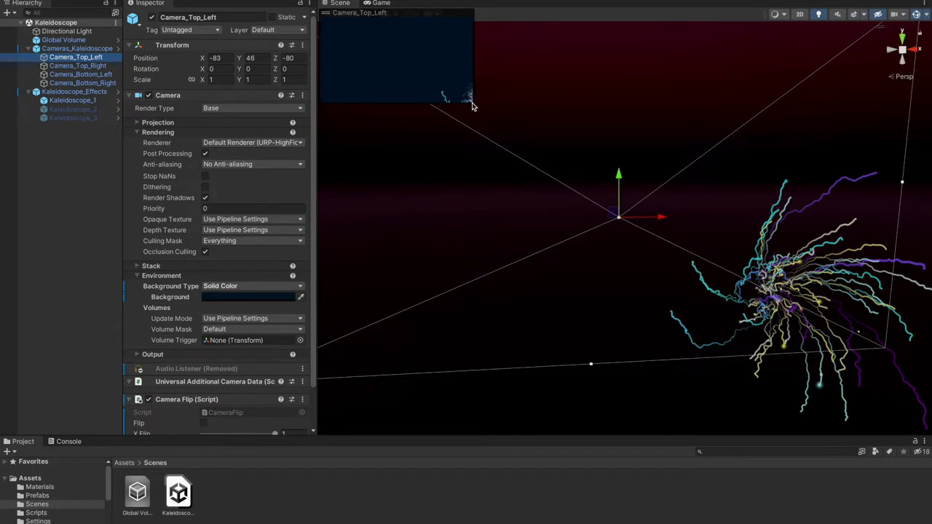
pyautogui.moveTo(472, 103)
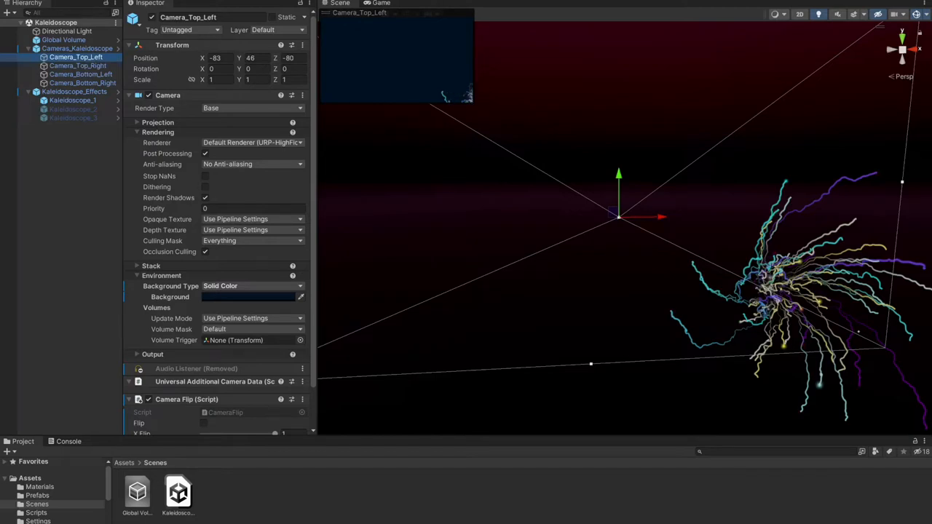
pyautogui.moveTo(436, 84)
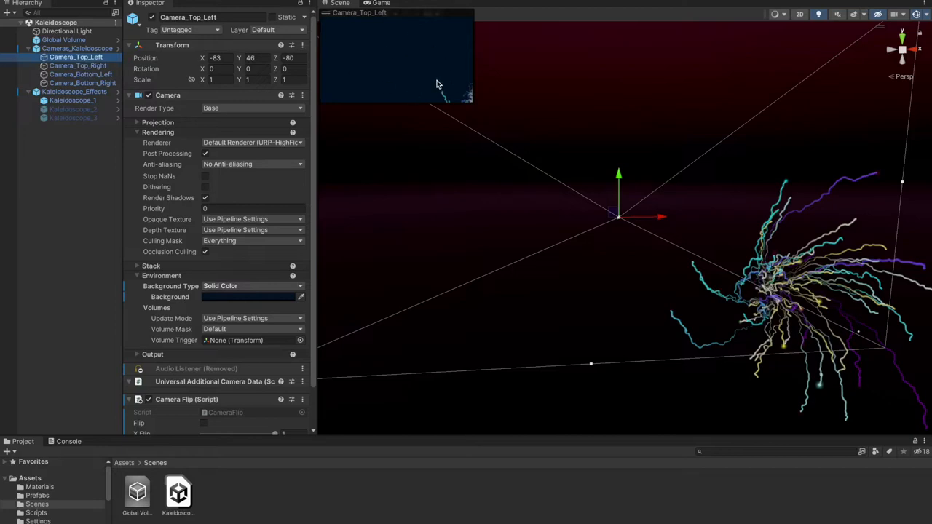
pyautogui.moveTo(520, 80)
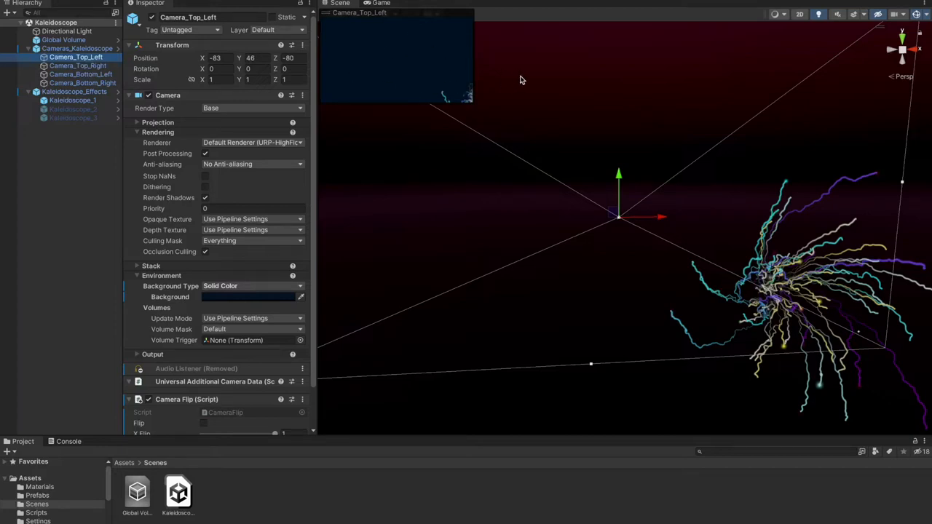
pyautogui.moveTo(453, 83)
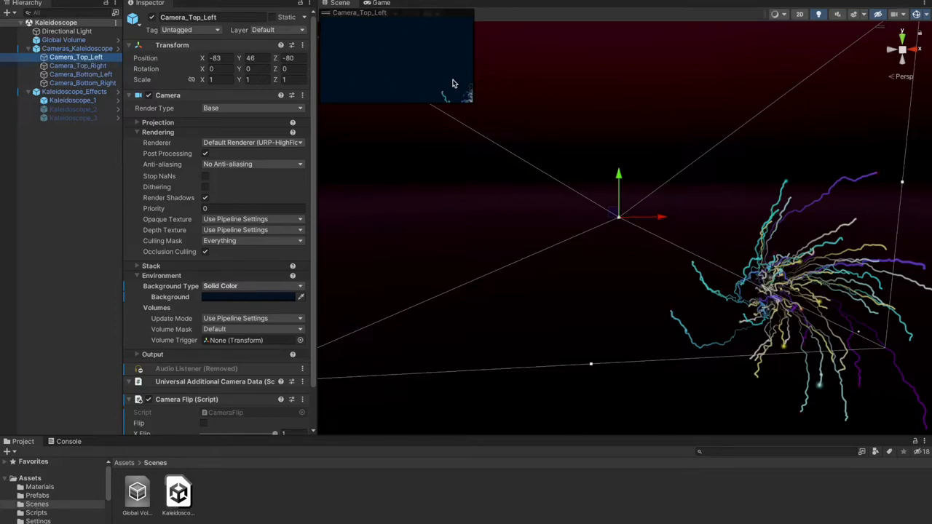
pyautogui.moveTo(455, 136)
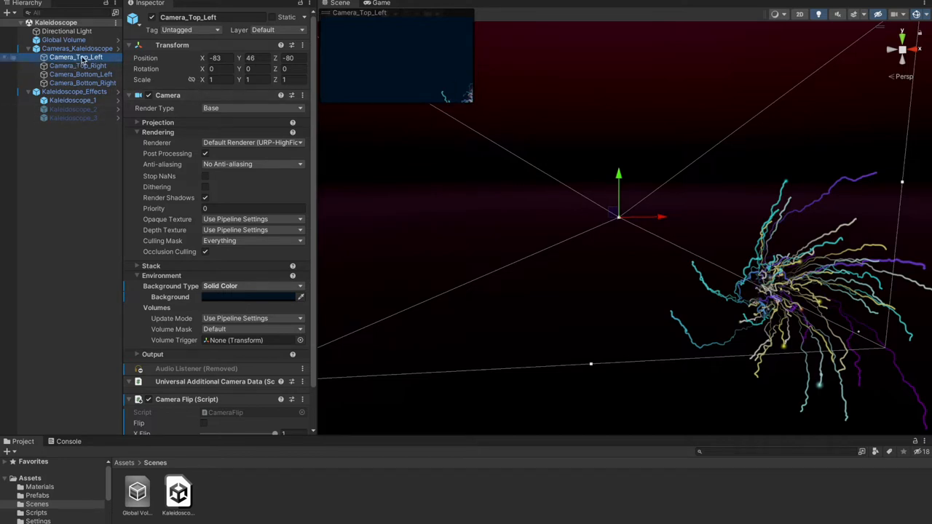
pyautogui.click(218, 57)
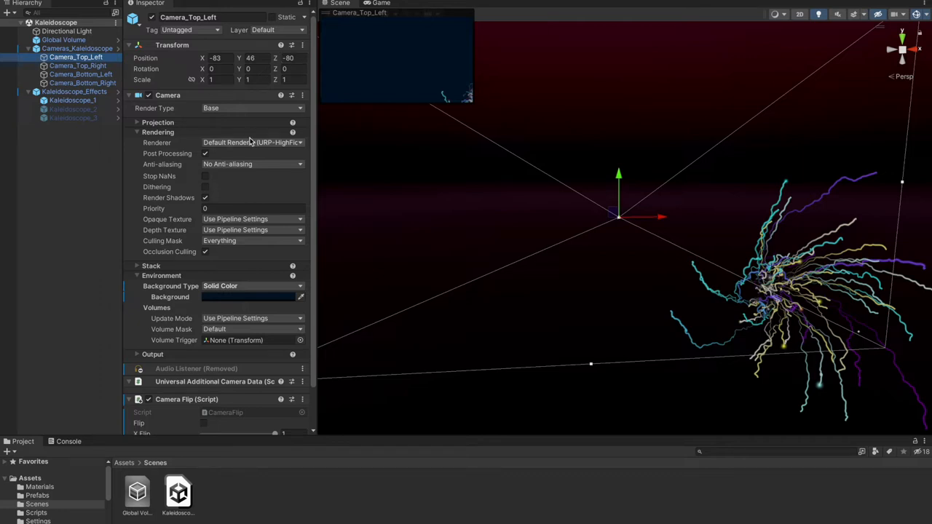
pyautogui.moveTo(153, 158)
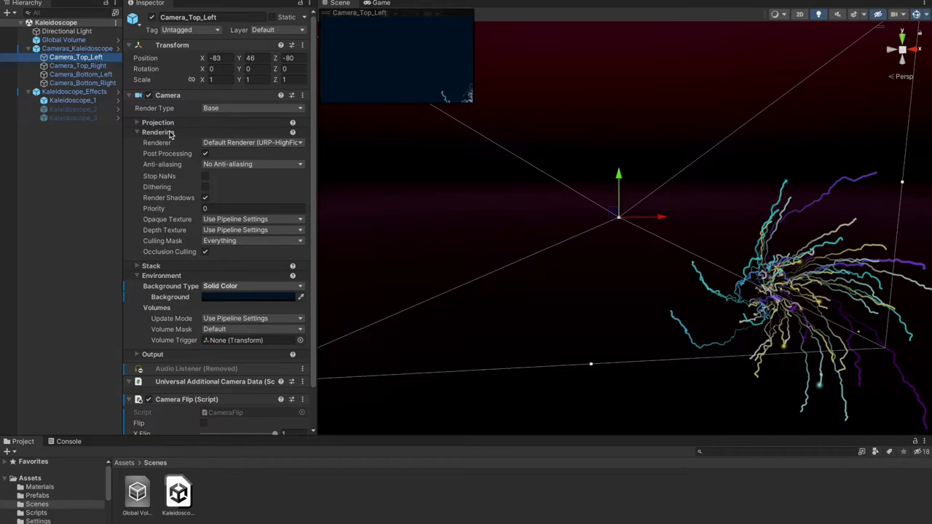
pyautogui.moveTo(167, 164)
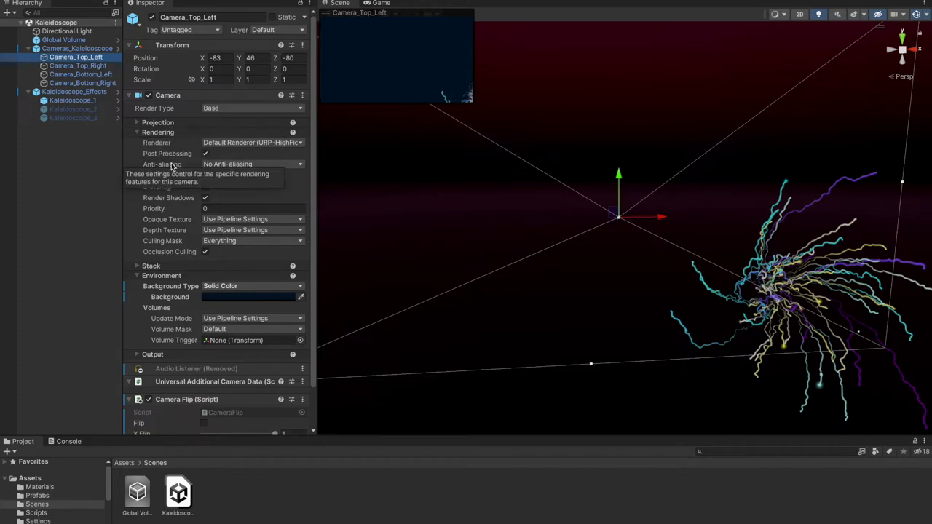
pyautogui.scroll(-3)
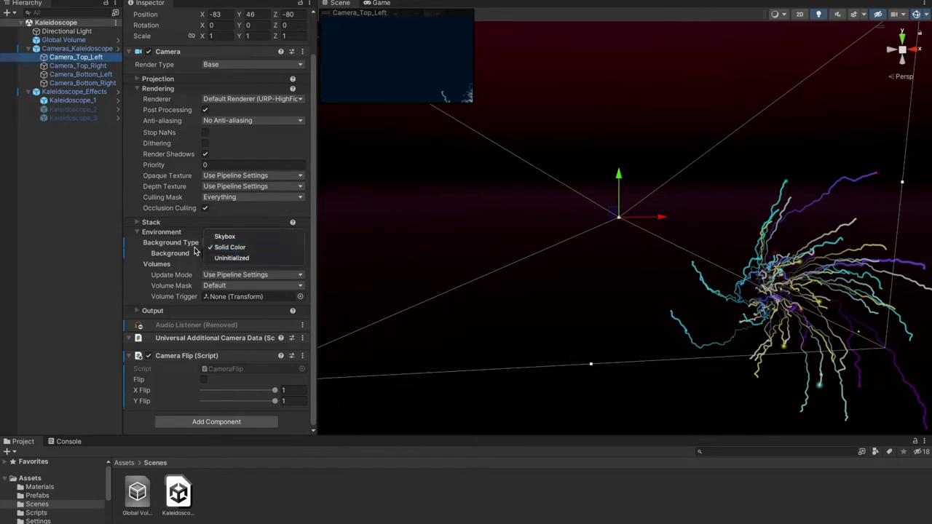
pyautogui.click(215, 252)
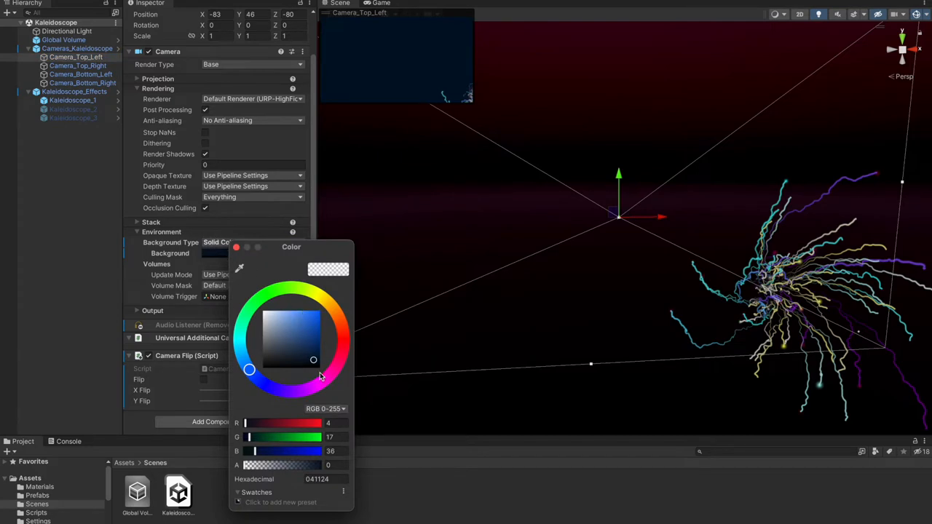
pyautogui.moveTo(324, 364)
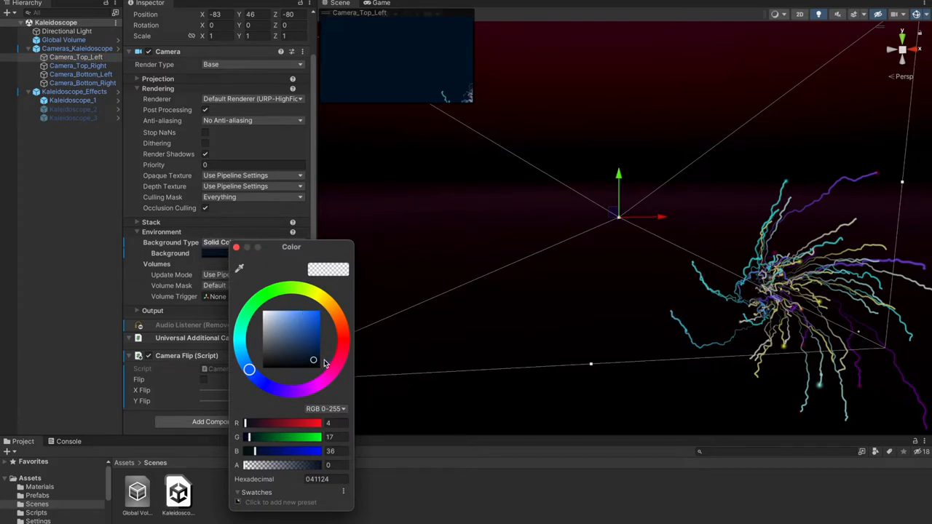
pyautogui.click(98, 173)
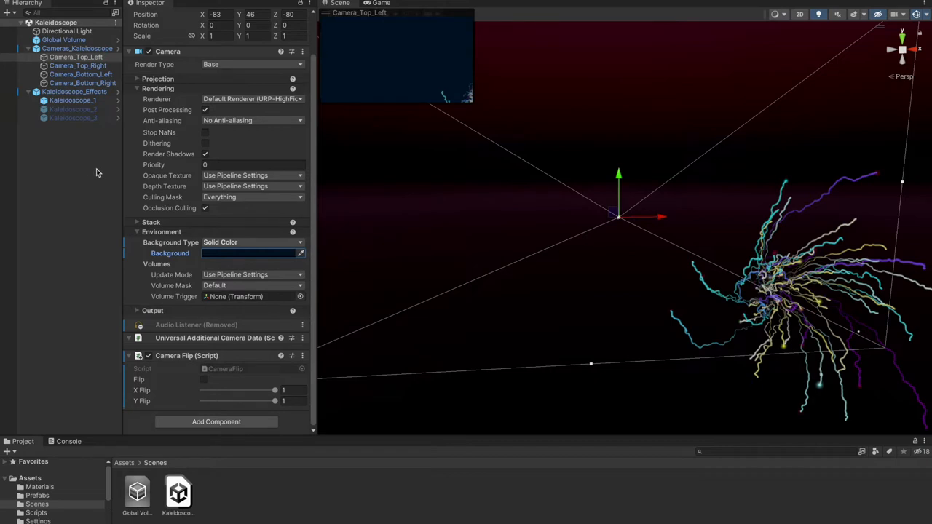
pyautogui.moveTo(223, 371)
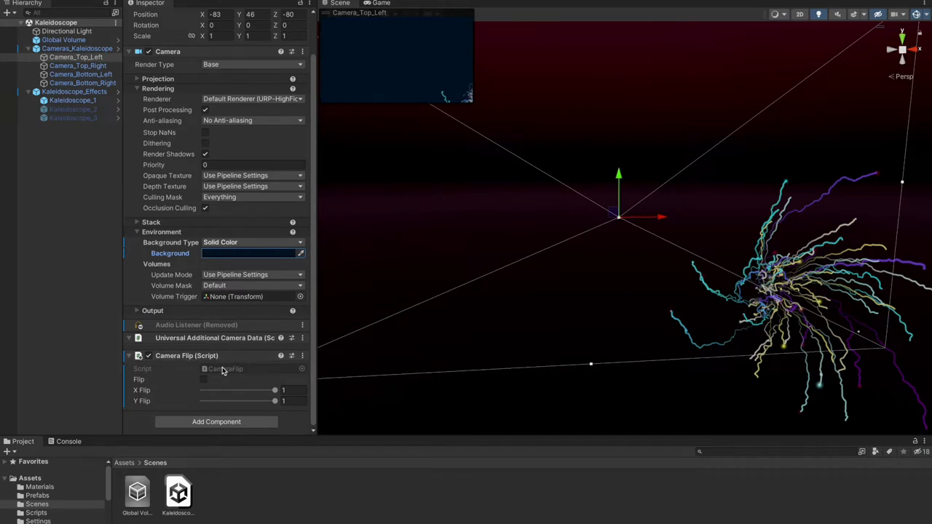
# - Ping CameraFlip in the Scripts folder and open it in Visual Studio
pyautogui.click(36, 513)
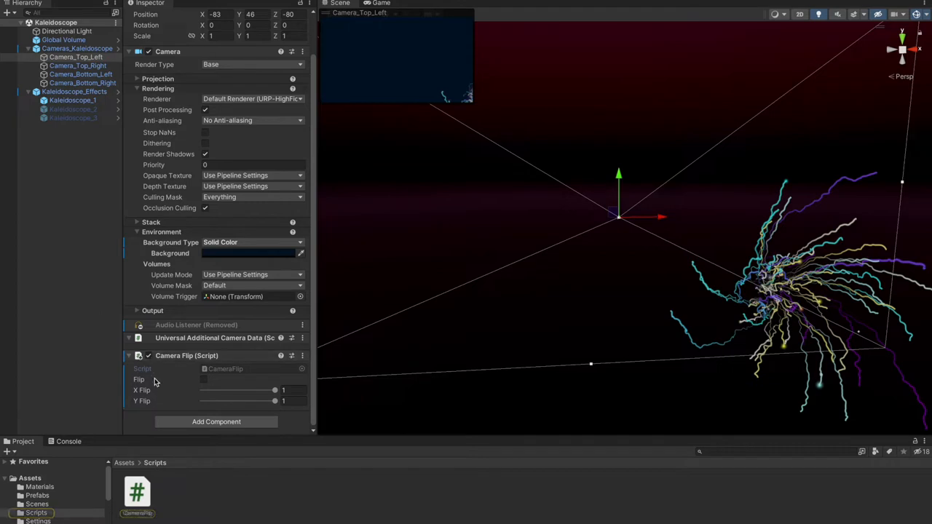
pyautogui.moveTo(140, 399)
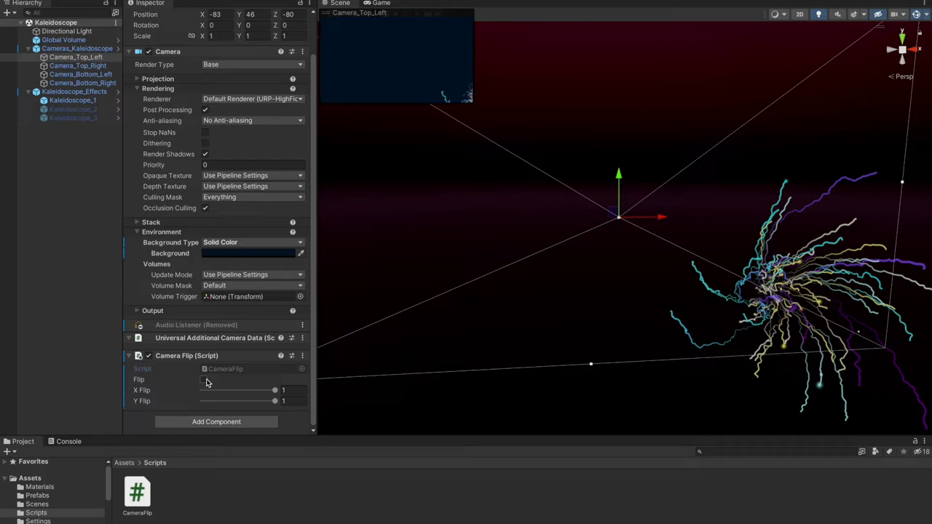
pyautogui.moveTo(263, 393)
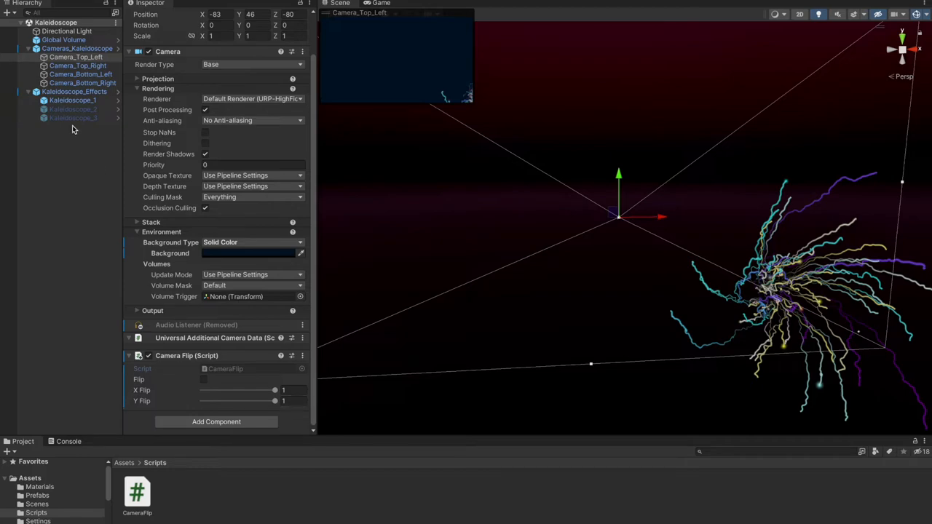
pyautogui.doubleClick(137, 491)
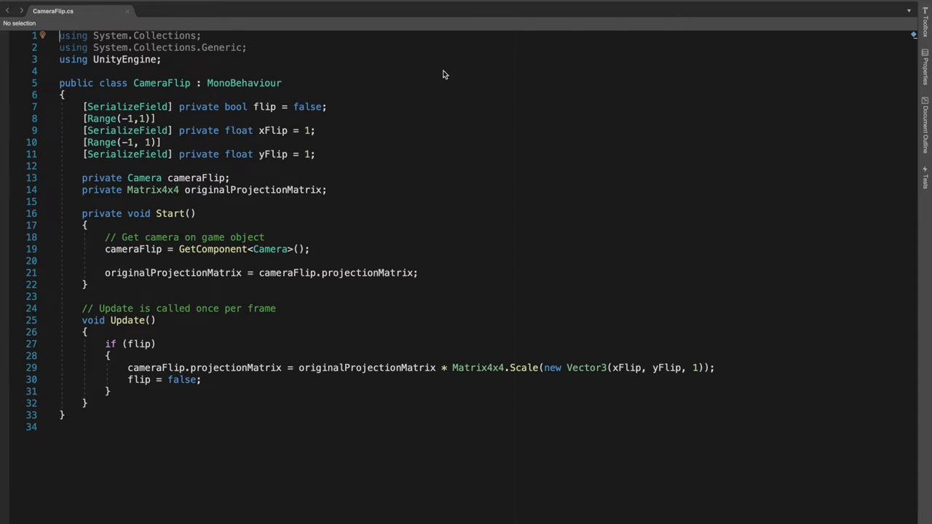
pyautogui.moveTo(241, 113)
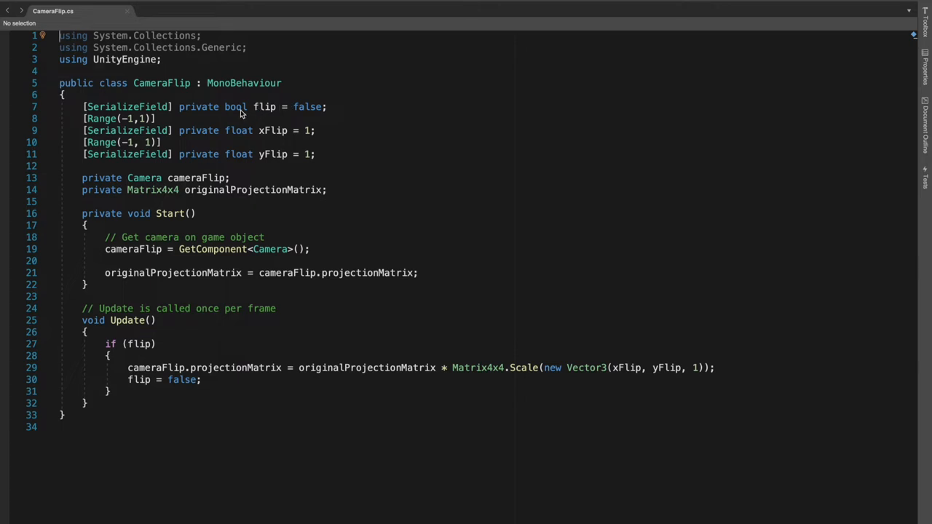
pyautogui.moveTo(282, 109)
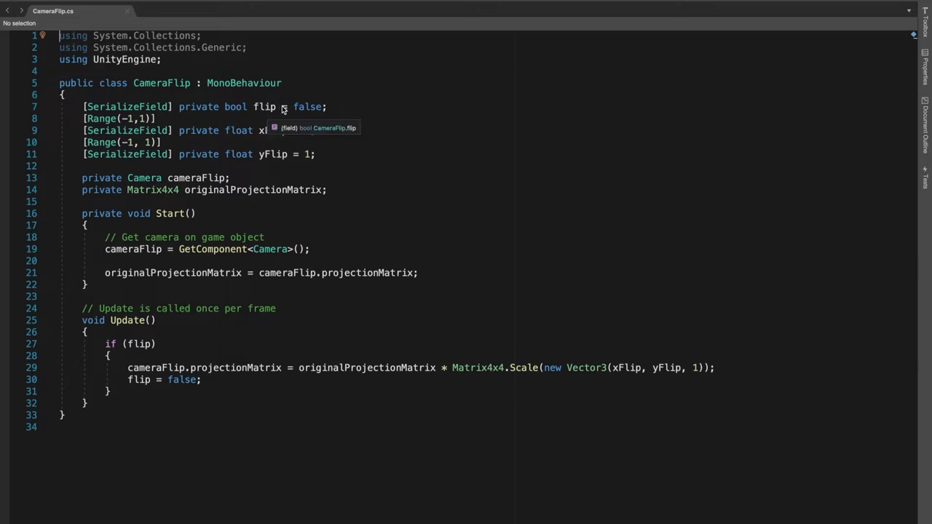
pyautogui.moveTo(326, 109)
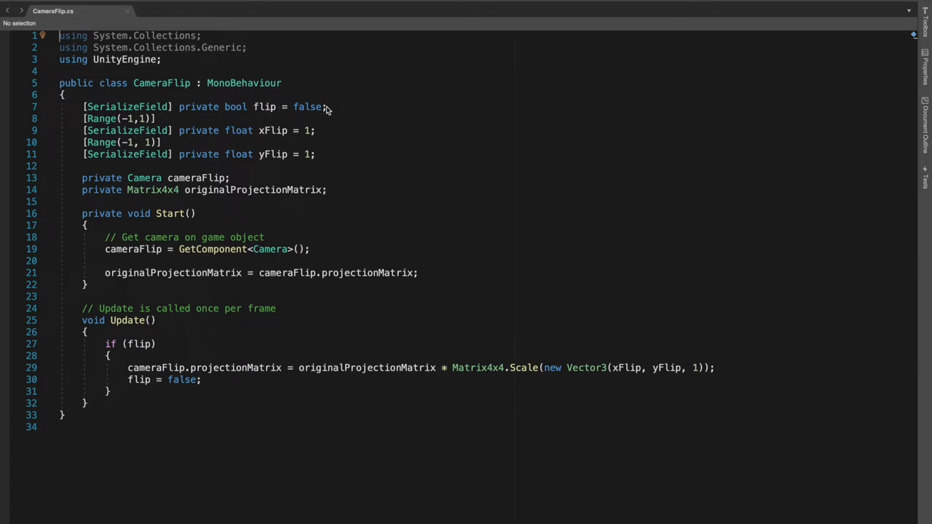
pyautogui.moveTo(135, 126)
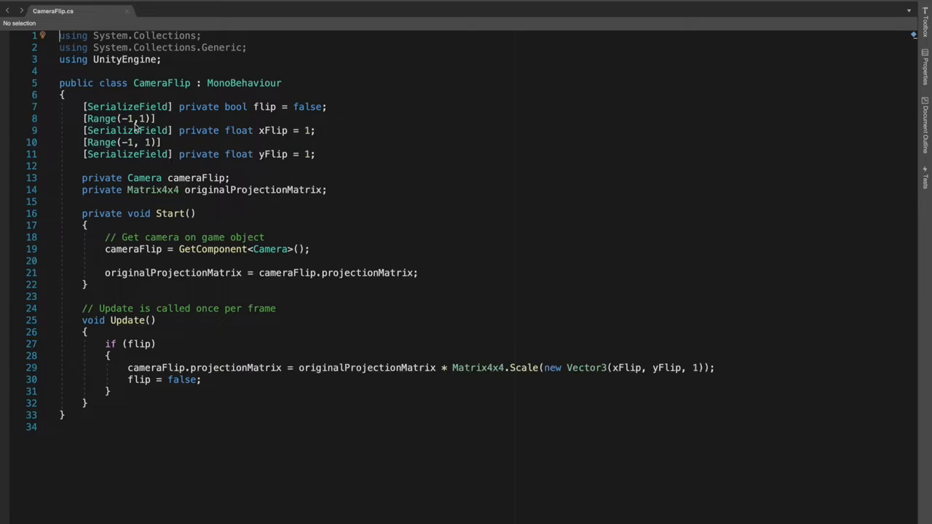
pyautogui.moveTo(198, 132)
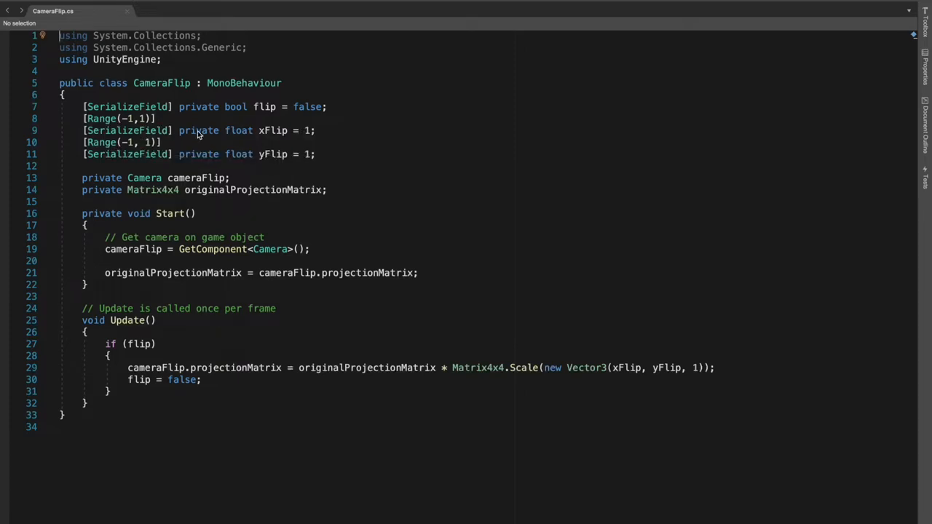
pyautogui.moveTo(240, 130)
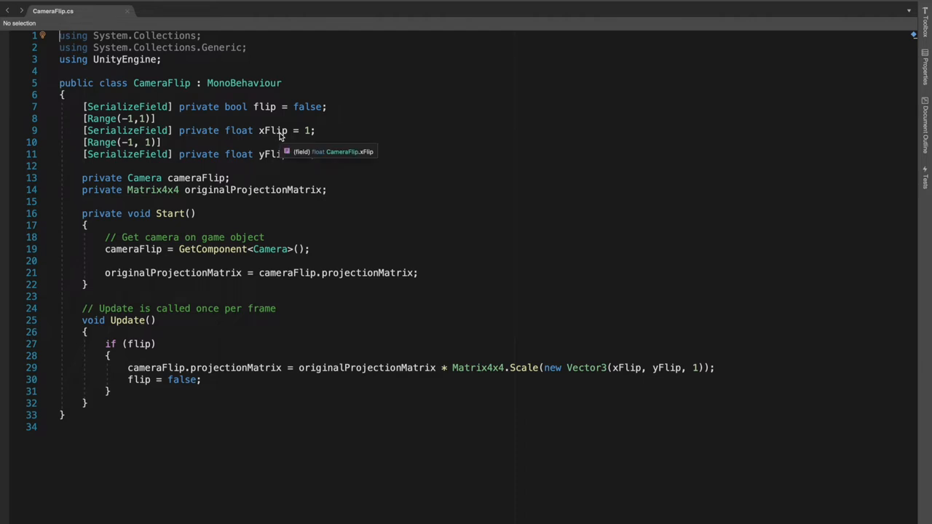
pyautogui.moveTo(278, 160)
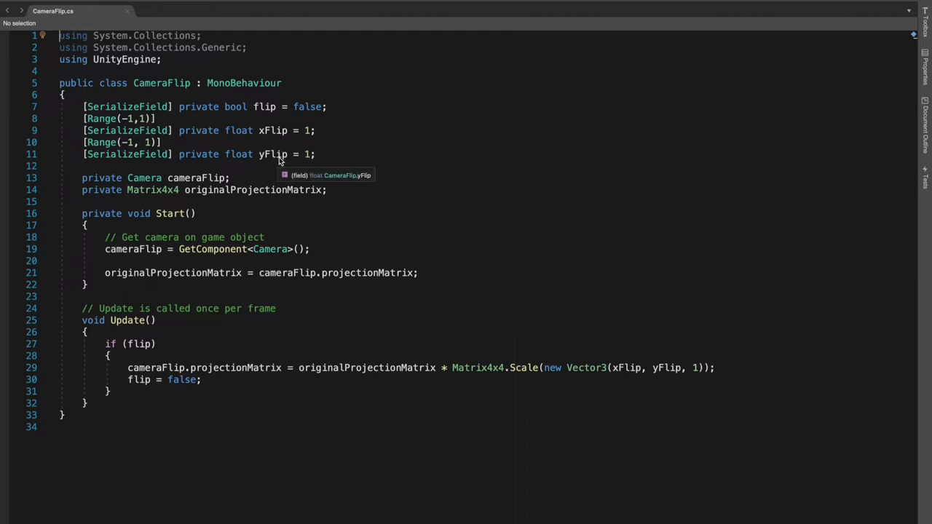
pyautogui.moveTo(243, 153)
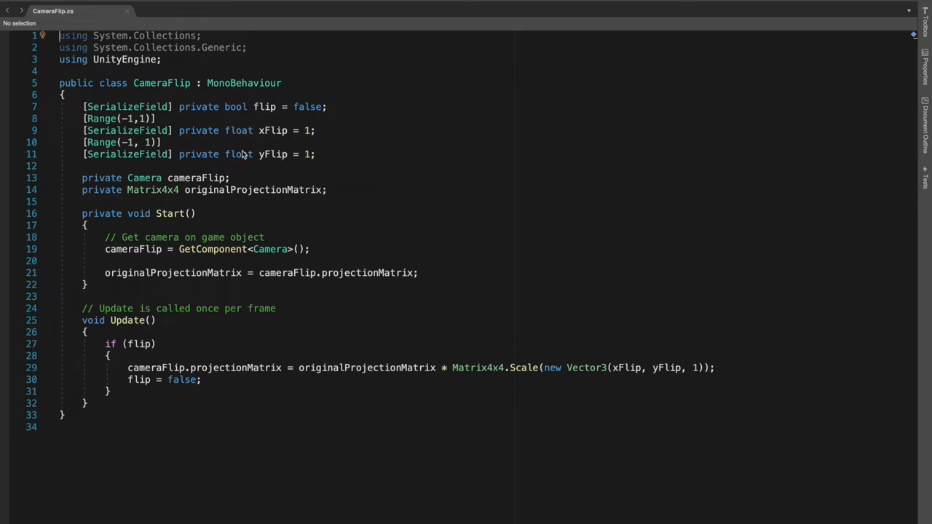
pyautogui.moveTo(133, 118)
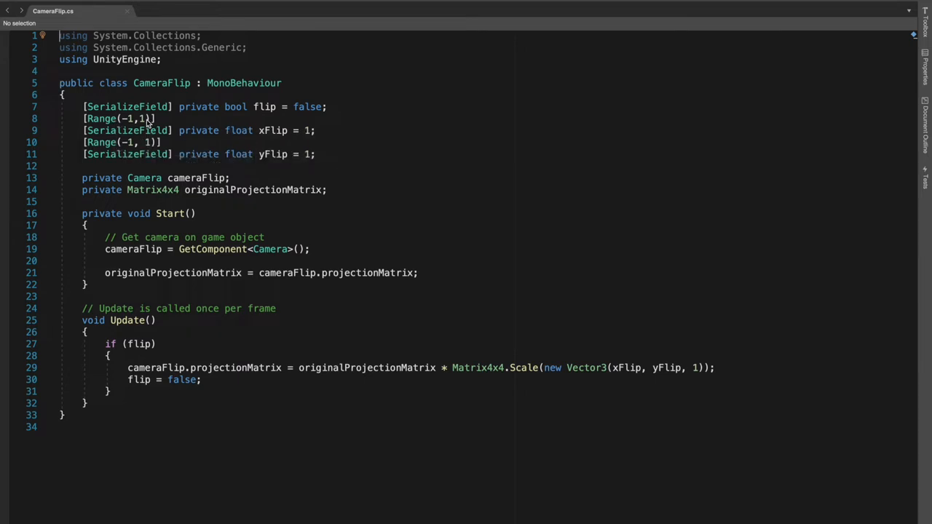
pyautogui.moveTo(102, 131)
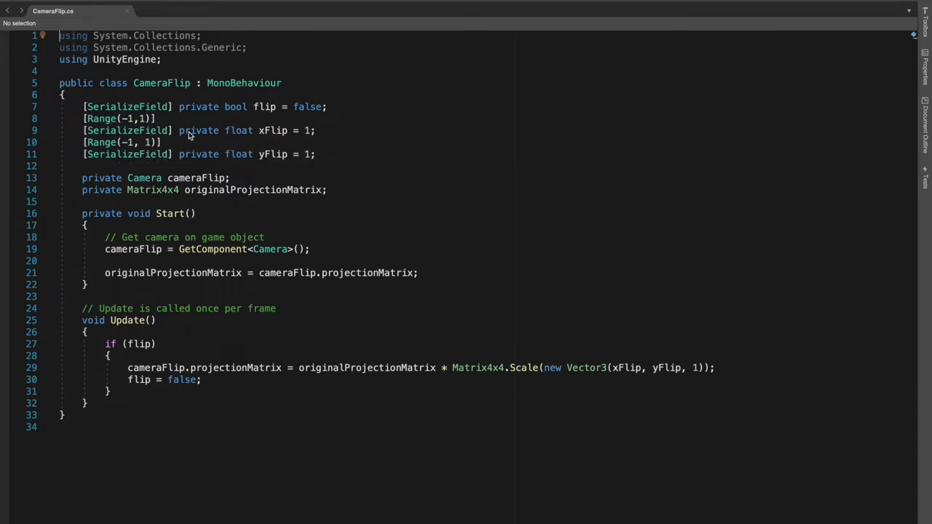
pyautogui.moveTo(368, 154)
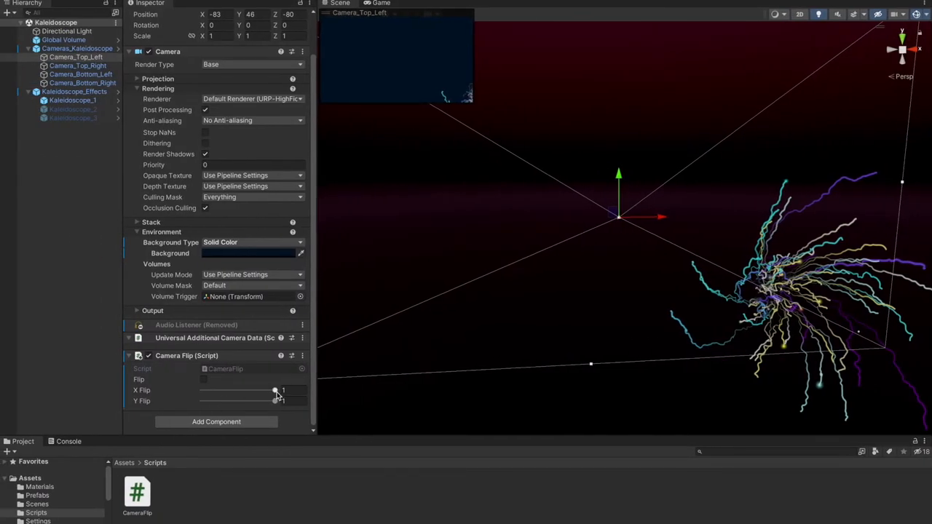
# - Toggle Flip, drag Camera_Top_Left's X Flip to -1, and reopen the CameraFlip script
pyautogui.click(203, 379)
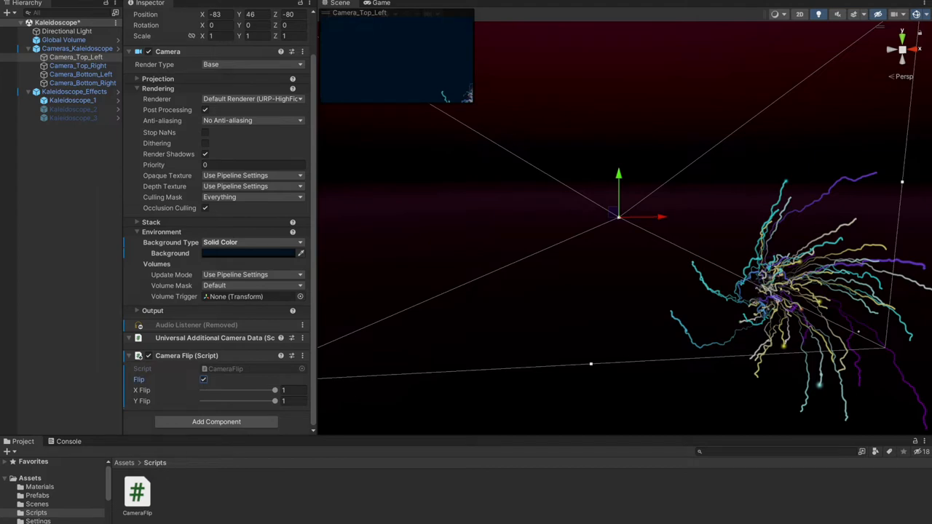
pyautogui.click(204, 379)
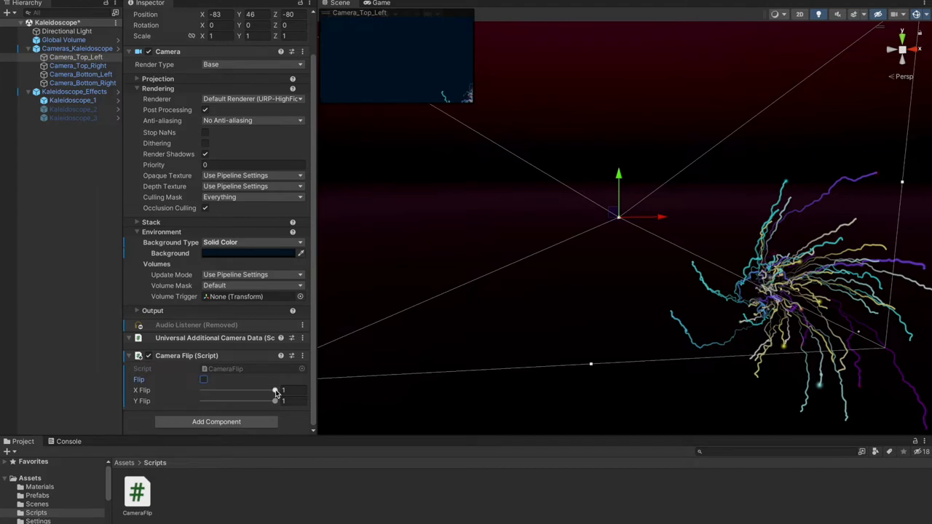
pyautogui.moveTo(275, 390); pyautogui.dragTo(203, 390)
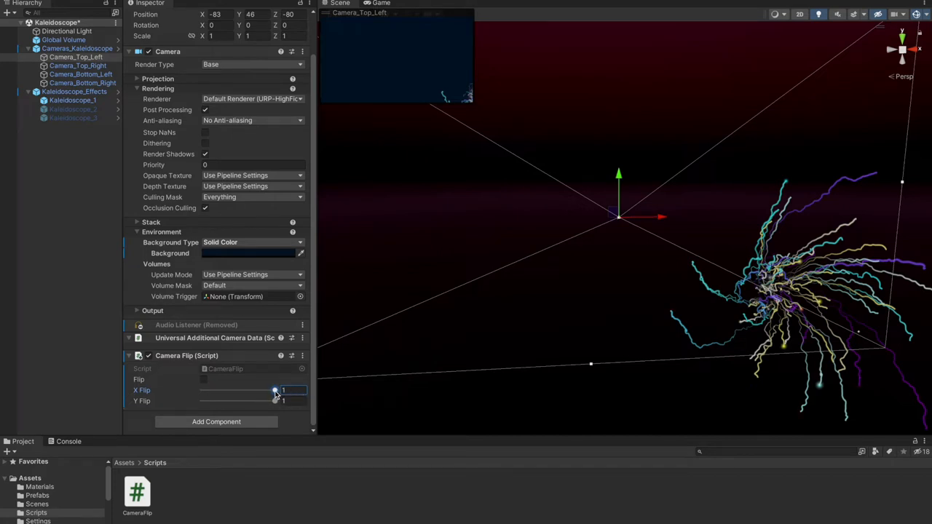
pyautogui.moveTo(275, 390); pyautogui.dragTo(200, 390)
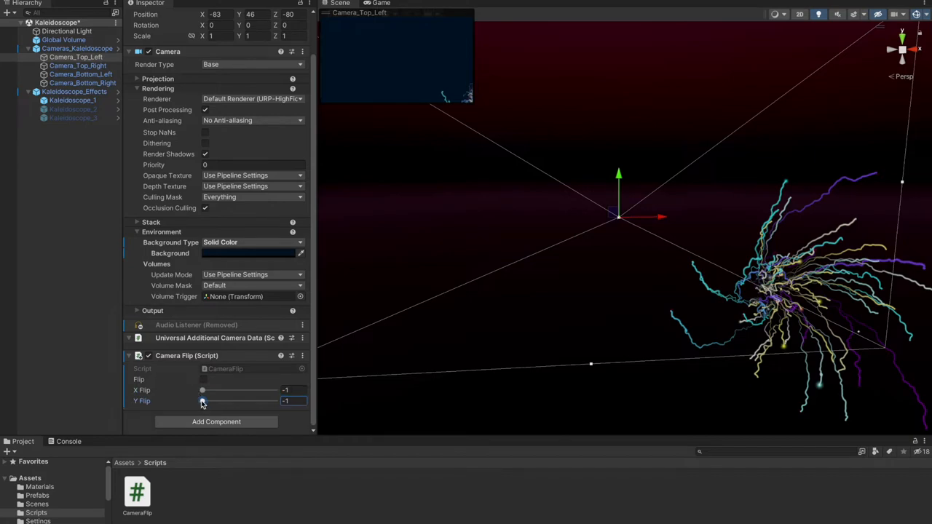
pyautogui.doubleClick(137, 492)
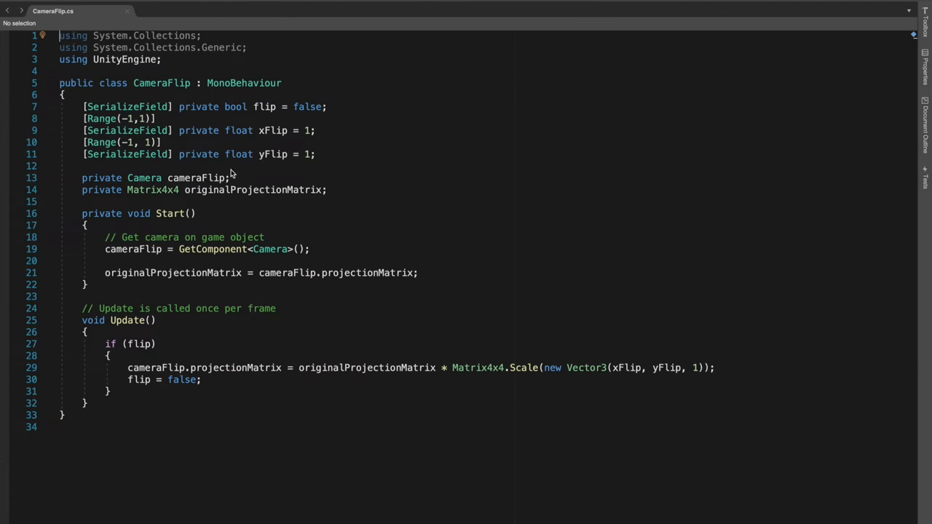
pyautogui.moveTo(144, 178)
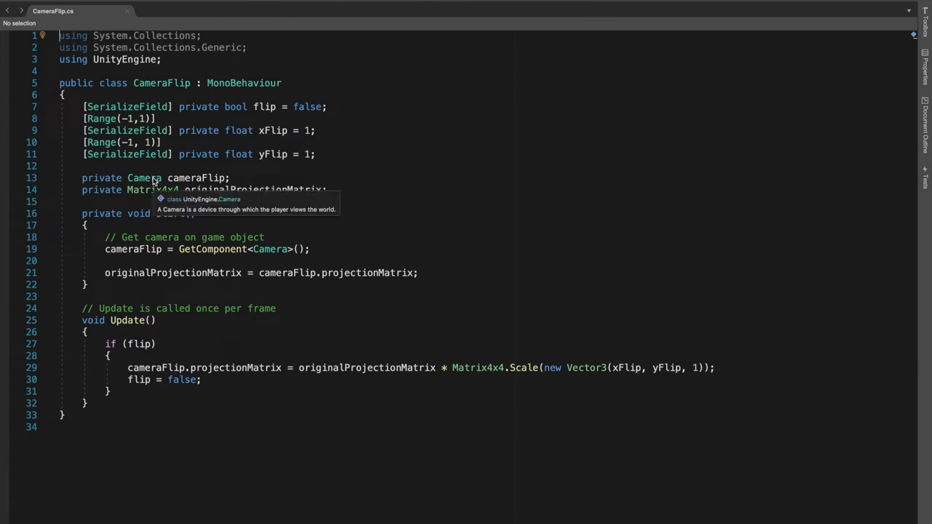
pyautogui.moveTo(232, 181)
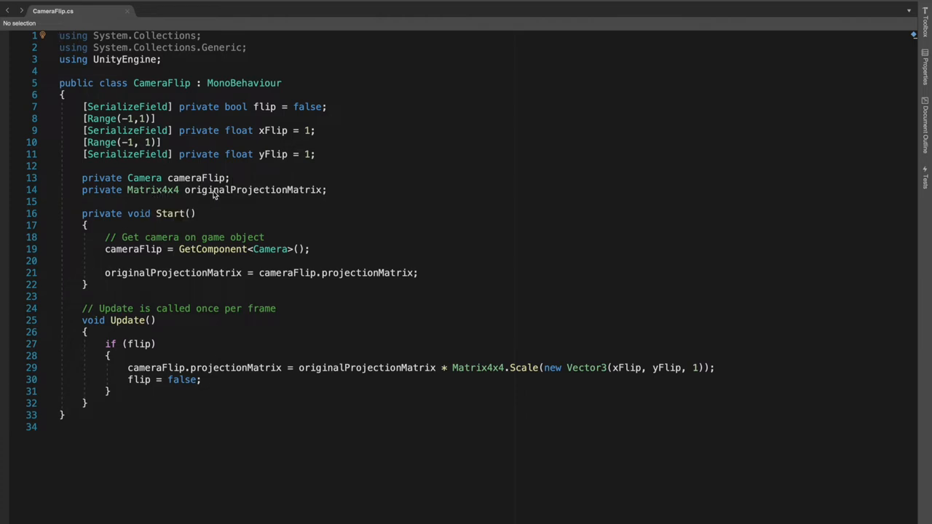
pyautogui.moveTo(295, 189)
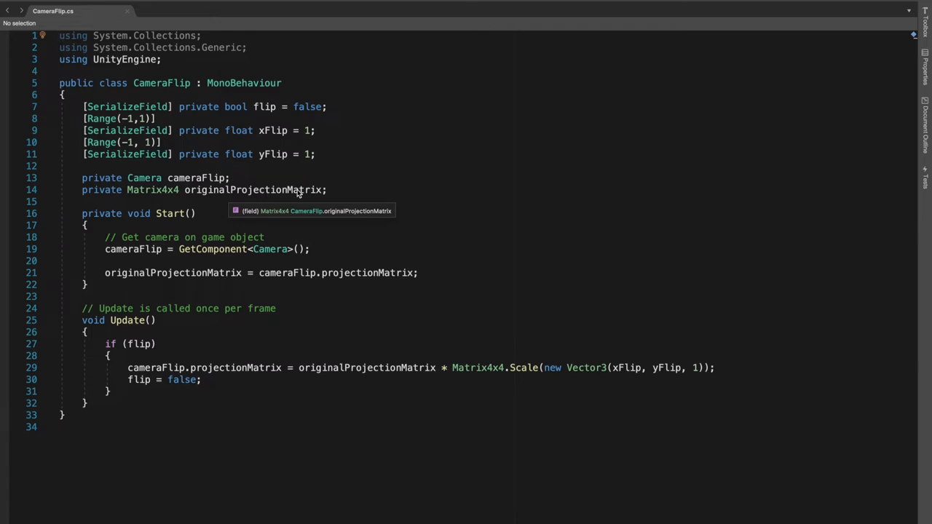
pyautogui.moveTo(182, 245)
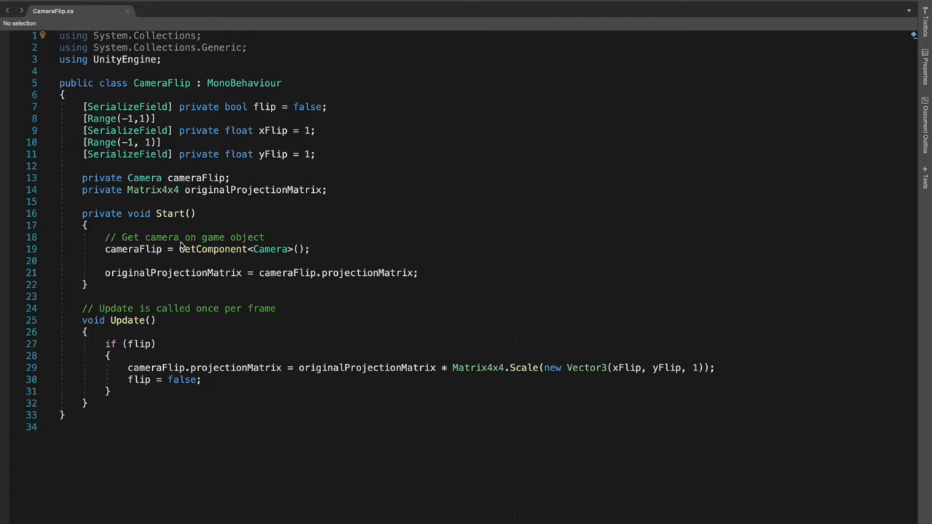
pyautogui.moveTo(149, 255)
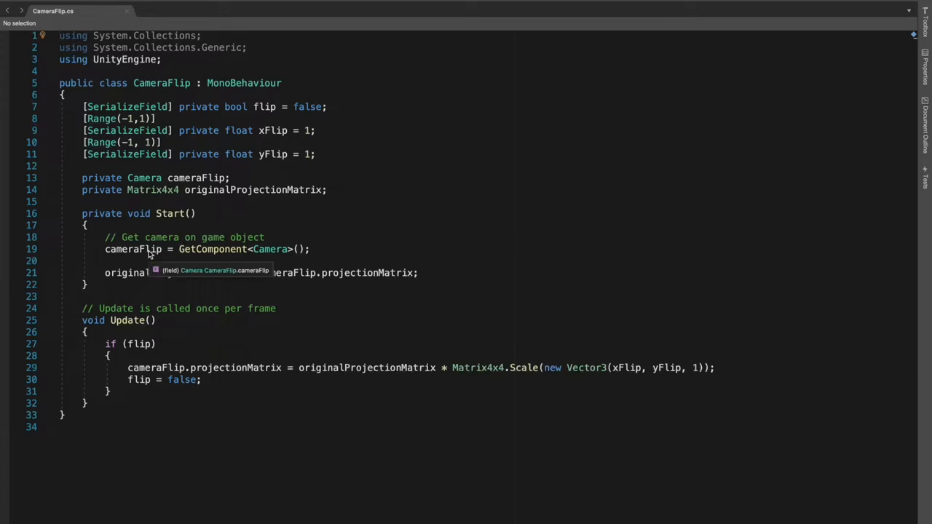
pyautogui.click(133, 249)
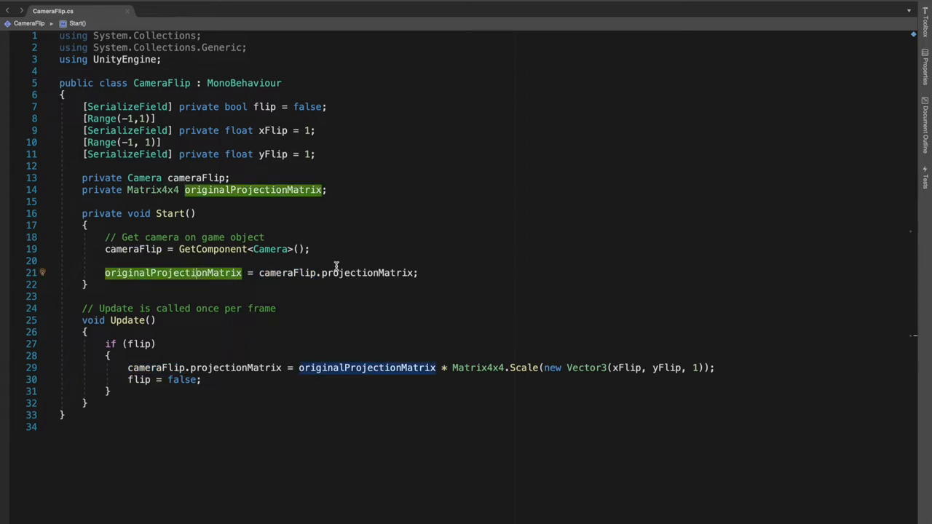
pyautogui.moveTo(349, 272)
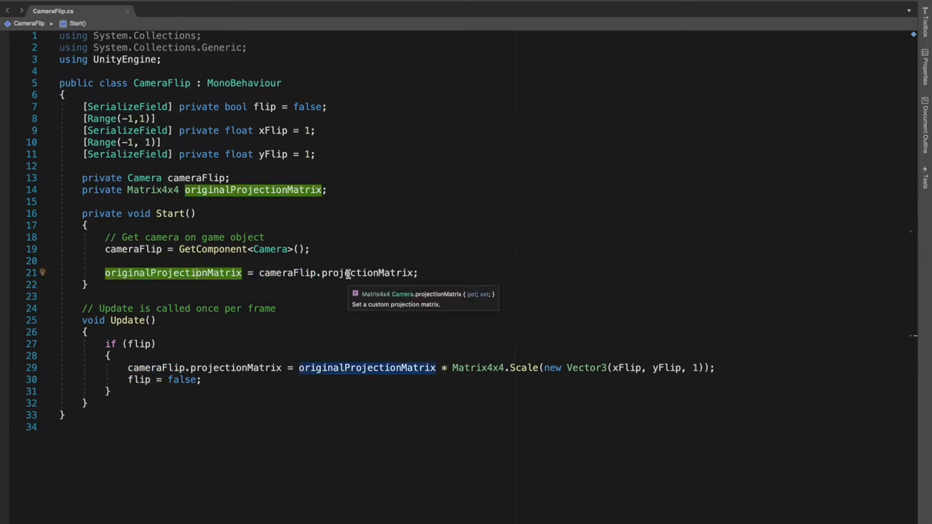
pyautogui.moveTo(173, 272)
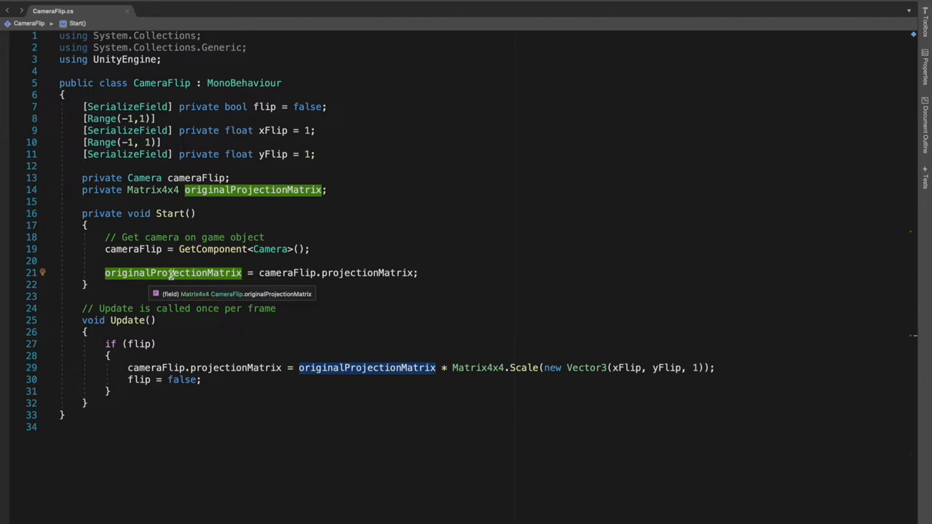
pyautogui.moveTo(306, 202)
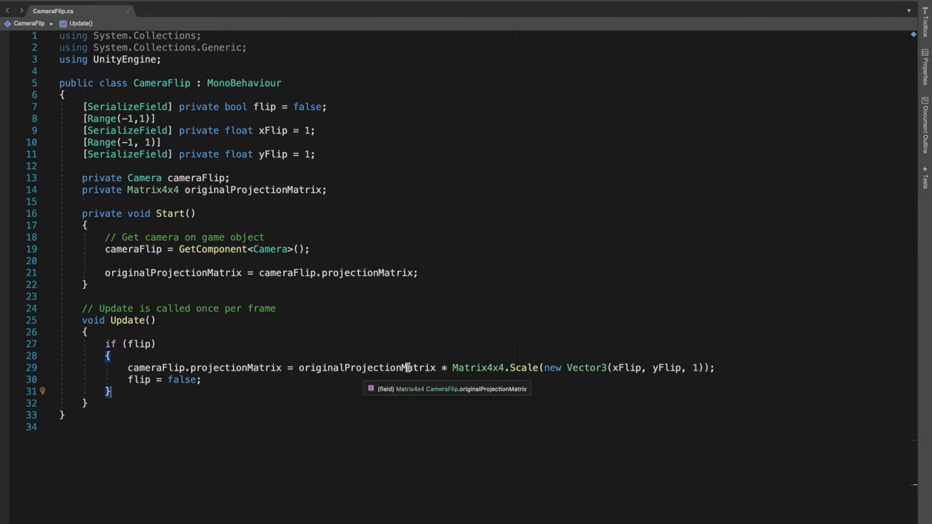
pyautogui.moveTo(476, 367)
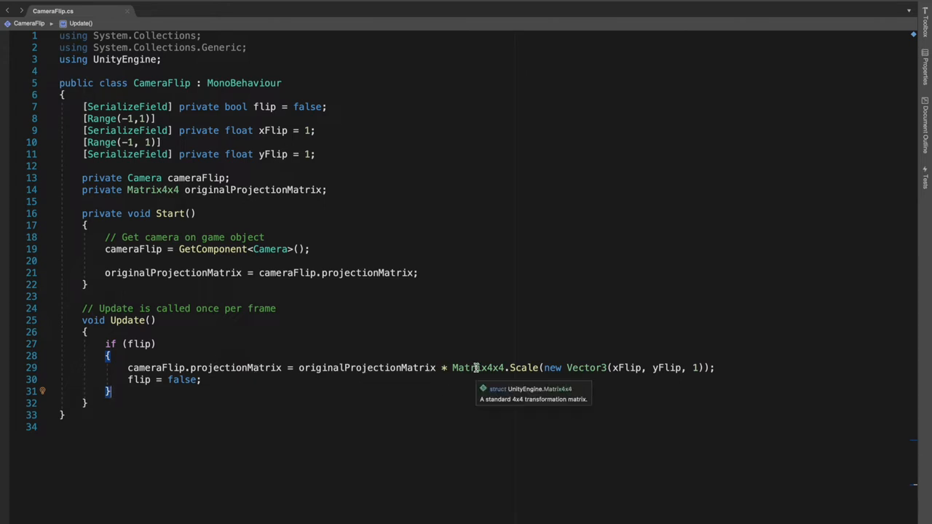
pyautogui.moveTo(584, 367)
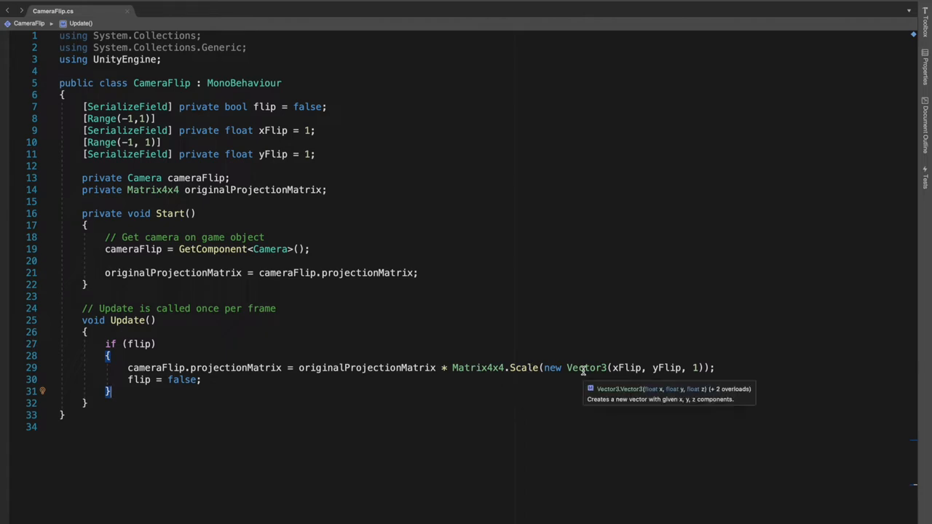
pyautogui.moveTo(625, 368)
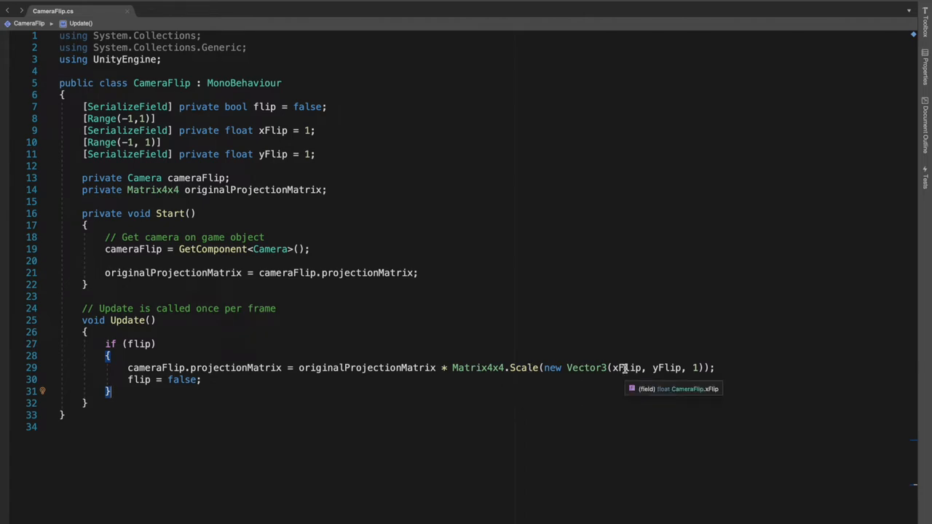
pyautogui.moveTo(702, 367)
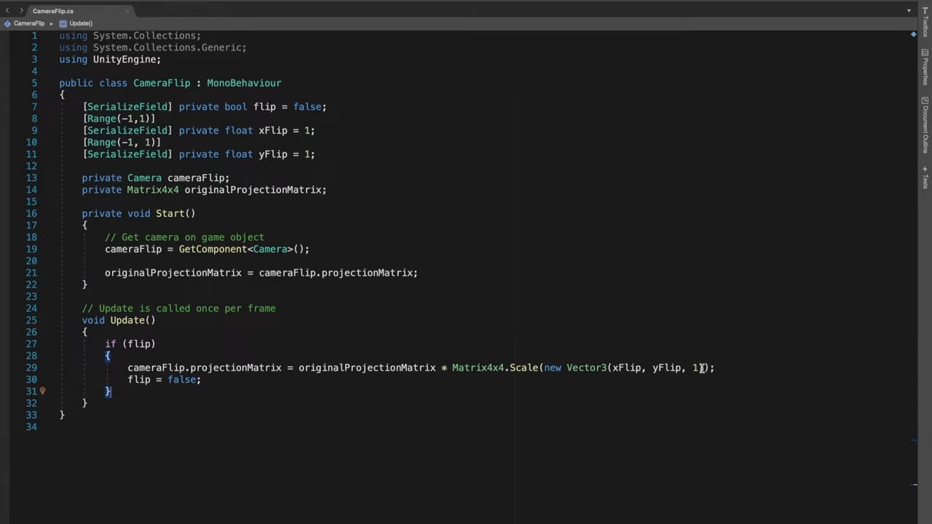
pyautogui.moveTo(626, 368)
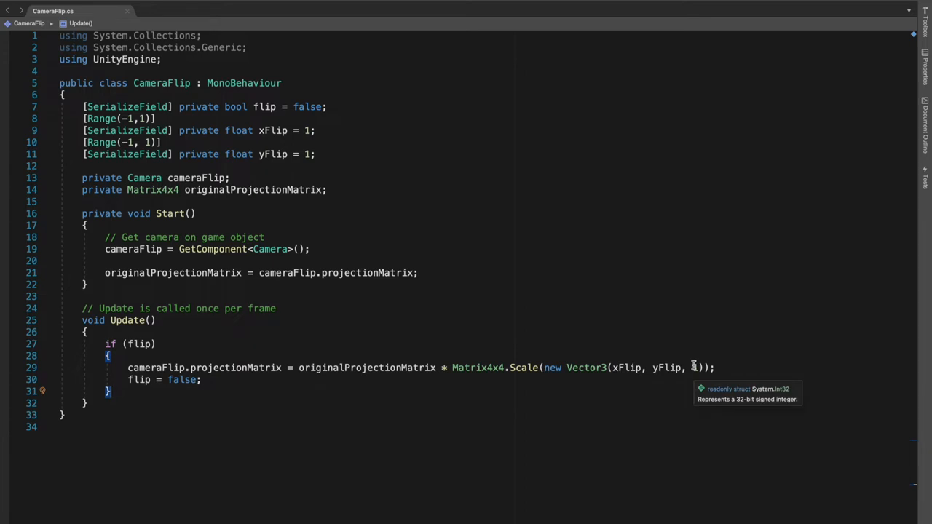
pyautogui.moveTo(666, 368)
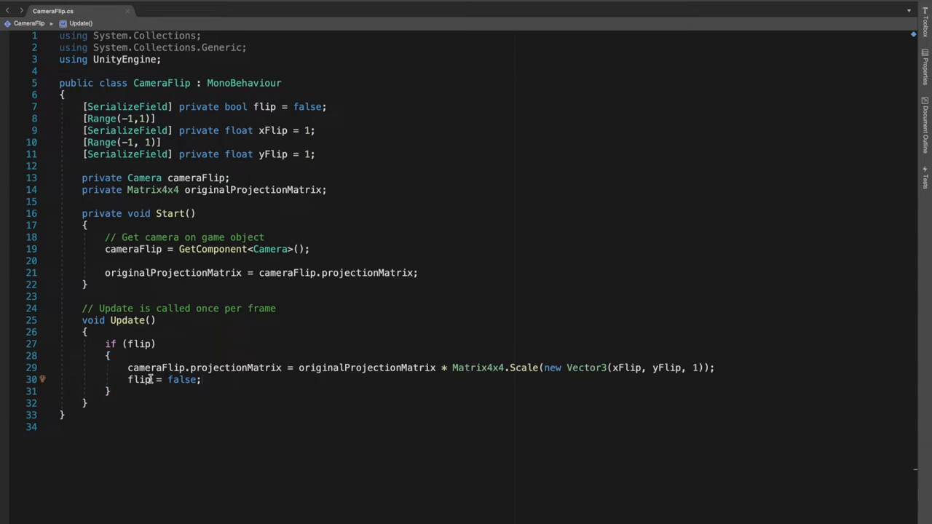
pyautogui.moveTo(139, 344)
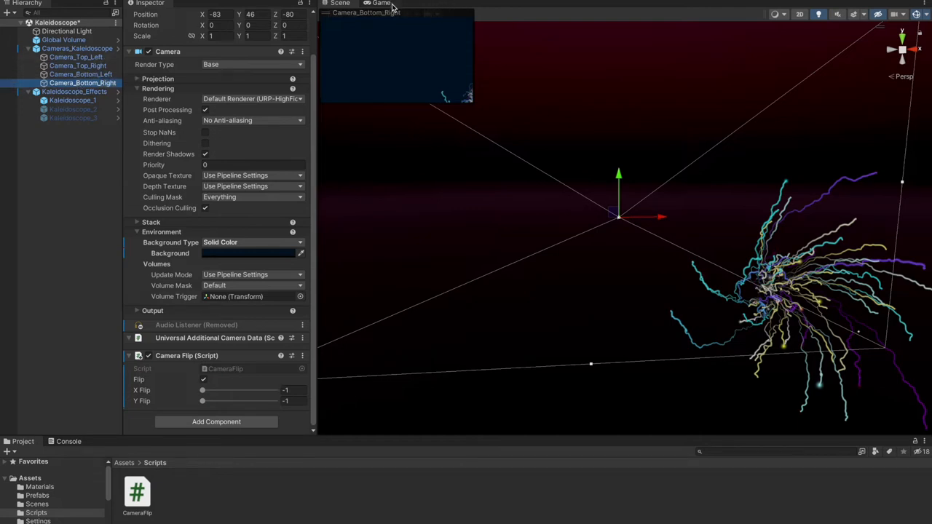
# - Select Camera_Top_Left to review its output viewport settings
pyautogui.click(75, 57)
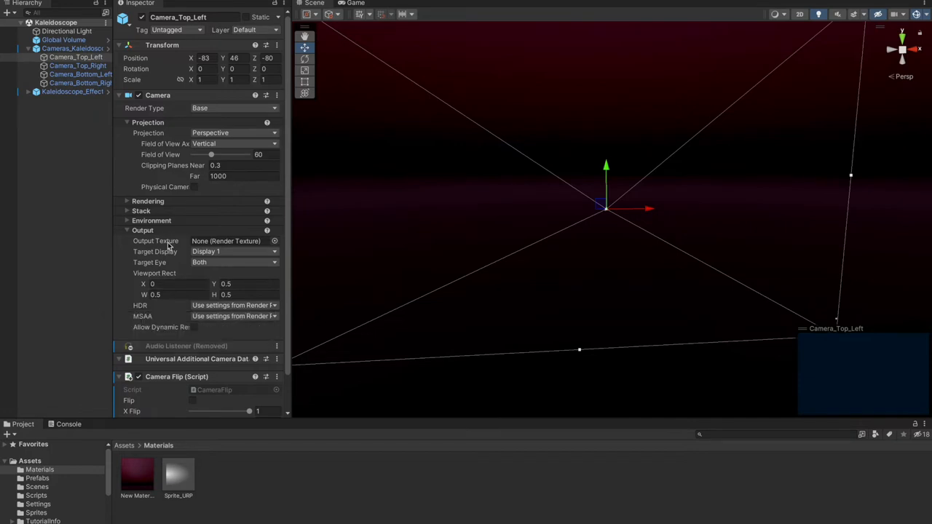
pyautogui.moveTo(155, 240)
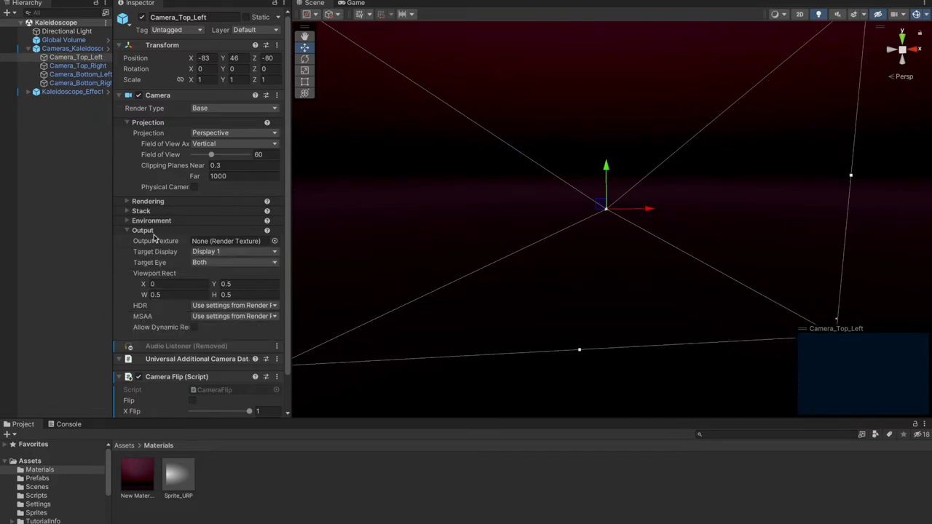
# - Set Camera_Top_Left's Viewport Rect to X 0, Y 0.5, W 0.5, H 0.5
pyautogui.click(175, 284)
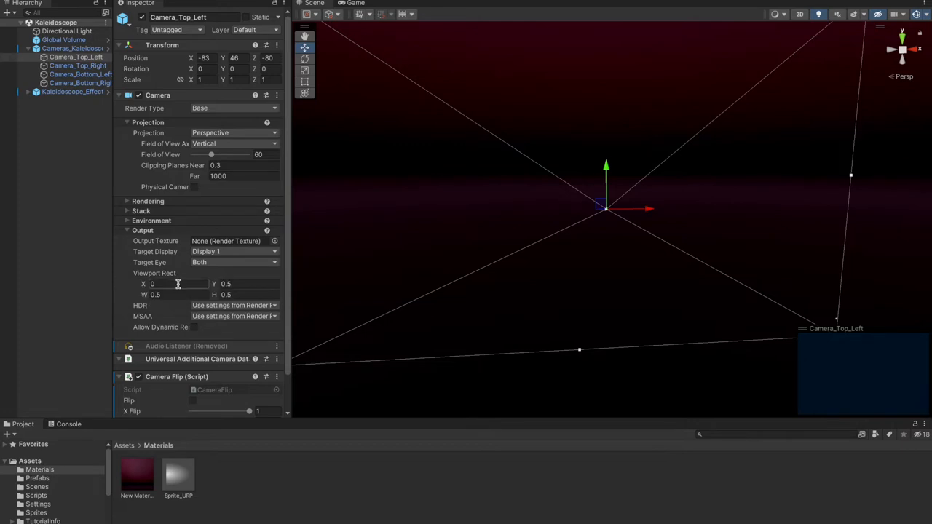
pyautogui.moveTo(155, 273)
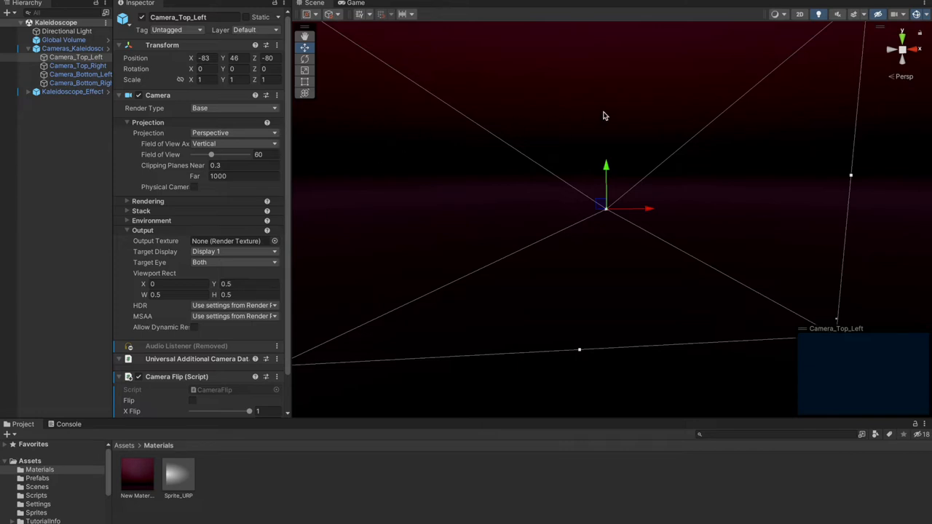
pyautogui.moveTo(465, 209)
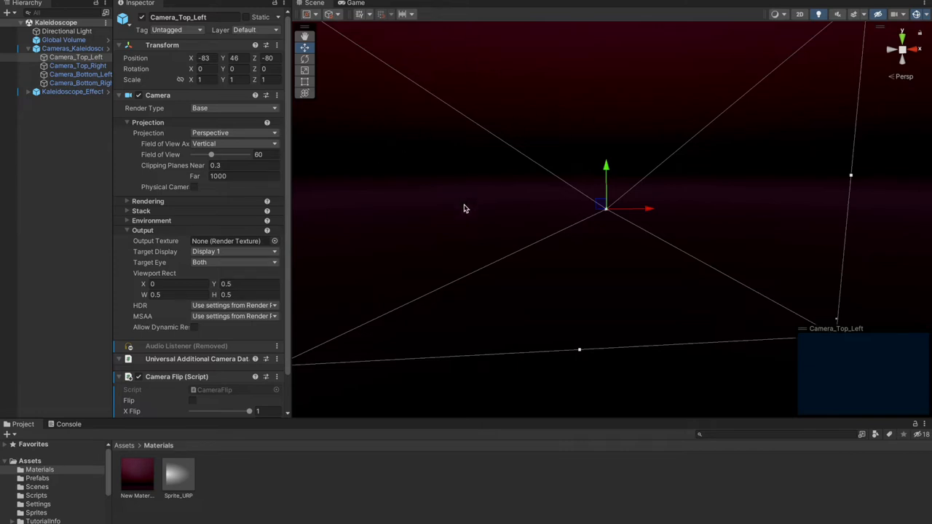
pyautogui.moveTo(408, 314)
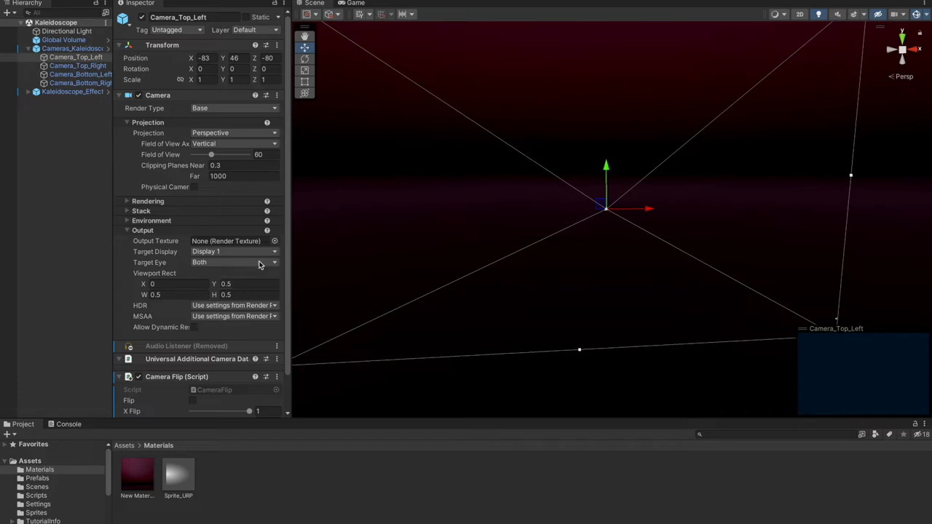
pyautogui.moveTo(282, 226)
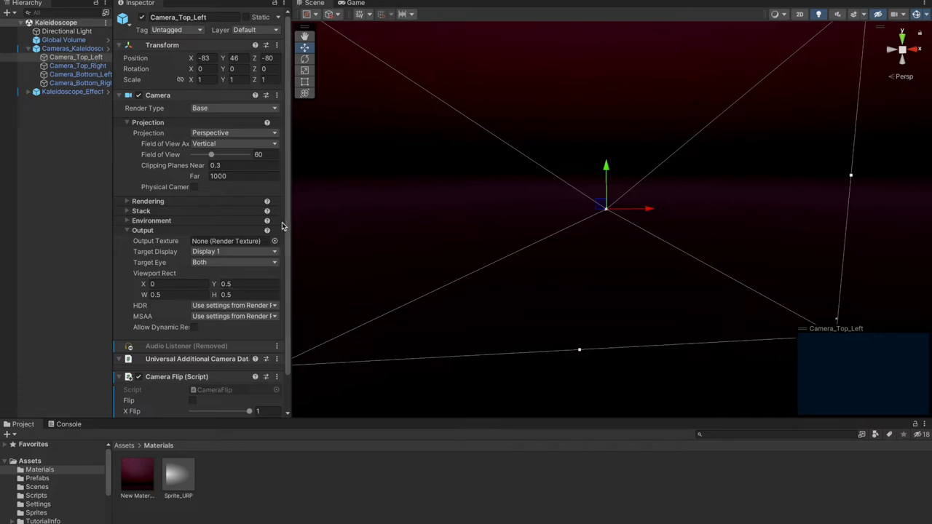
pyautogui.moveTo(350, 225)
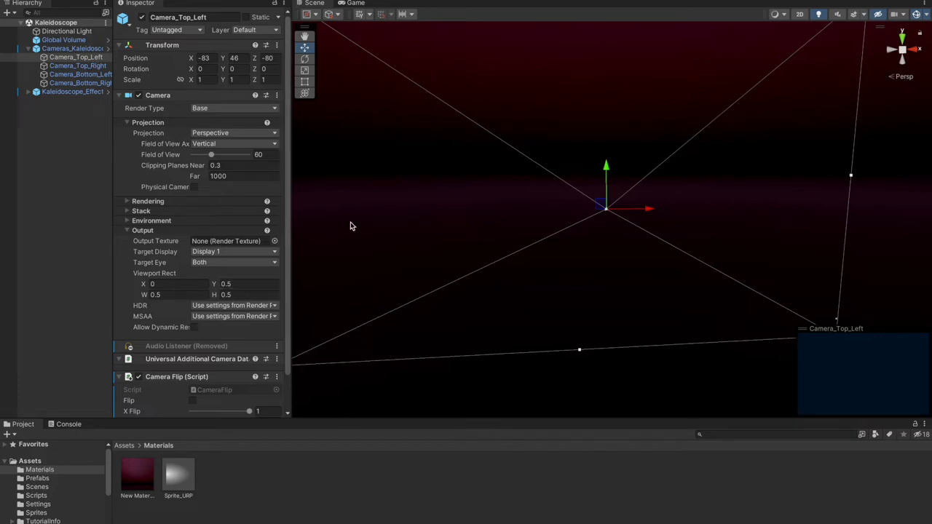
pyautogui.moveTo(500, 55)
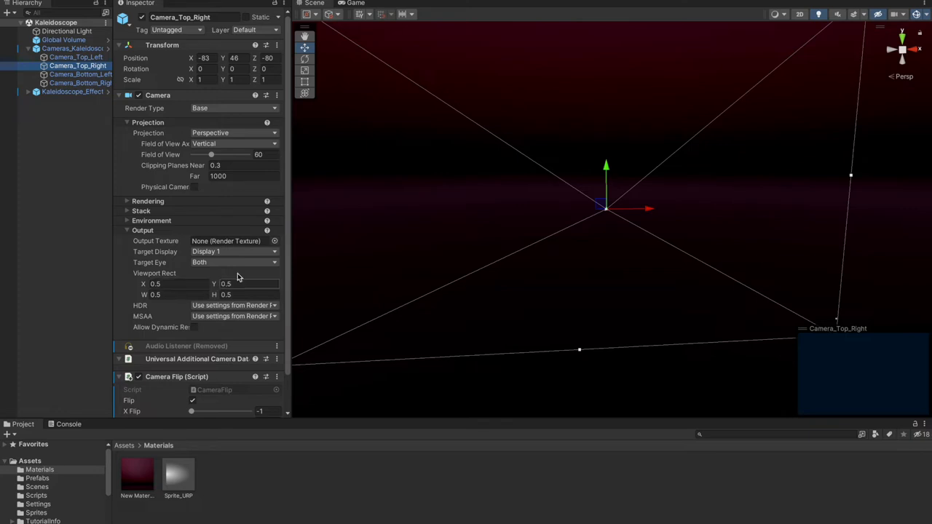
# - Set the Viewport Rect quarters for Camera_Bottom_Left and Camera_Bottom_Right
pyautogui.click(80, 74)
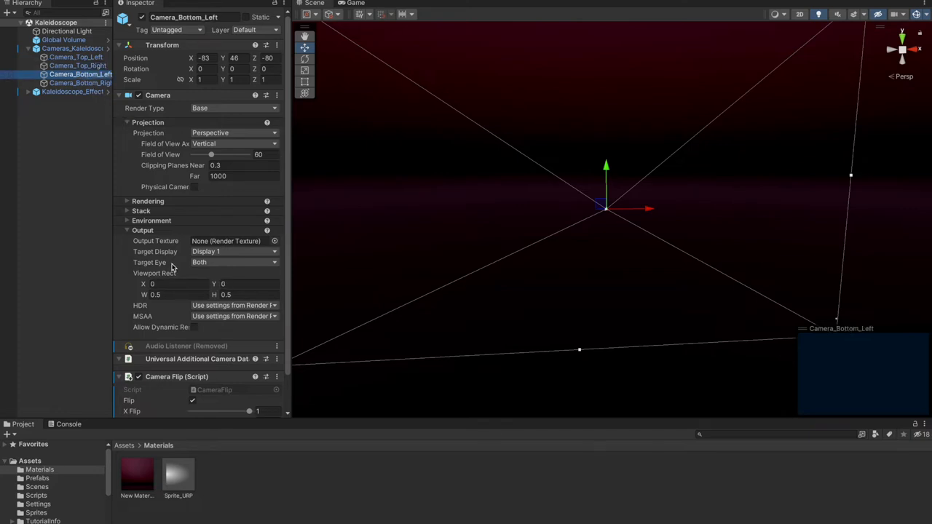
pyautogui.moveTo(136, 158)
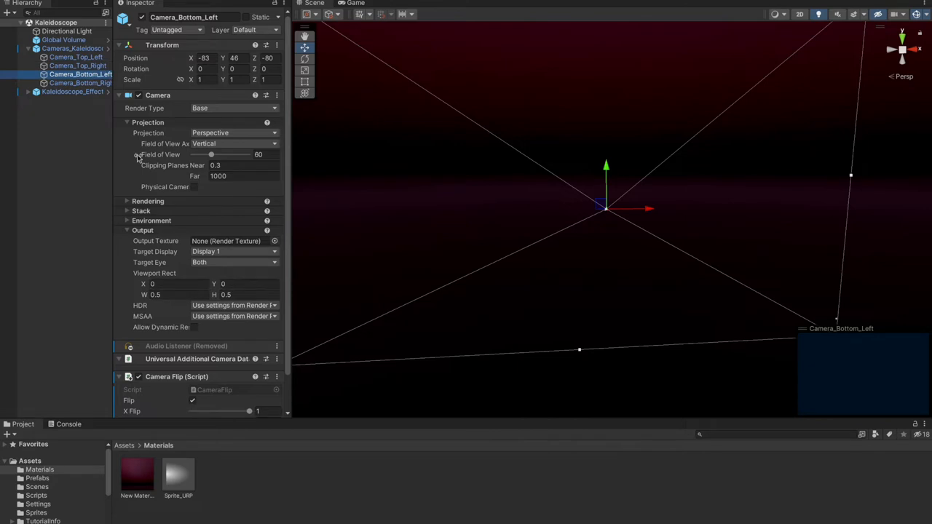
pyautogui.click(80, 82)
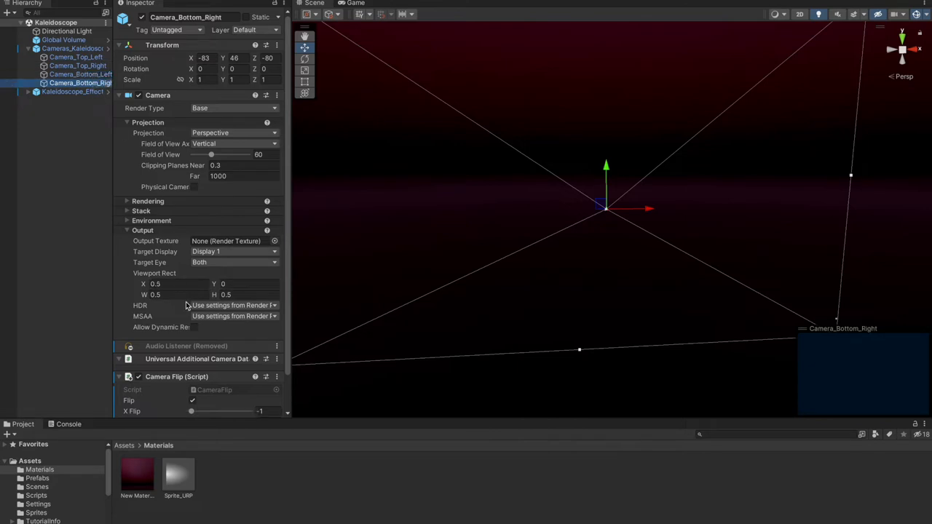
pyautogui.click(248, 284)
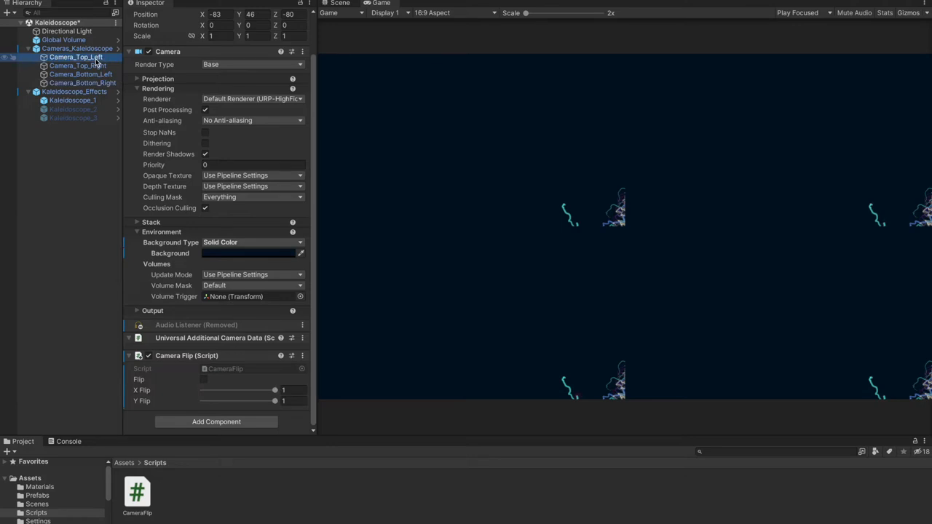
pyautogui.moveTo(97, 62)
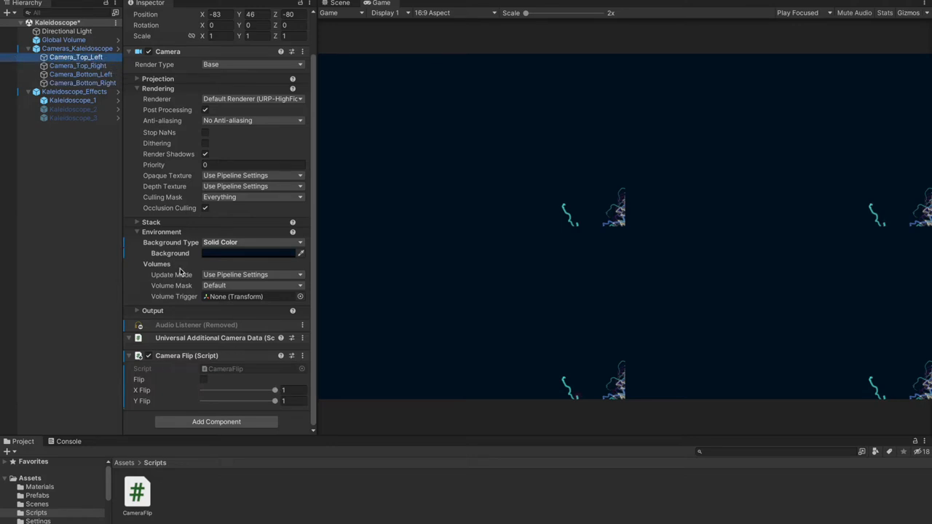
pyautogui.moveTo(583, 244)
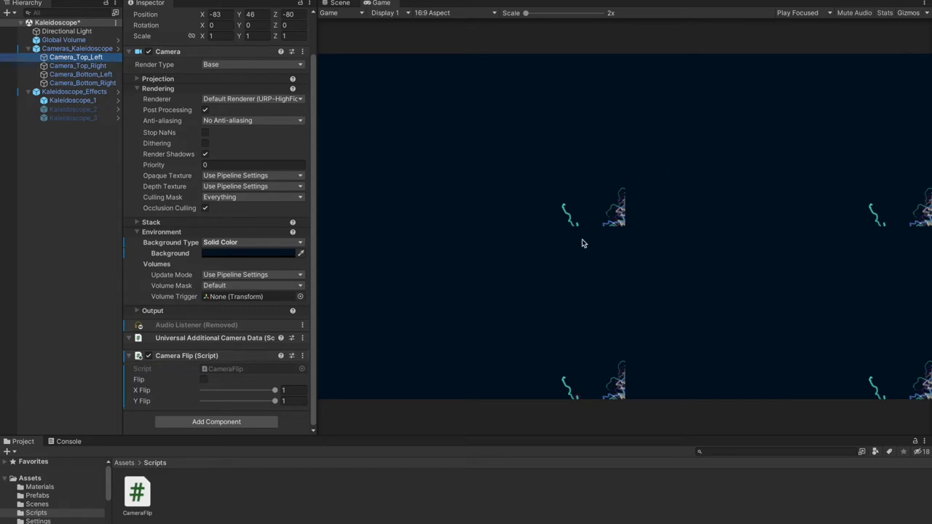
pyautogui.moveTo(655, 226)
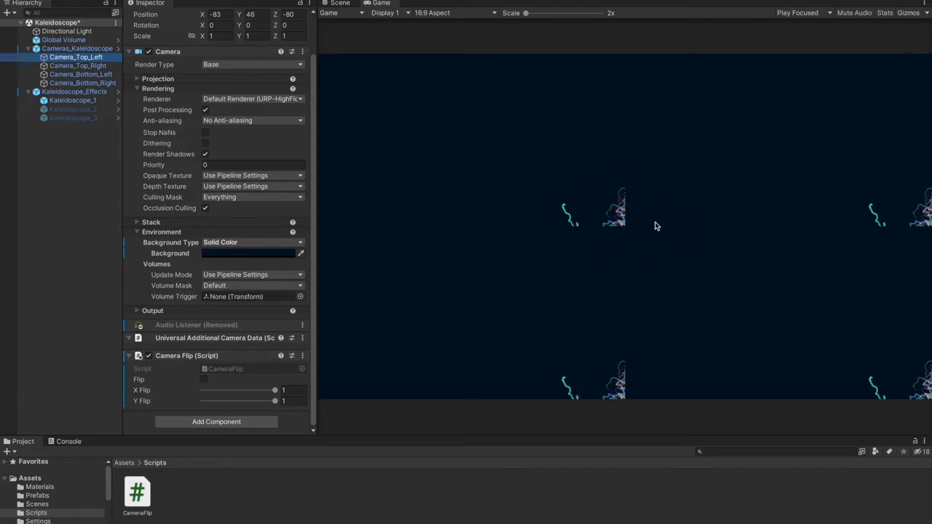
pyautogui.moveTo(625, 225)
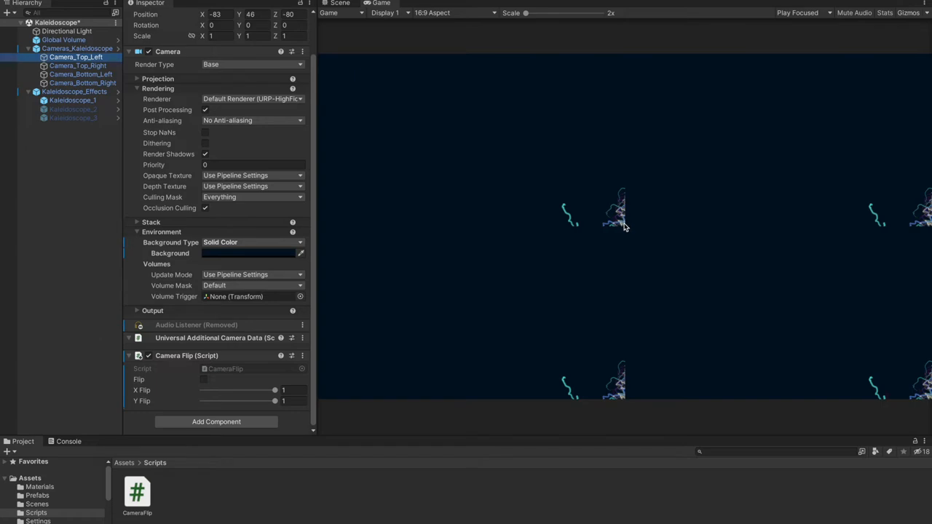
pyautogui.moveTo(900, 163)
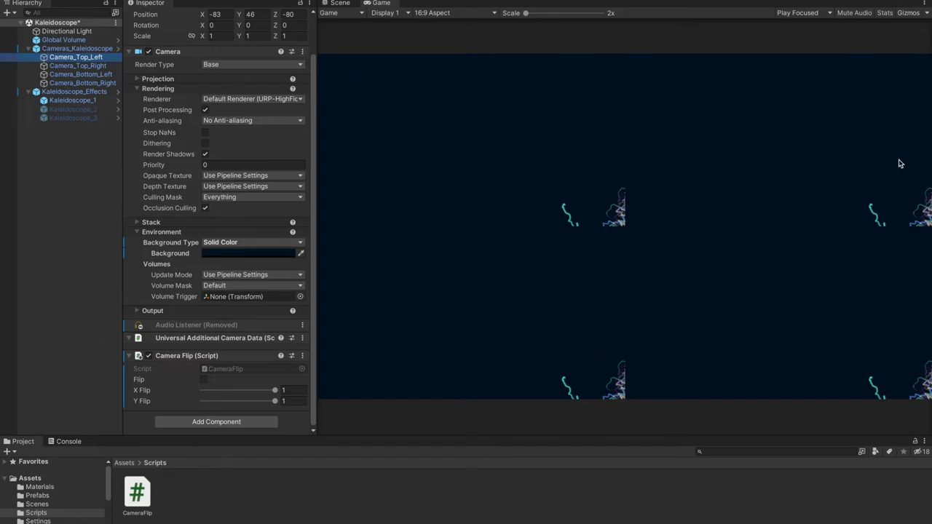
pyautogui.moveTo(737, 211)
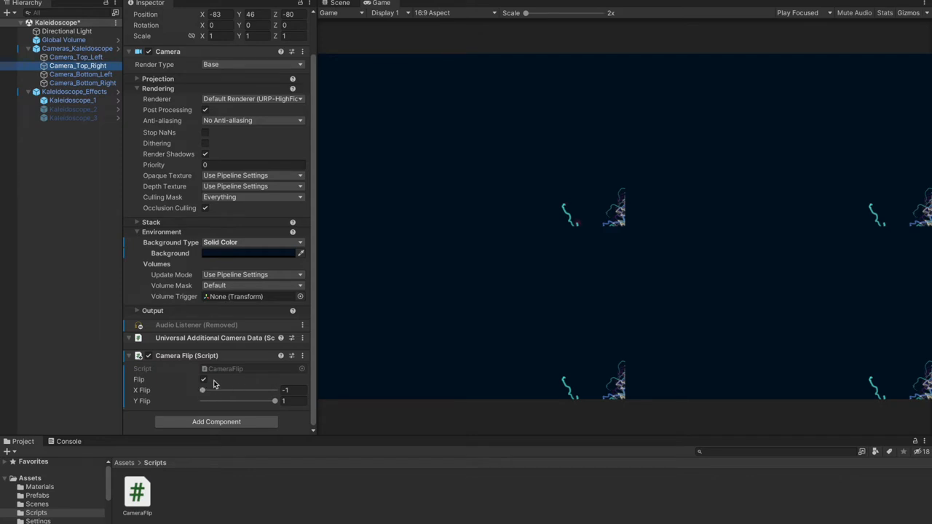
pyautogui.moveTo(209, 383)
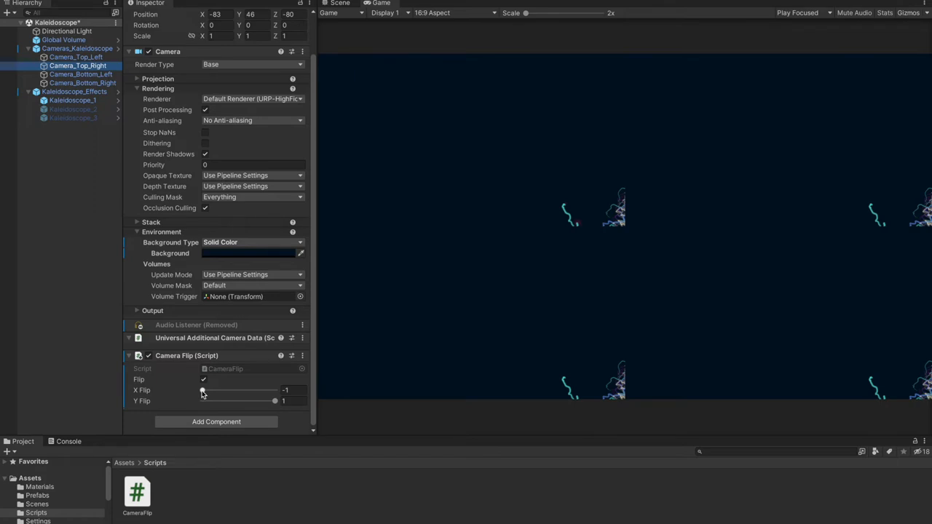
pyautogui.moveTo(203, 390)
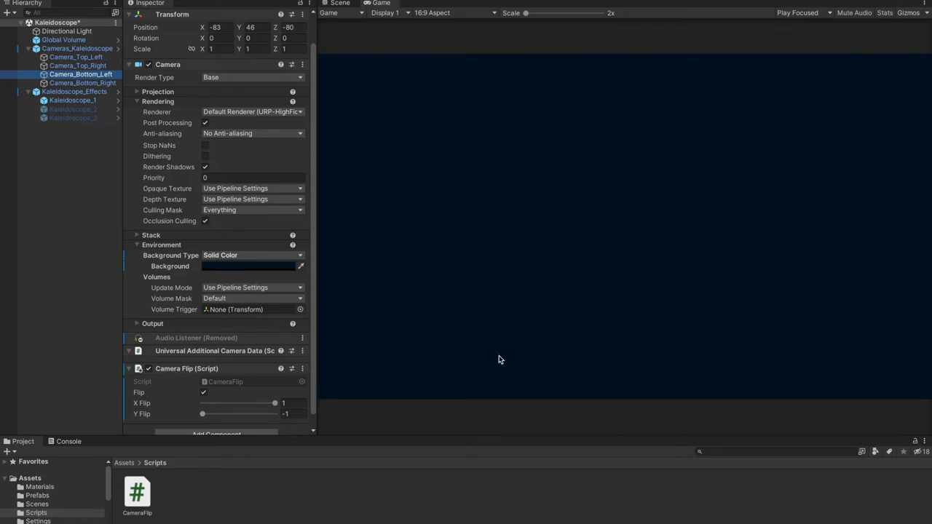
pyautogui.moveTo(294, 284)
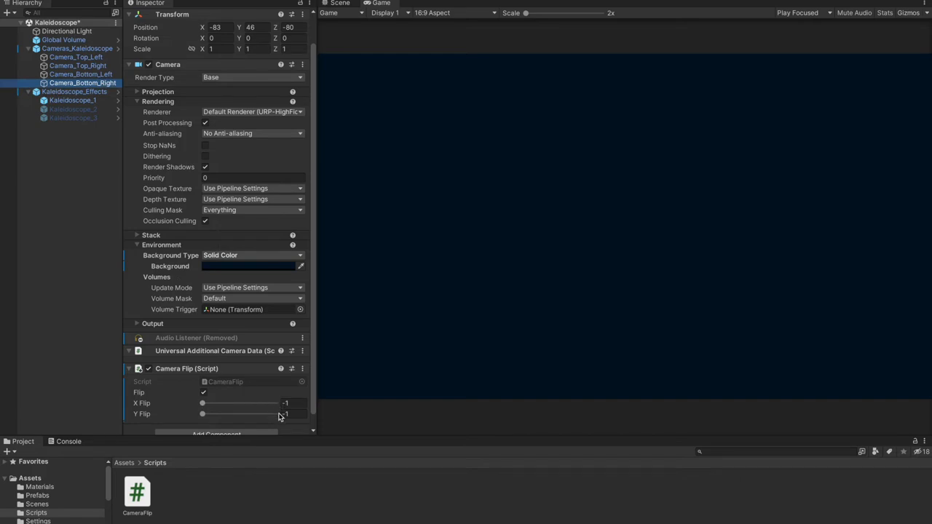
pyautogui.moveTo(928, 399)
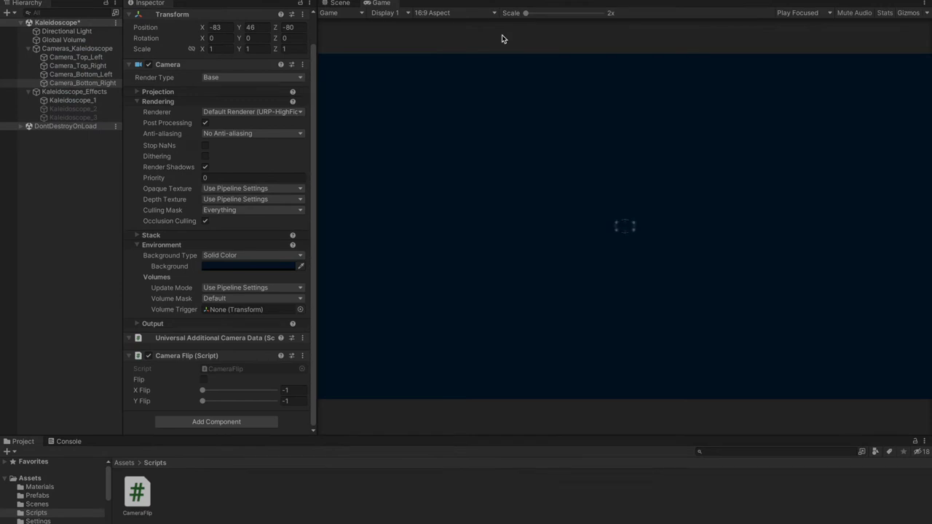
pyautogui.click(339, 3)
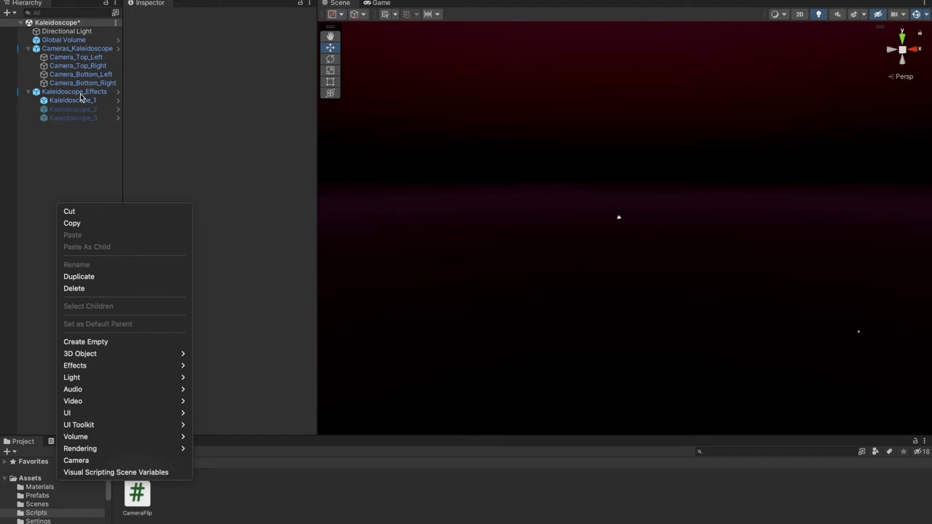
# - Select Kaleidoscope_1 under Kaleidoscope_Effects to view its swirling Particle System
pyautogui.click(73, 100)
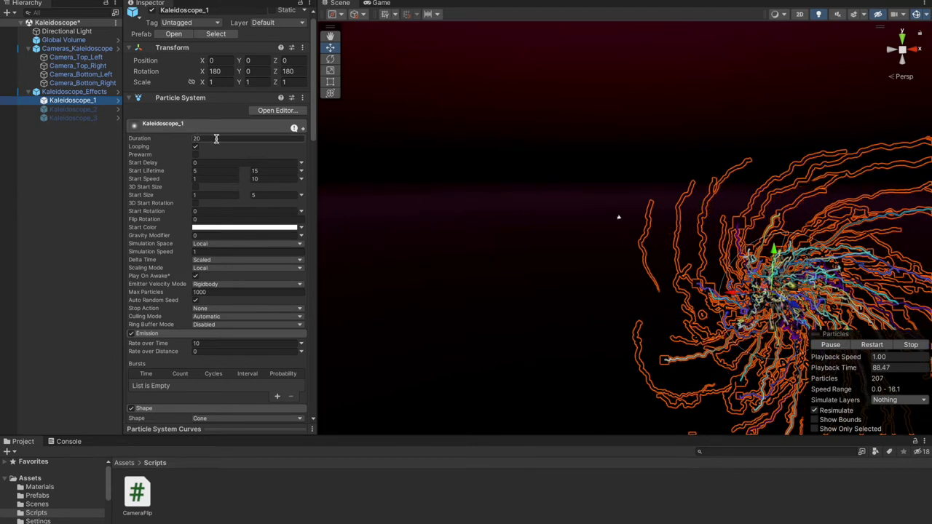
pyautogui.click(195, 146)
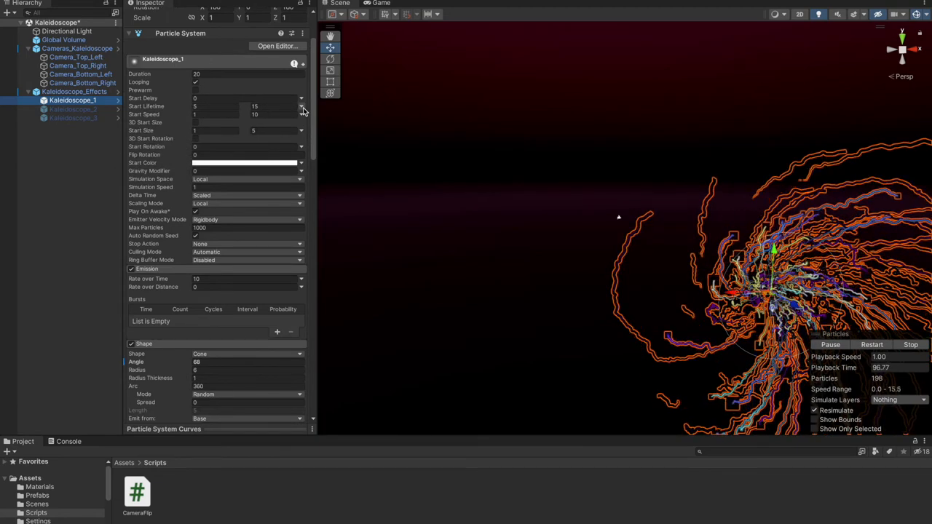
pyautogui.click(301, 115)
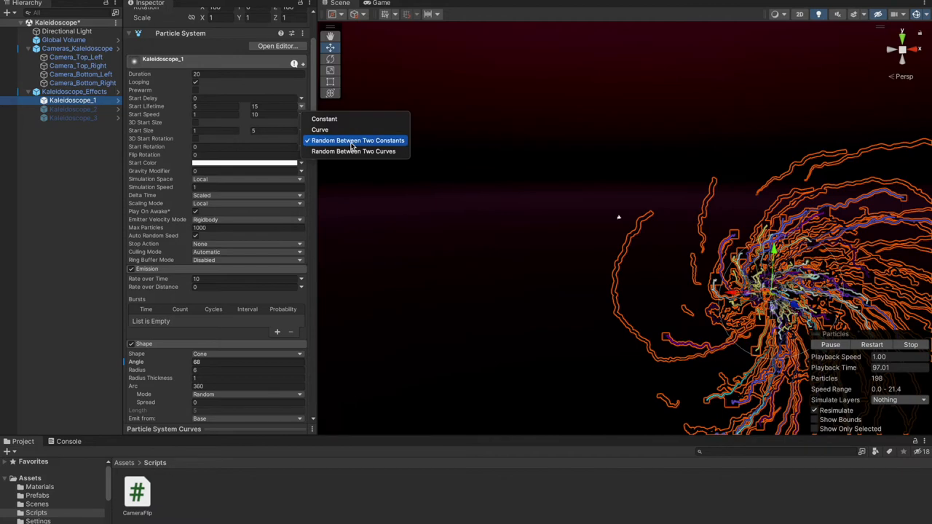
pyautogui.moveTo(222, 129)
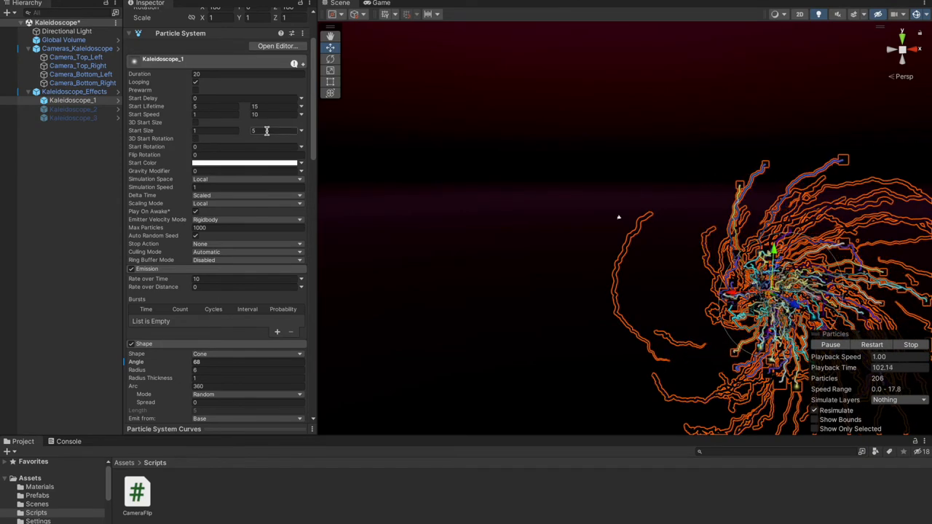
pyautogui.scroll(-3)
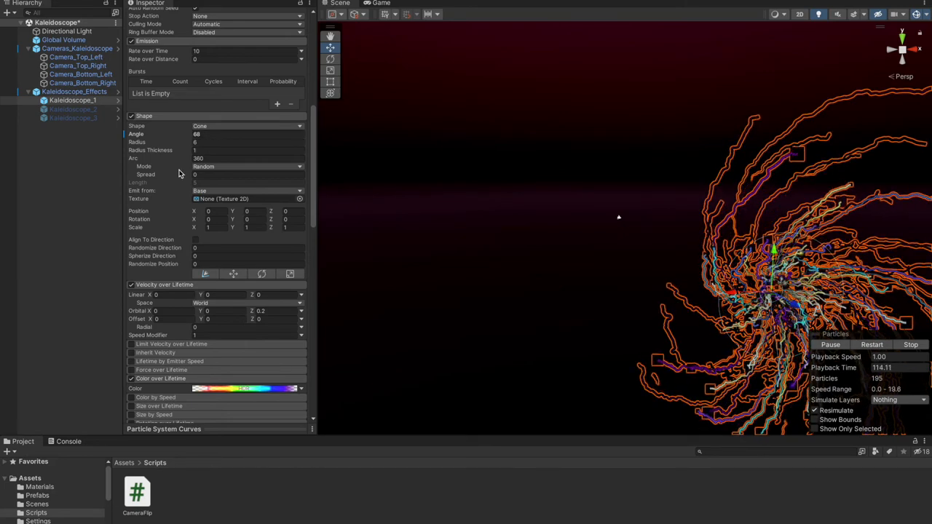
# - Open Kaleidoscope_1's rainbow Color over Lifetime gradient in the Gradient Editor
pyautogui.scroll(-3)
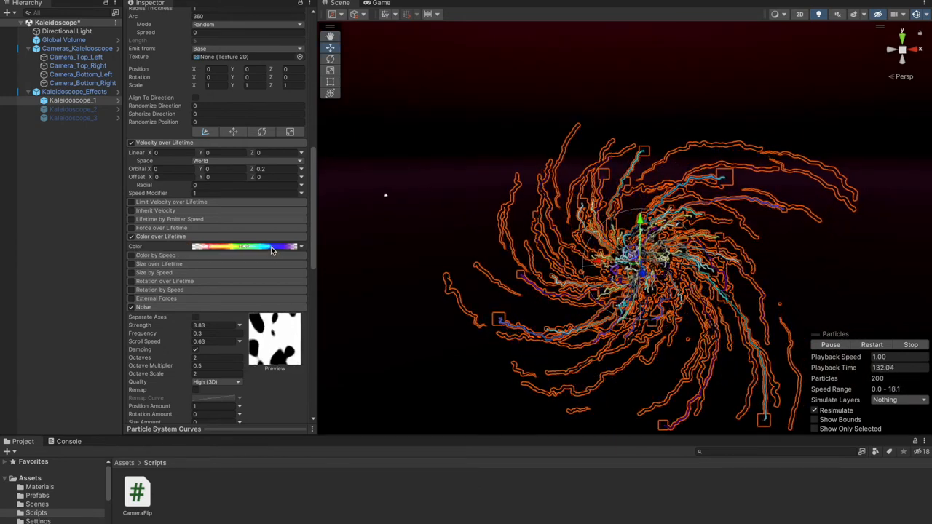
pyautogui.click(244, 246)
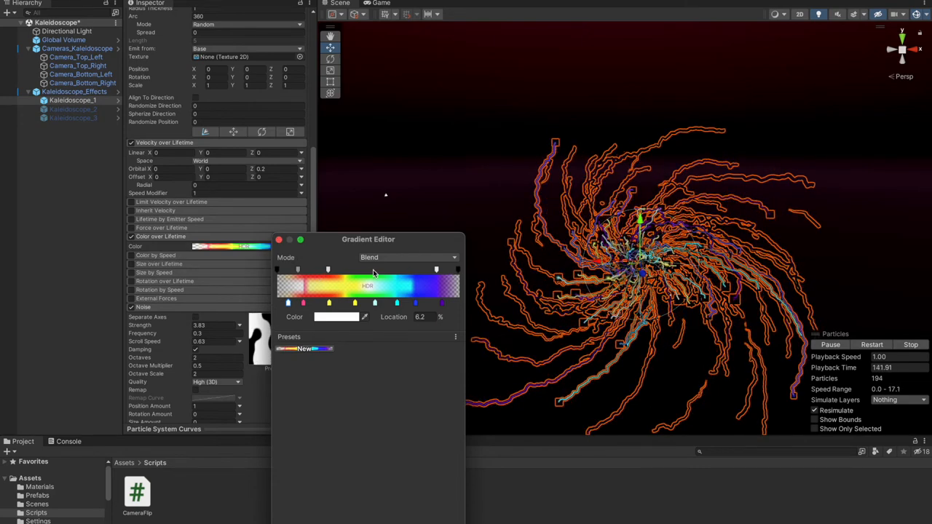
# - Close the gradient editor, leaving noise at strength 3.83 and trails with lifetime 1 and stretch texture
pyautogui.click(374, 270)
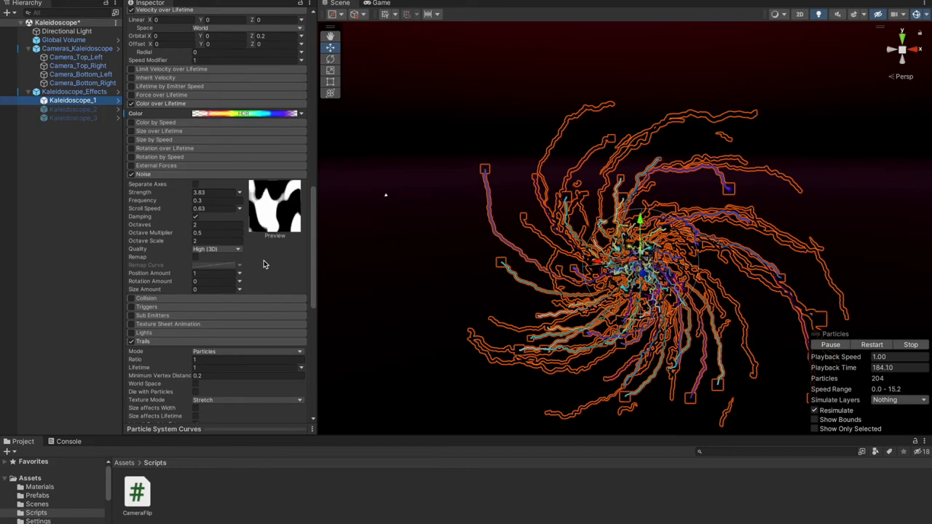
# - Scroll to the Renderer module to assign Sprite_URP as the Trail Material
pyautogui.scroll(-3)
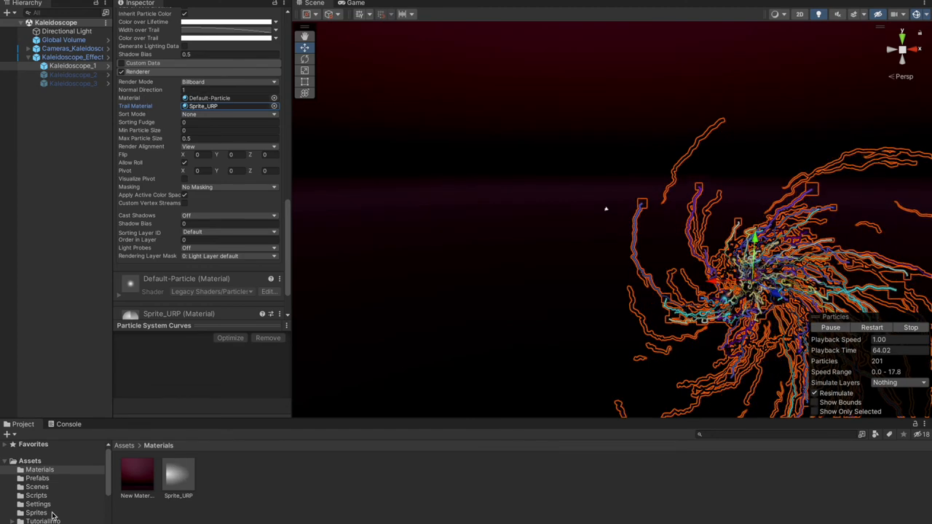
# - Keep Sprite_URP on Sprite-Lit-Default and assign the trail sprite as its Diffuse texture
pyautogui.click(35, 512)
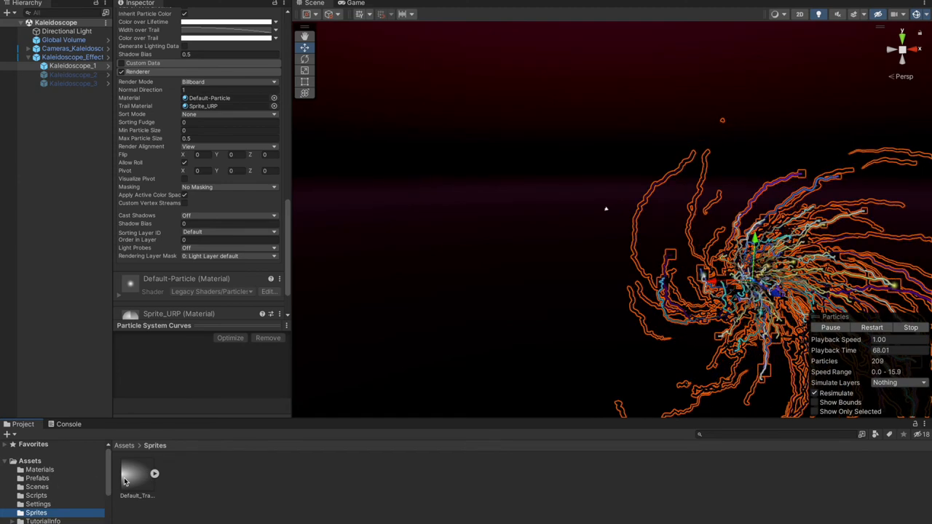
pyautogui.click(137, 476)
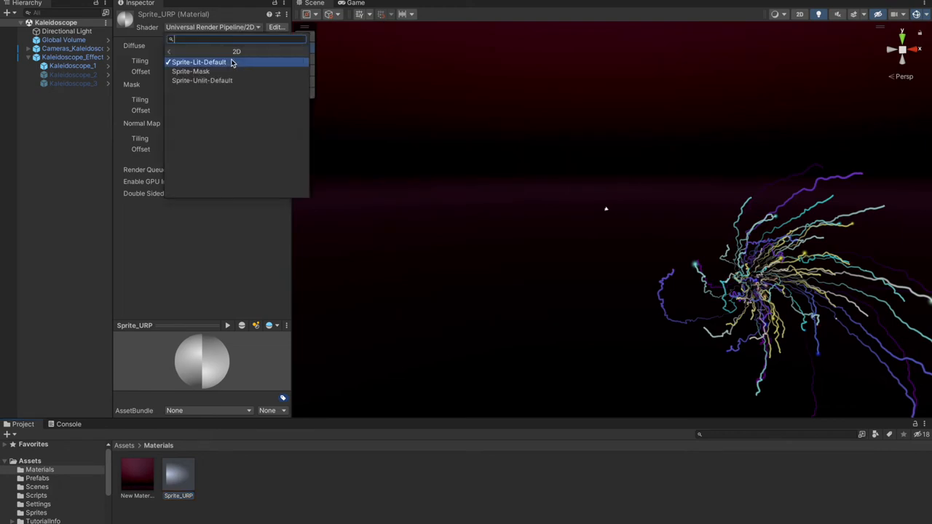
pyautogui.click(199, 62)
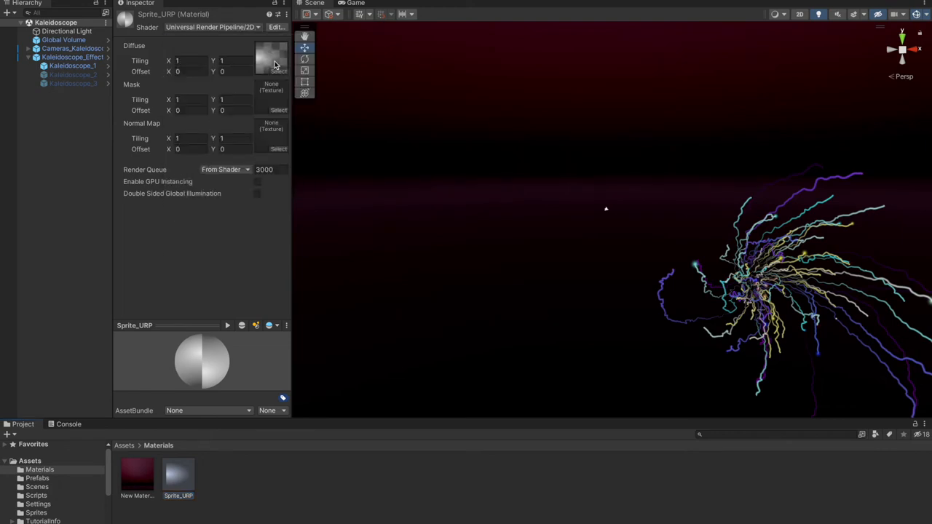
pyautogui.click(35, 513)
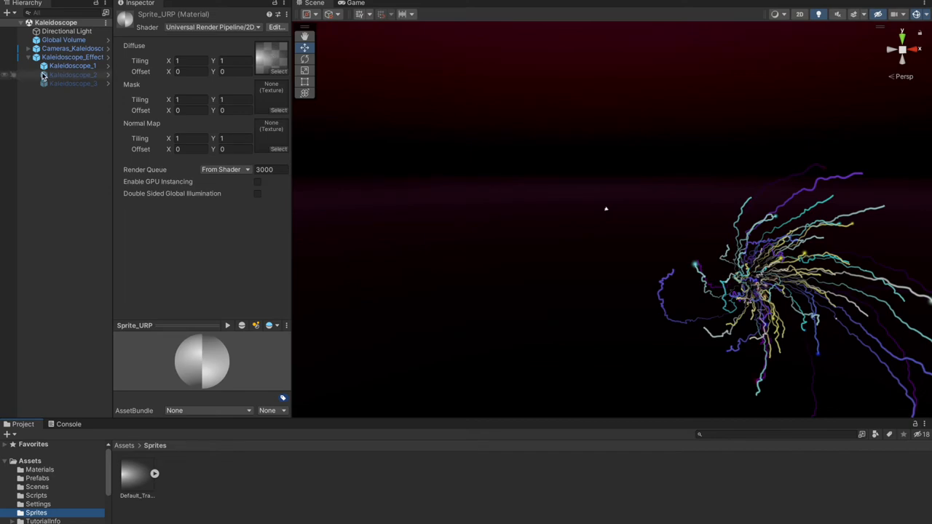
# - Check Kaleidoscope_1's trail material, then clear the selection to view the swirling trails
pyautogui.click(72, 65)
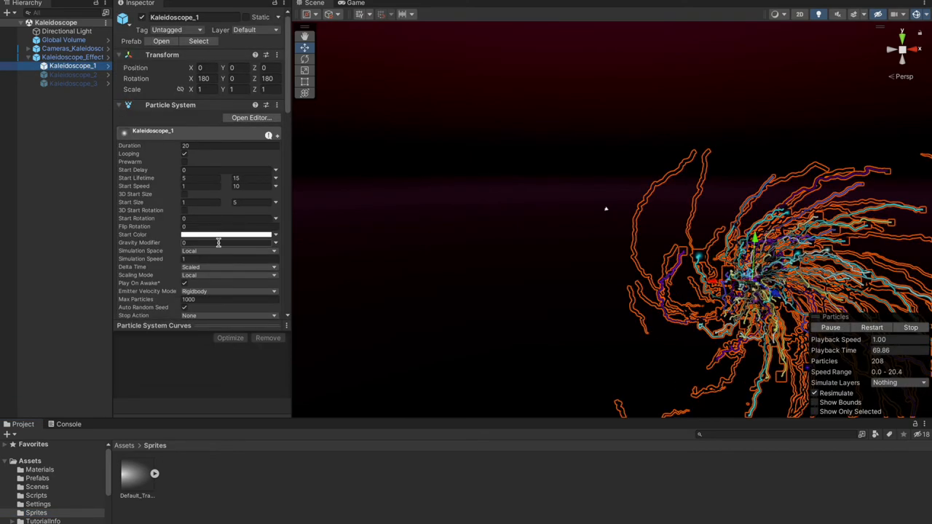
pyautogui.scroll(-3)
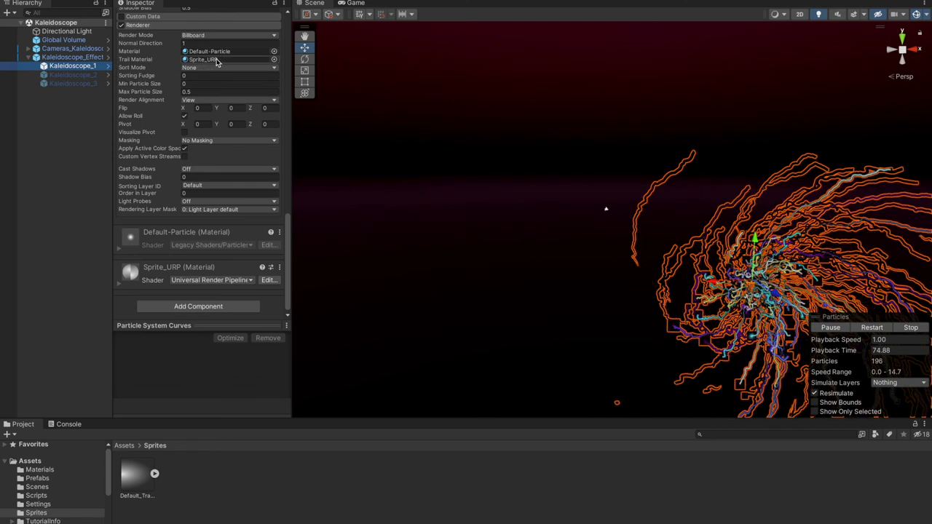
pyautogui.click(40, 470)
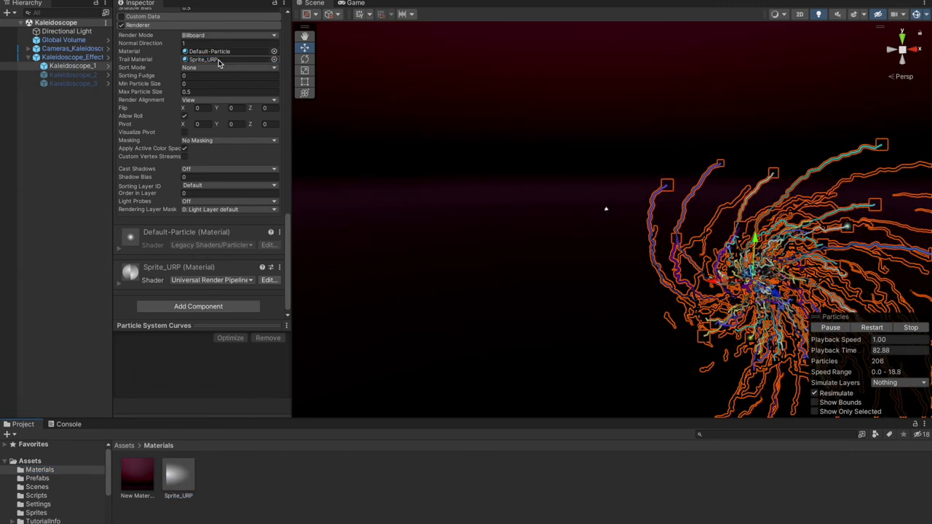
pyautogui.click(124, 121)
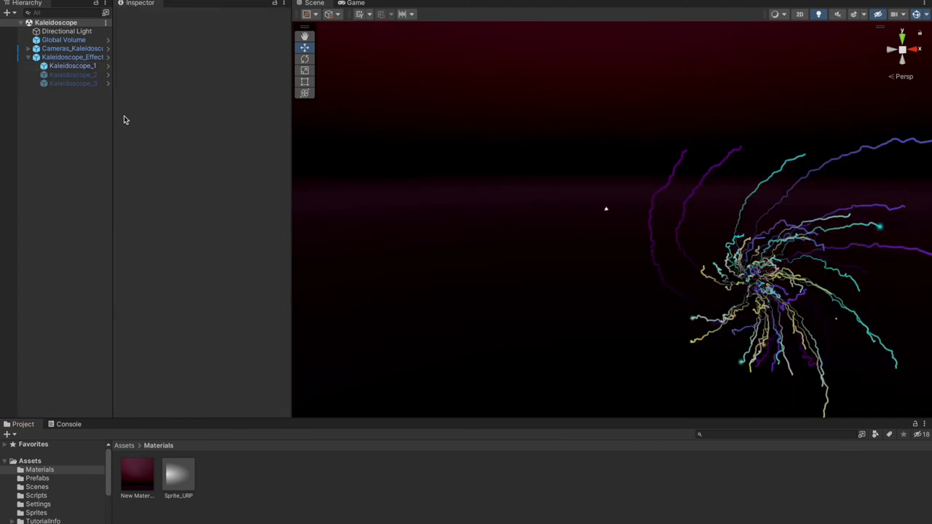
# - Enable the Global Volume's Bloom override and set its Threshold to 0.5
pyautogui.click(63, 39)
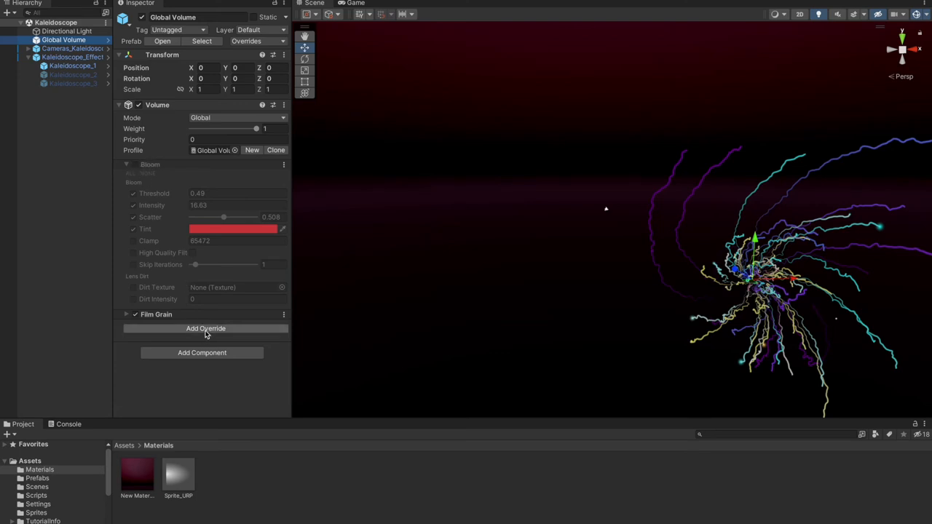
pyautogui.click(205, 328)
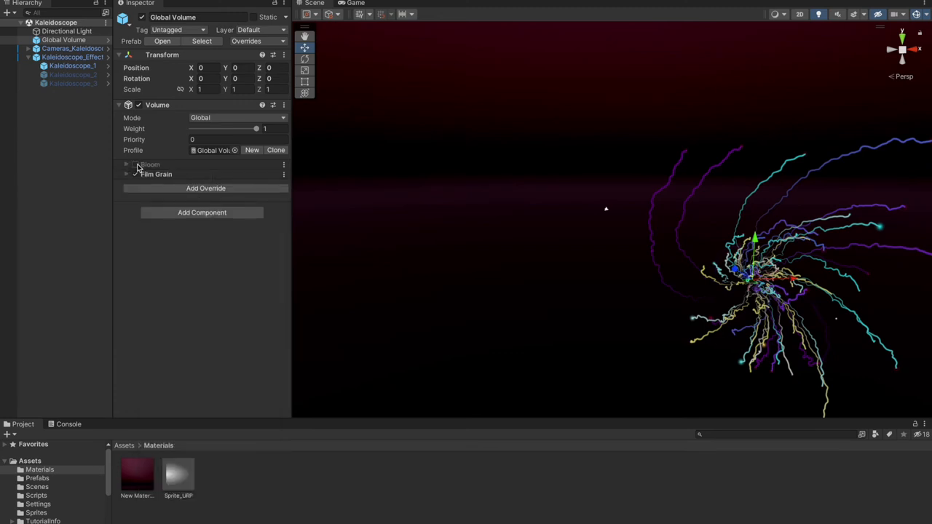
pyautogui.click(127, 164)
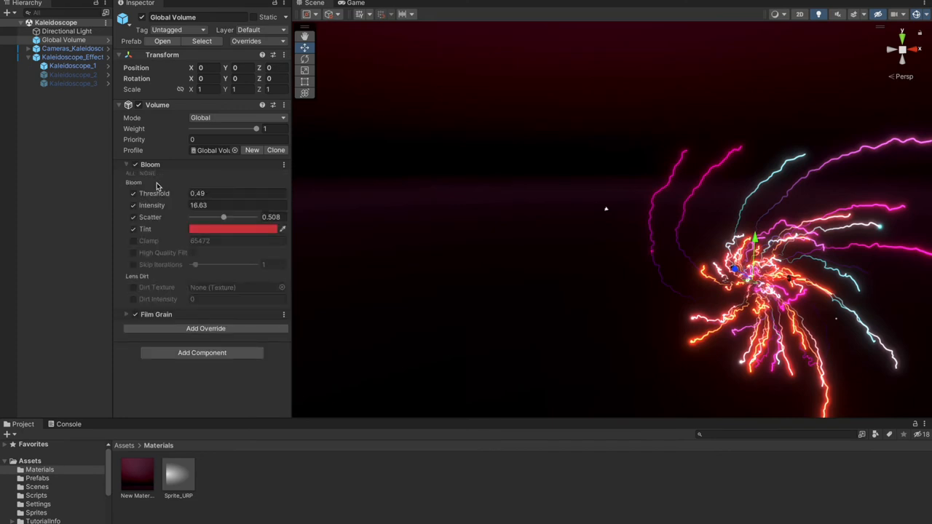
pyautogui.click(226, 193)
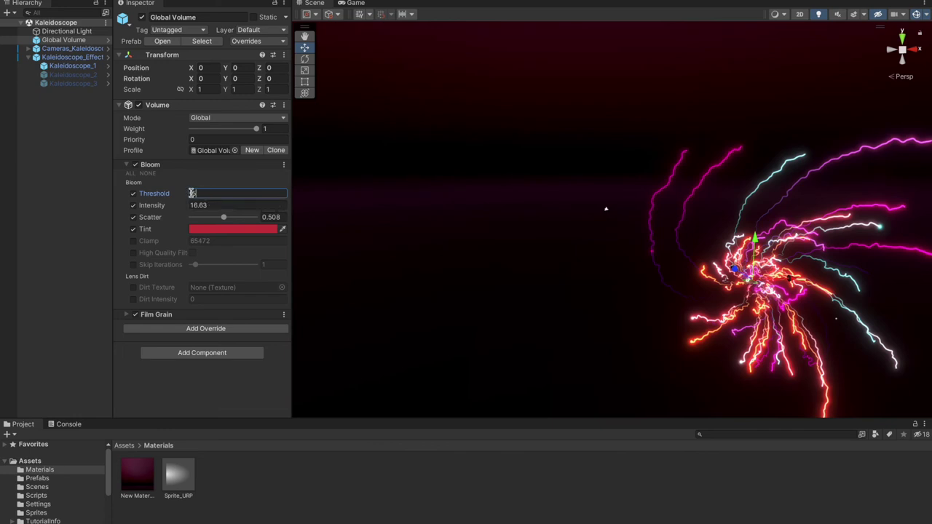
pyautogui.write('9.56')
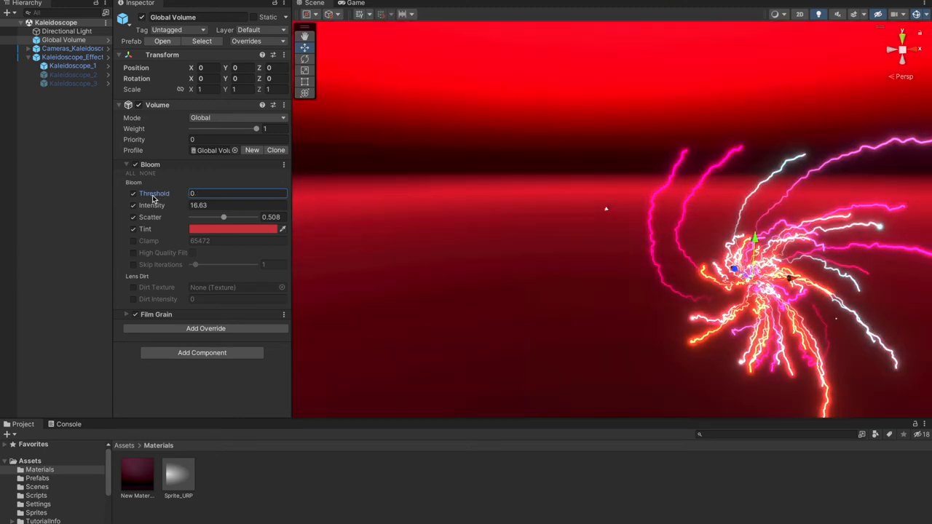
pyautogui.write('0.5')
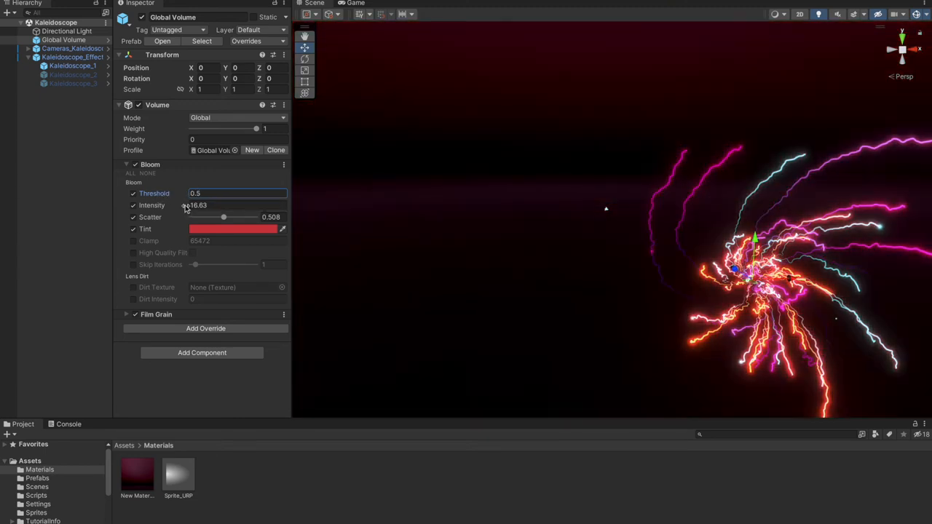
# - Experiment with bloom intensity (16.63), scatter and a red tint, then deselect
pyautogui.moveTo(196, 204); pyautogui.dragTo(229, 204)
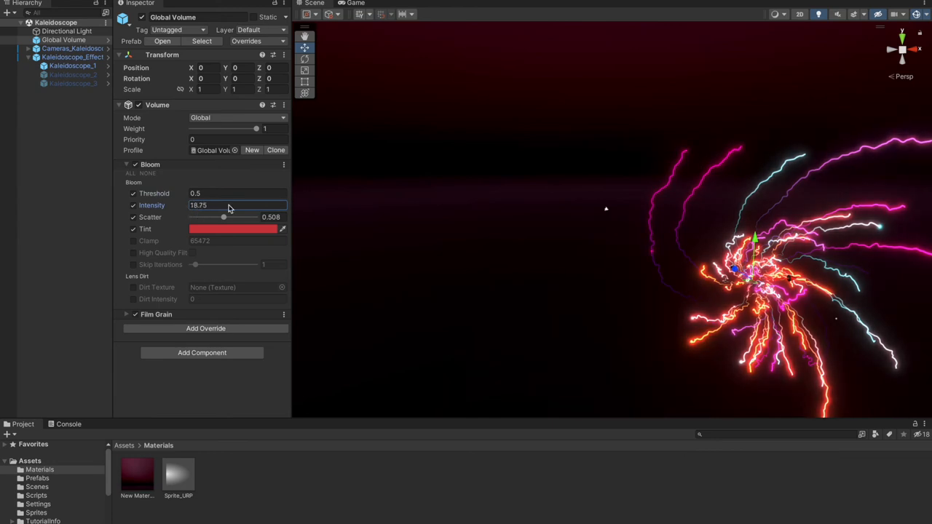
pyautogui.moveTo(237, 205); pyautogui.dragTo(225, 217)
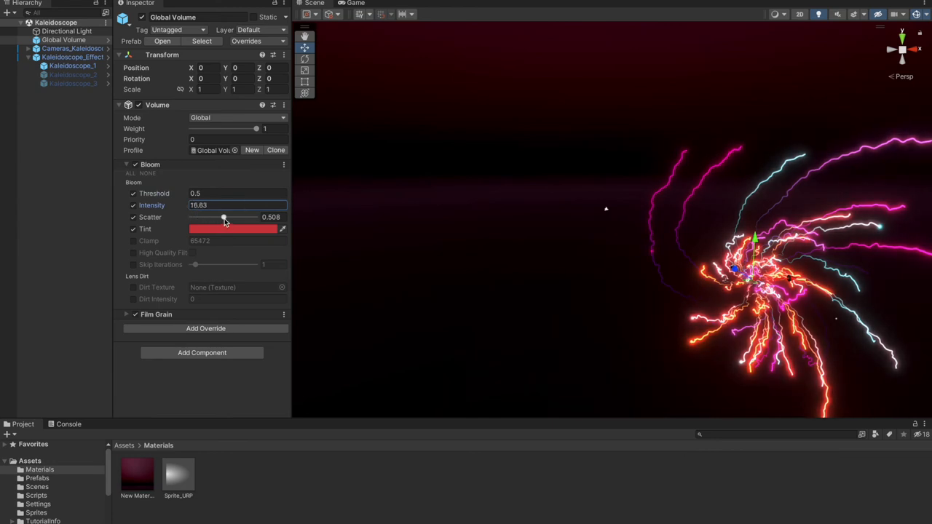
pyautogui.moveTo(225, 217); pyautogui.dragTo(255, 217)
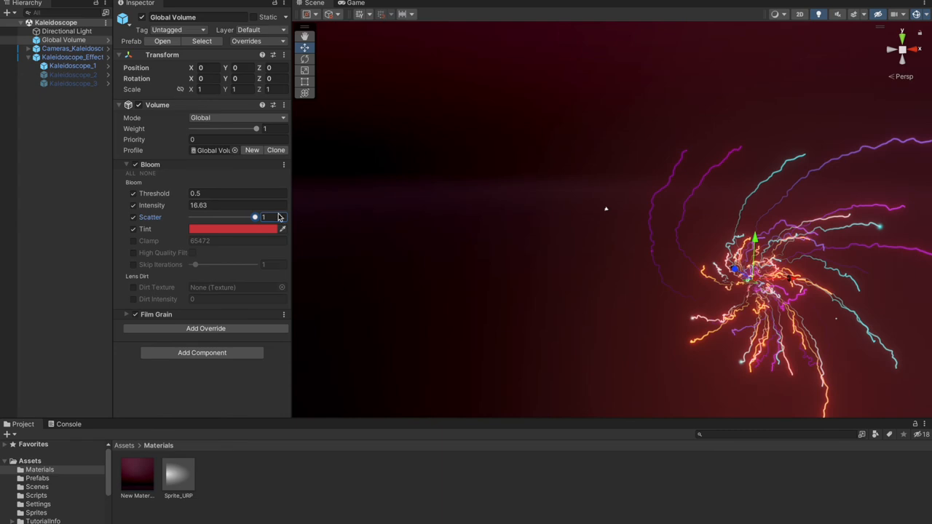
pyautogui.moveTo(254, 217); pyautogui.dragTo(192, 217)
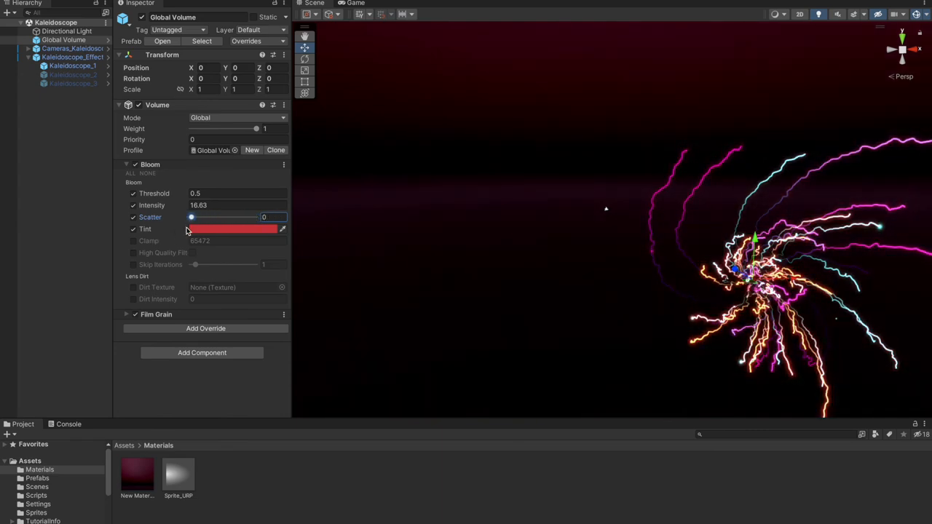
pyautogui.click(233, 229)
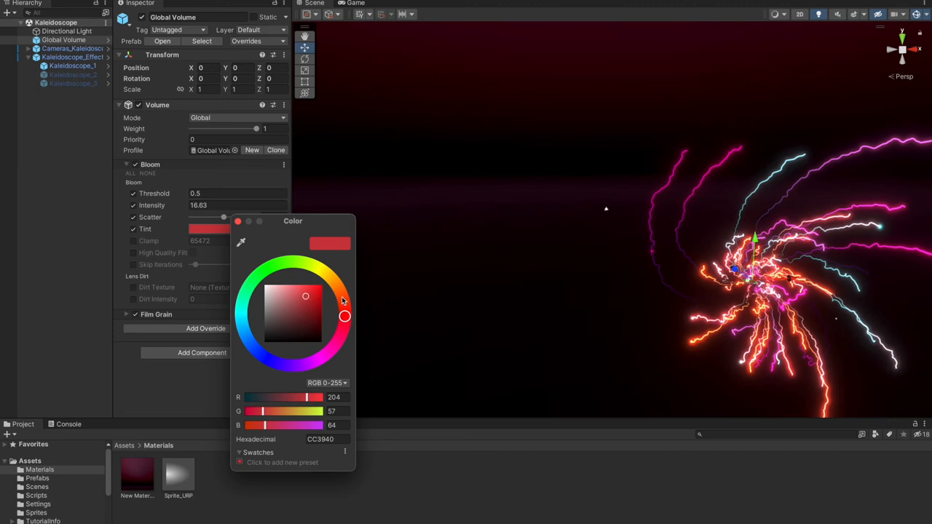
pyautogui.moveTo(344, 316); pyautogui.dragTo(344, 314)
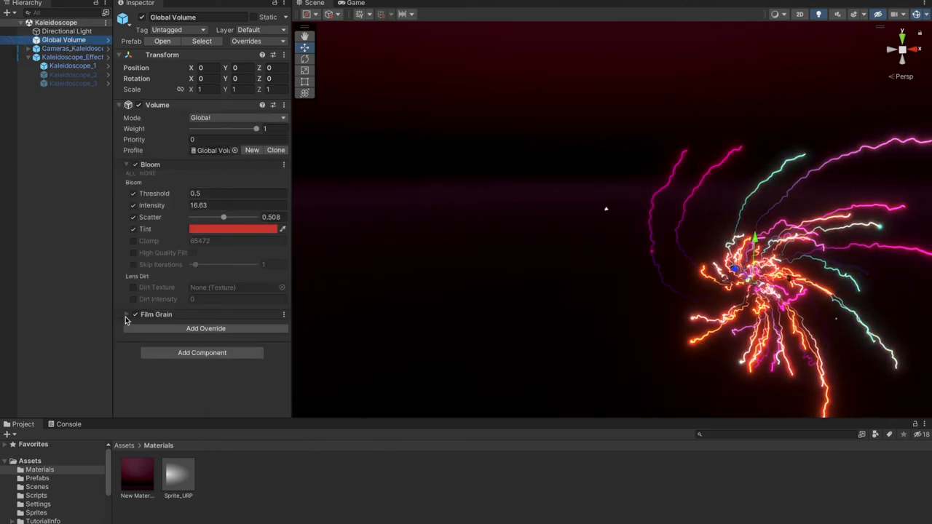
pyautogui.click(134, 314)
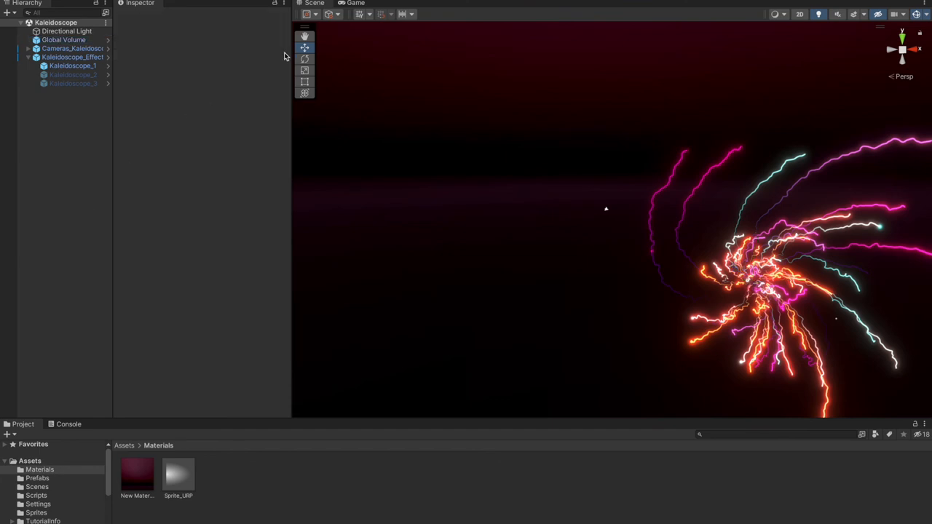
# - Play the scene, enable Kaleidoscope_2 and _3, and show _3's Velocity over Lifetime
pyautogui.click(27, 48)
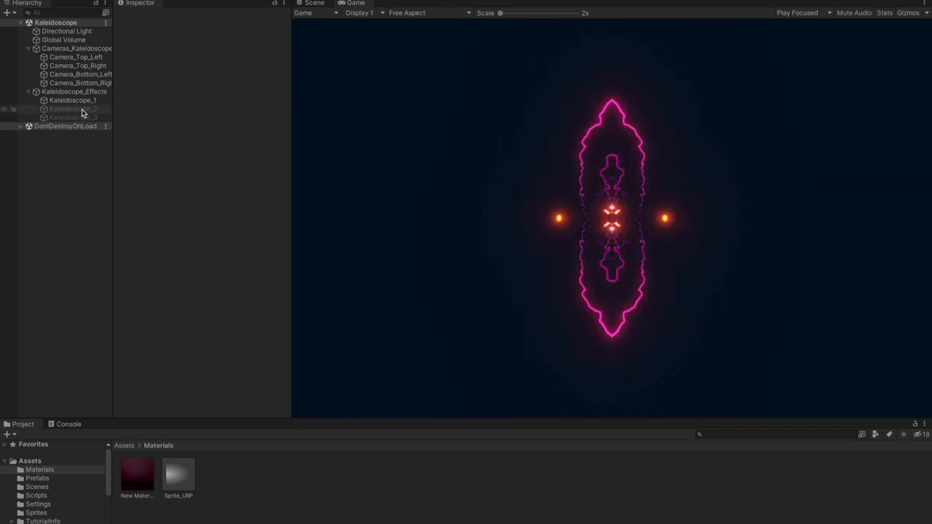
pyautogui.click(73, 108)
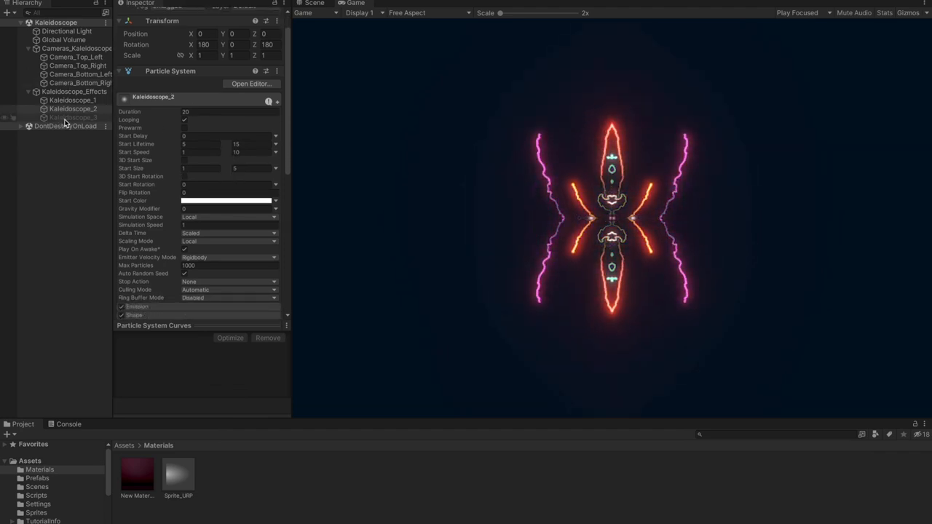
pyautogui.click(72, 118)
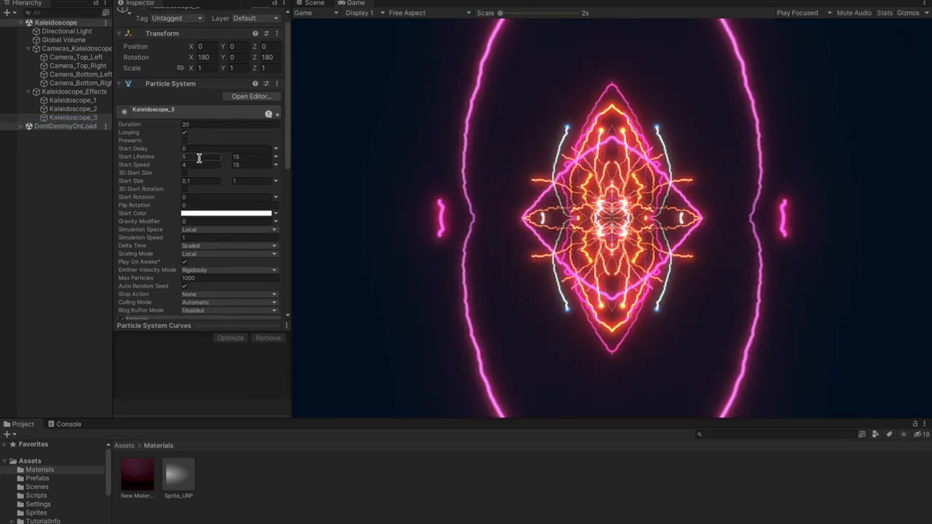
pyautogui.scroll(-3)
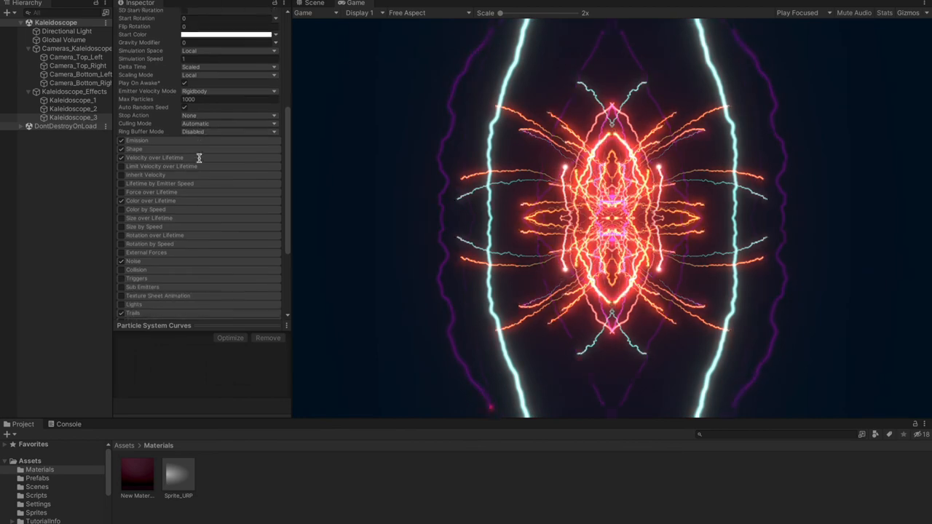
pyautogui.click(154, 137)
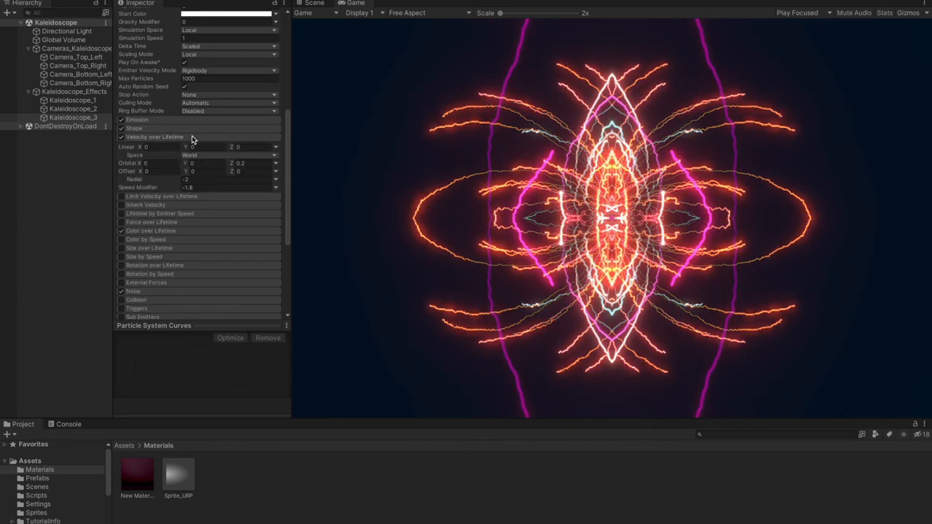